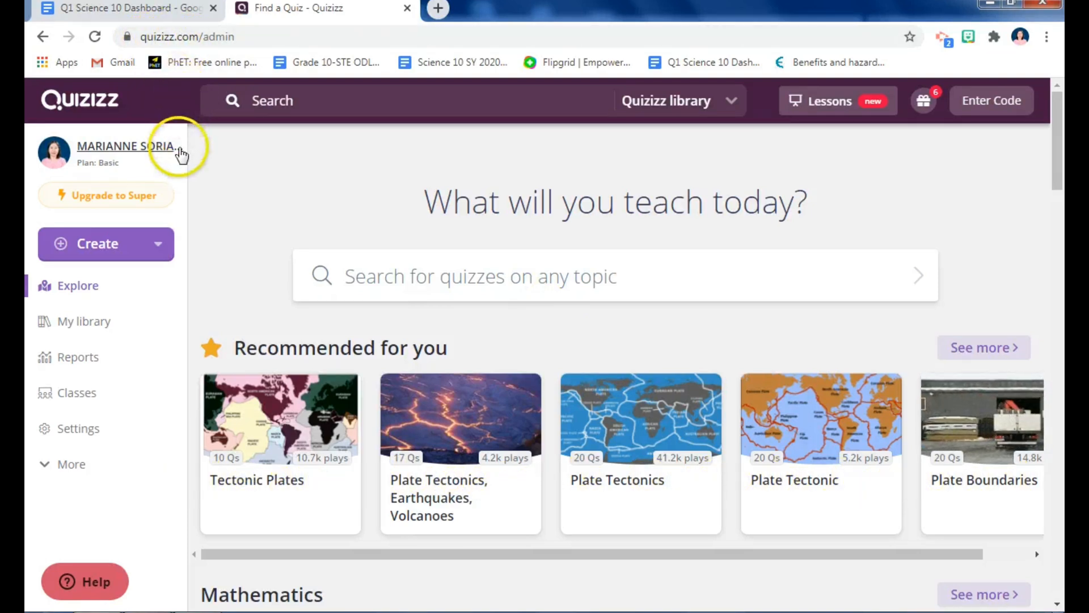
mouse_move(416, 239)
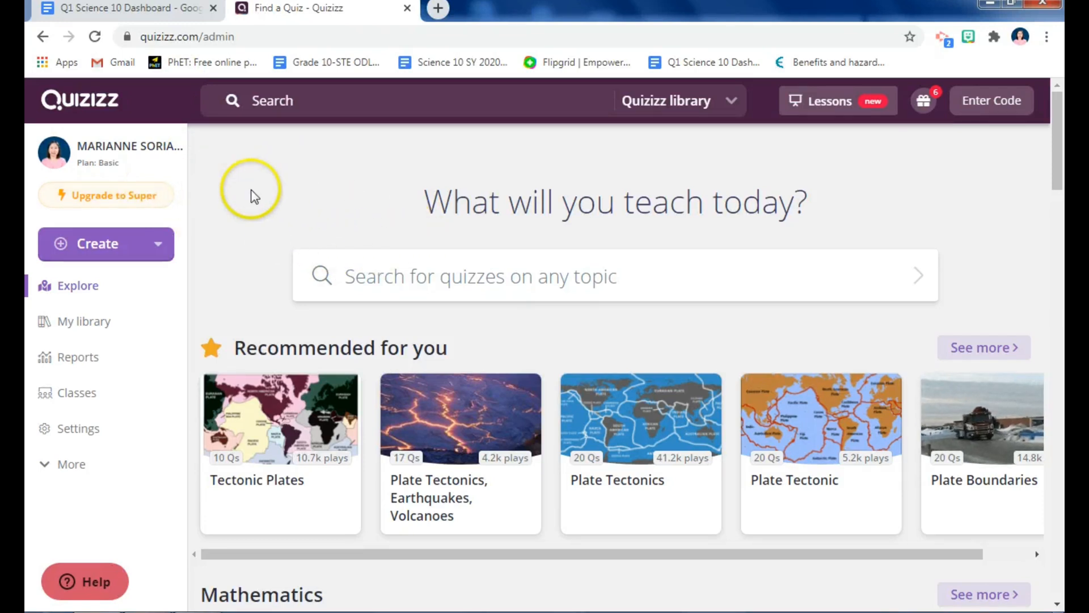
mouse_move(295, 184)
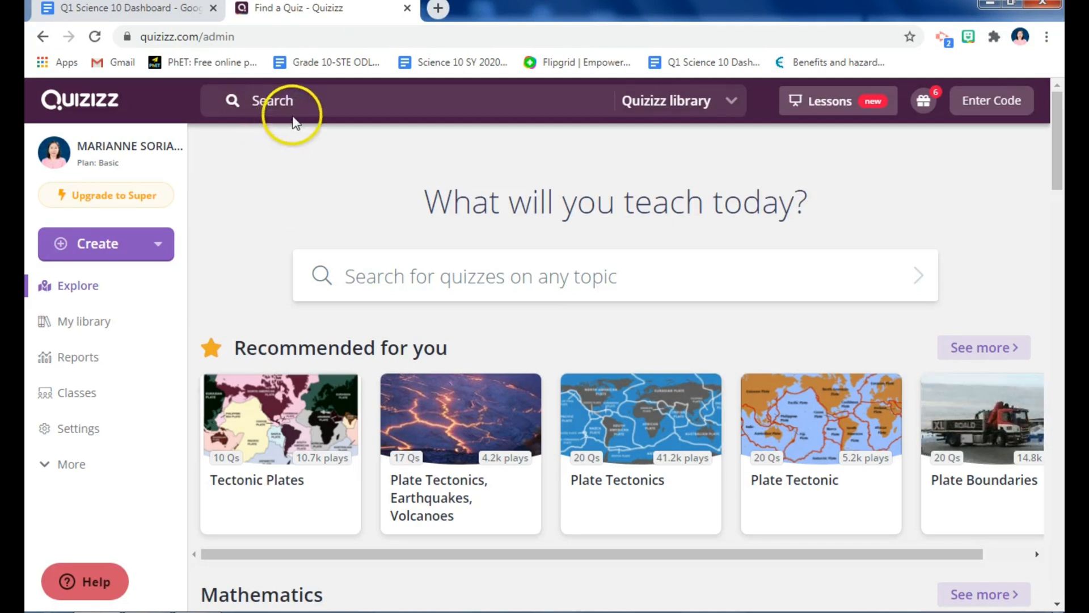
Search the Quizizz library for "plate tectonics".
left_click(272, 101)
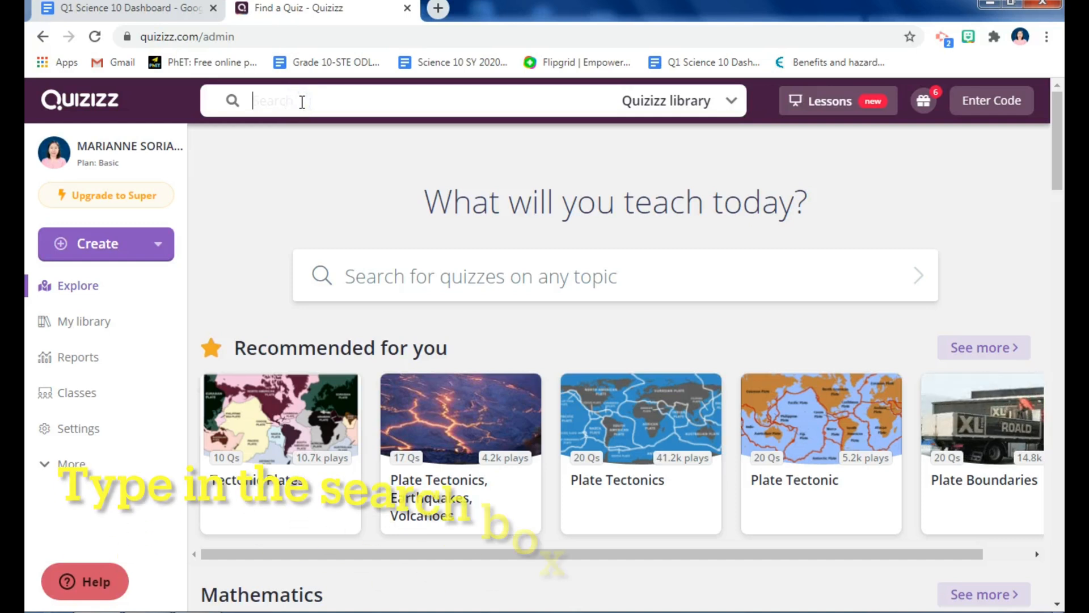
type("p")
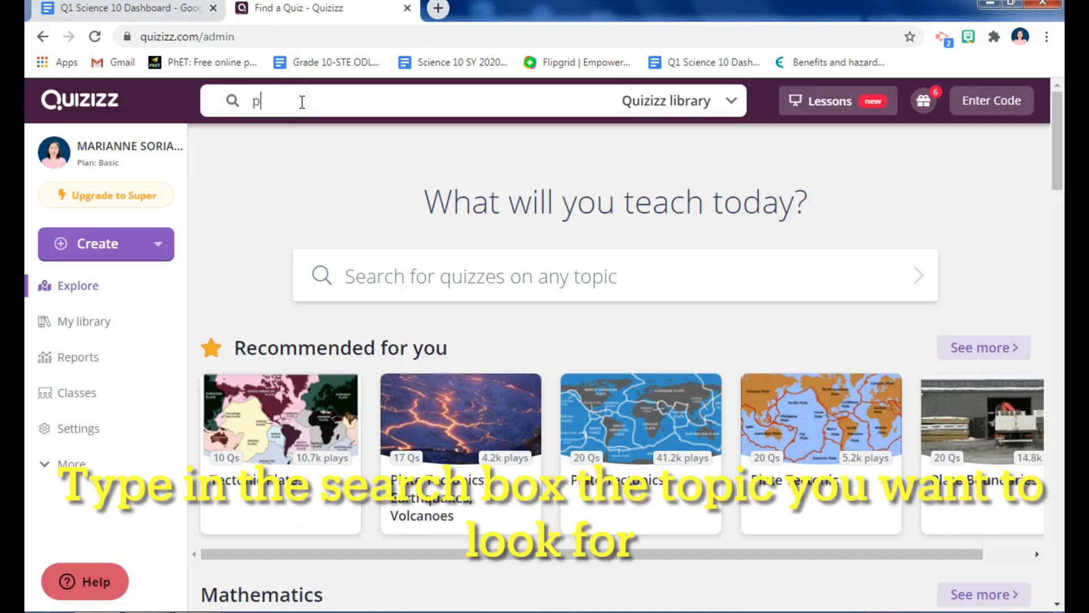
type("late tectonics")
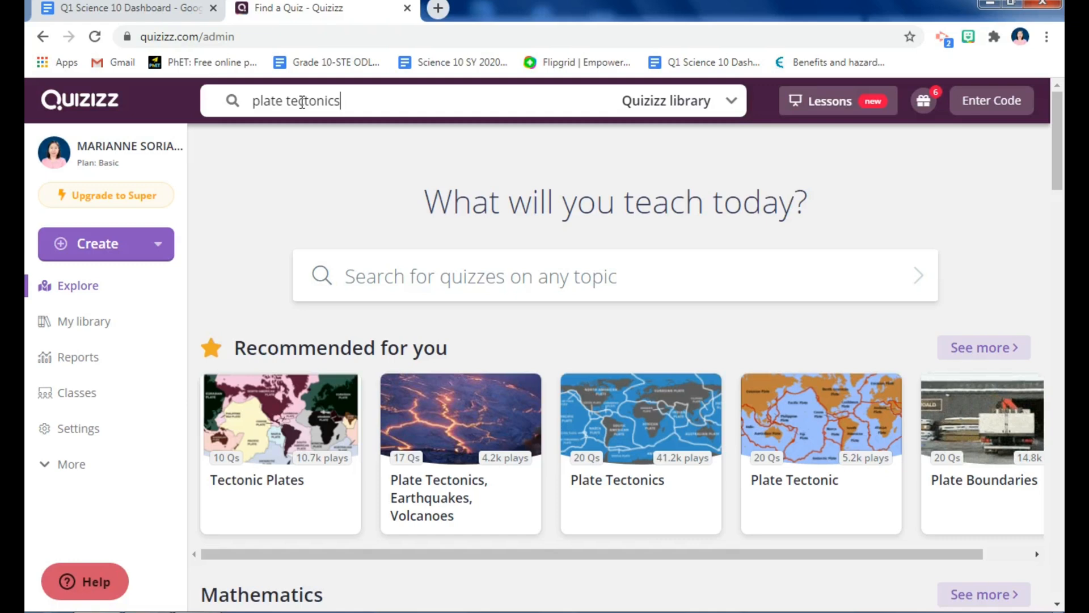
key("Enter")
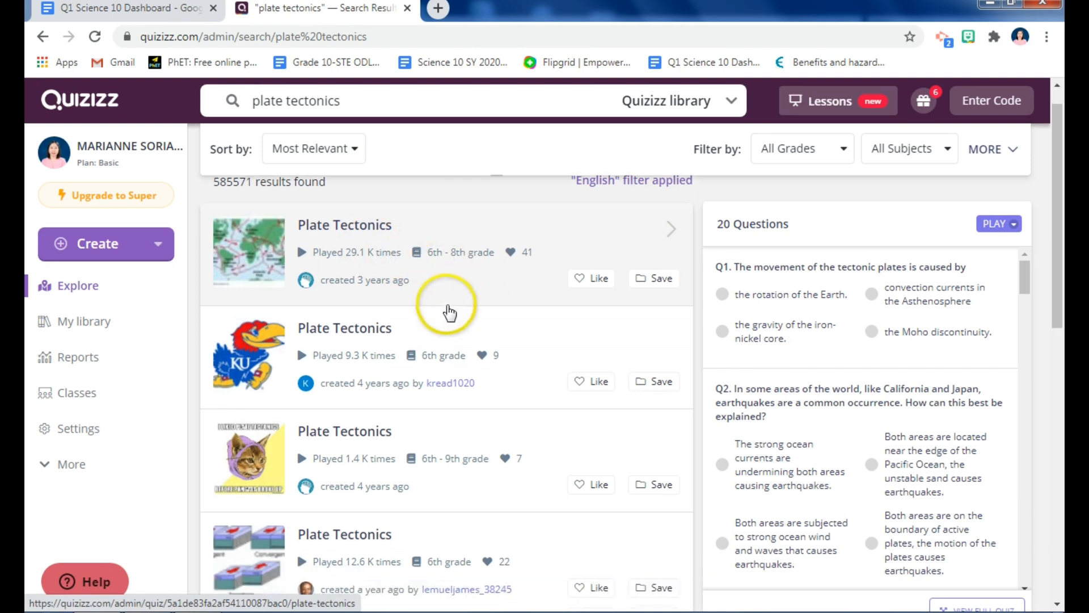
Scroll through the Plate Tectonics search results to the first quiz card.
scroll("down", 3)
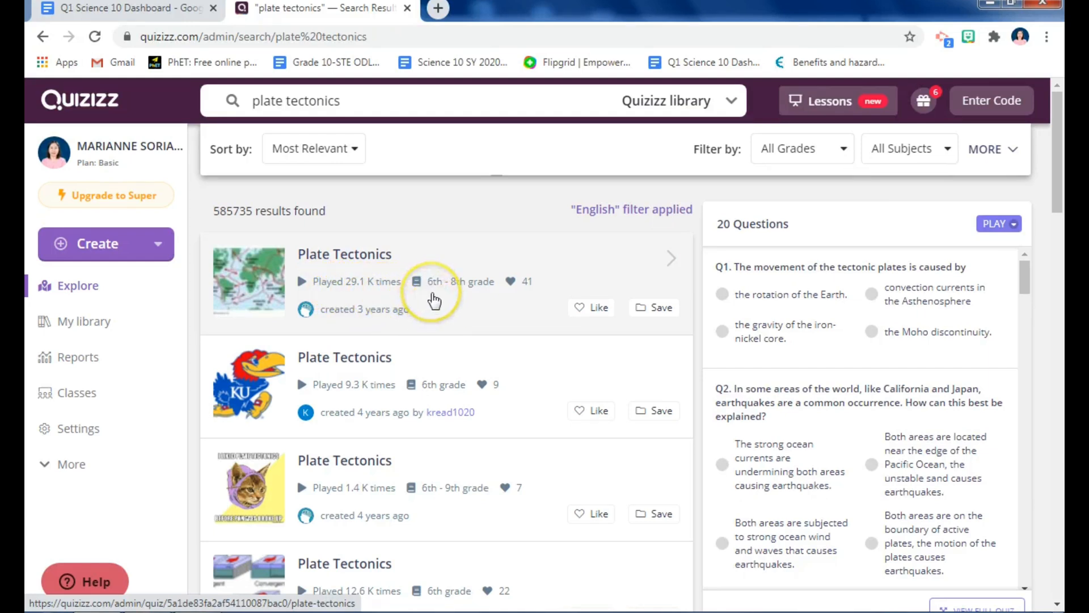
mouse_move(490, 304)
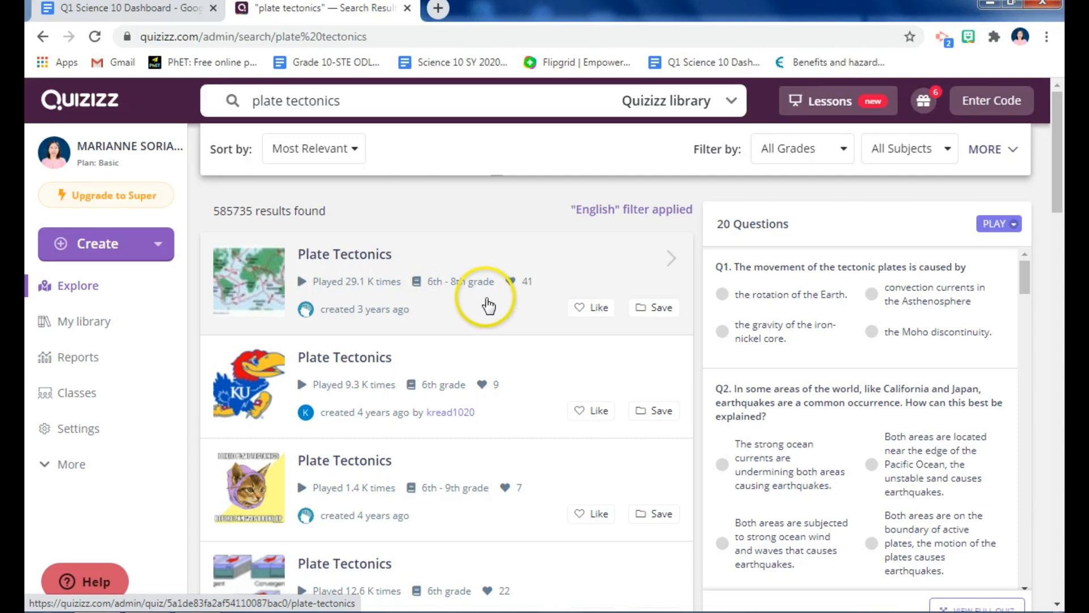
scroll("down", 3)
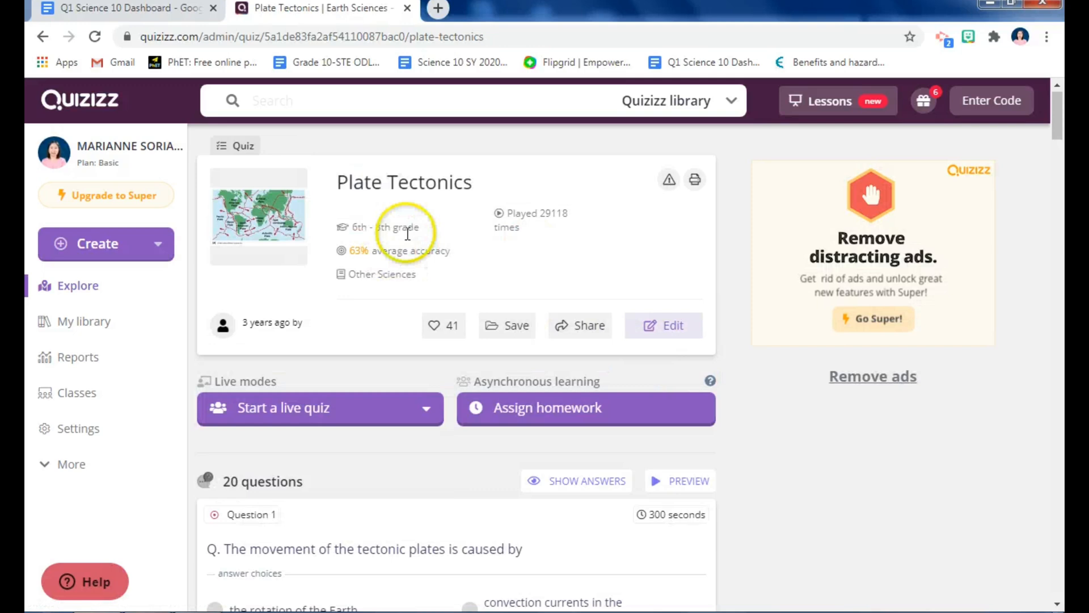
scroll("down", 3)
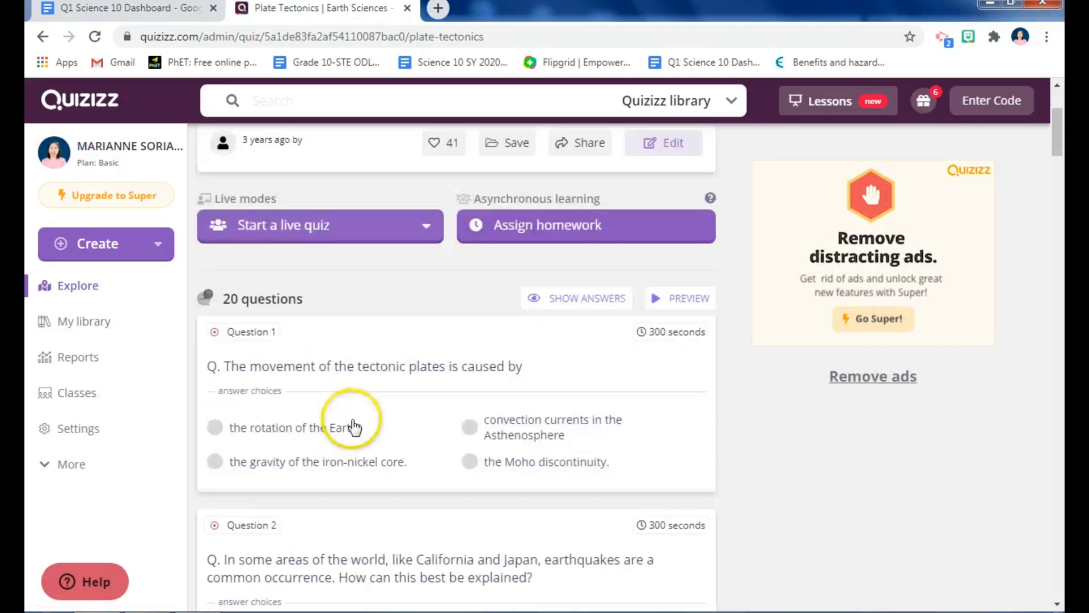
scroll("down", 3)
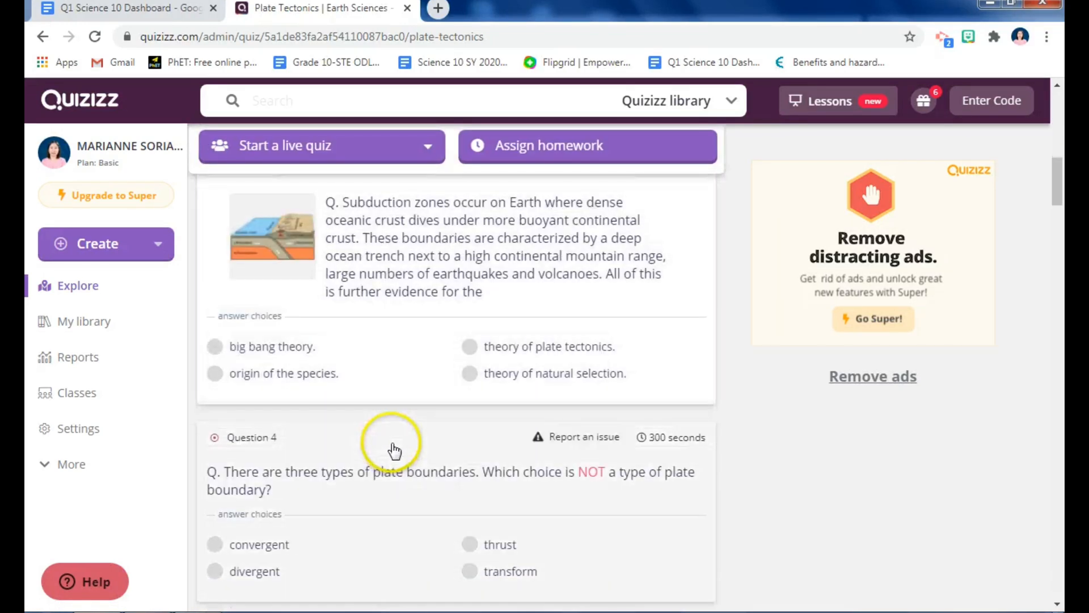
scroll("down", 3)
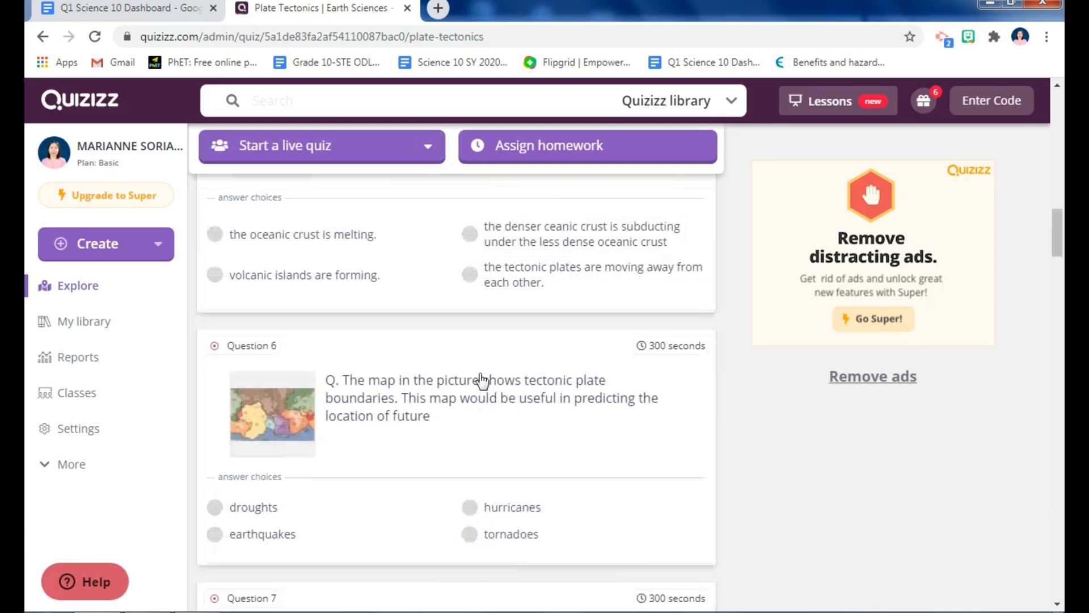
scroll("up", 3)
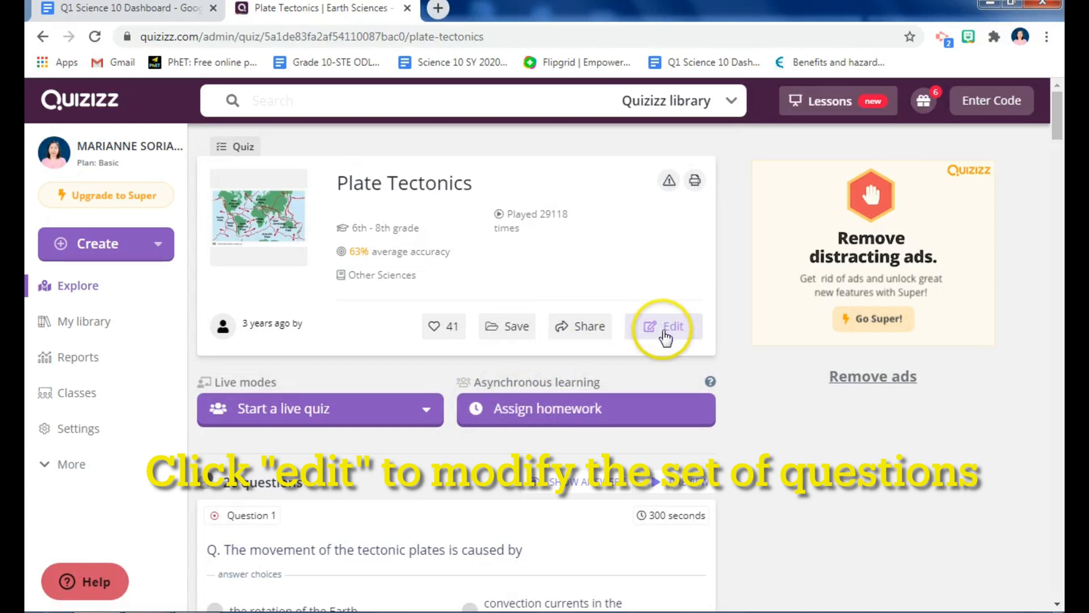
Open the Plate Tectonics quiz as an editable copy in the quiz editor.
left_click(665, 326)
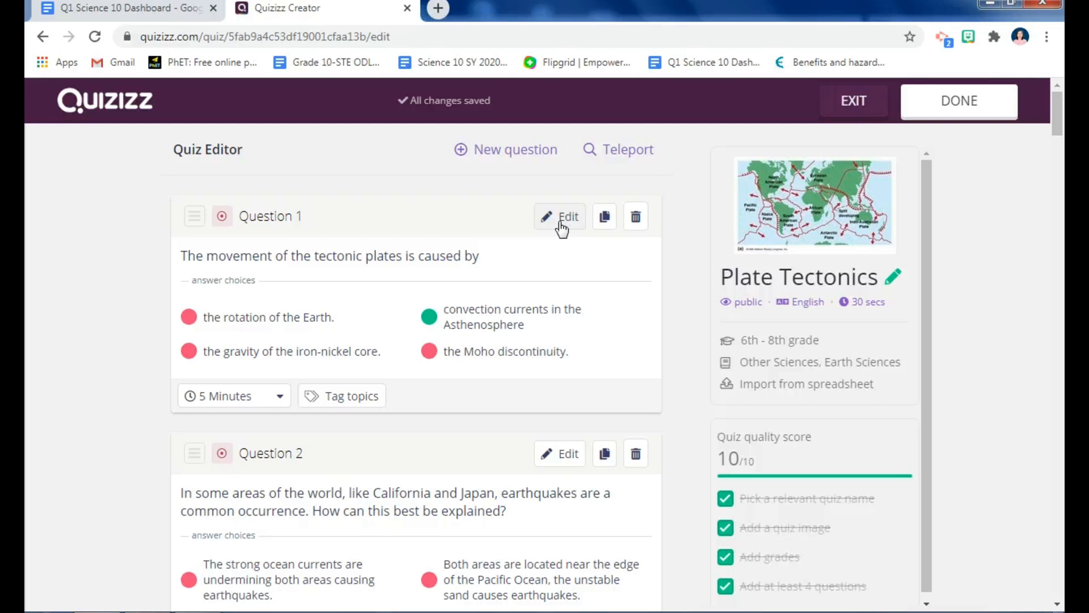
Open Question 1 for editing and reach its time-limit setting.
left_click(559, 216)
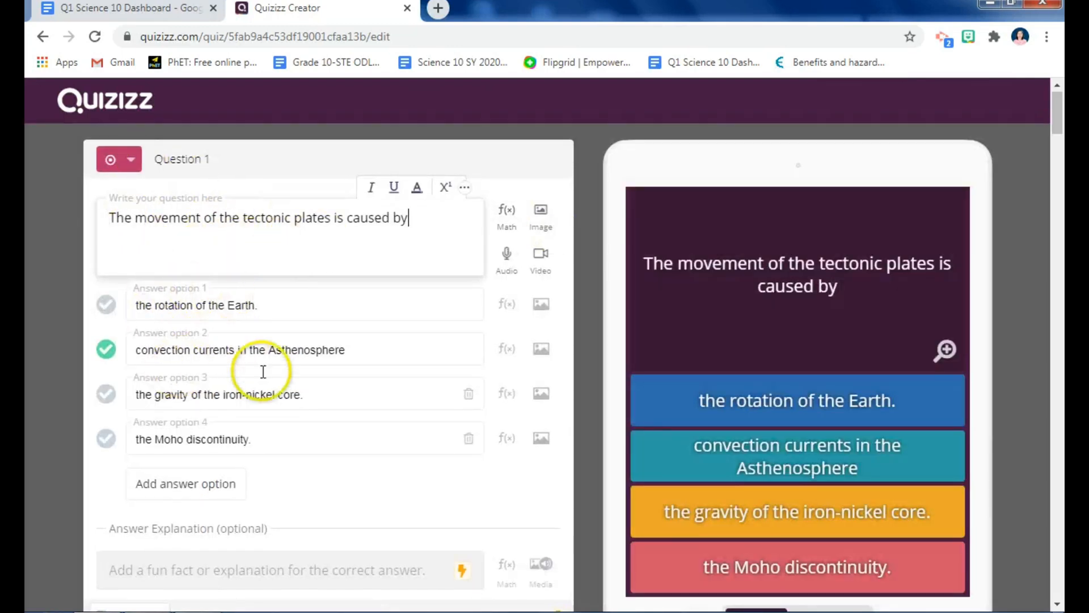
mouse_move(170, 375)
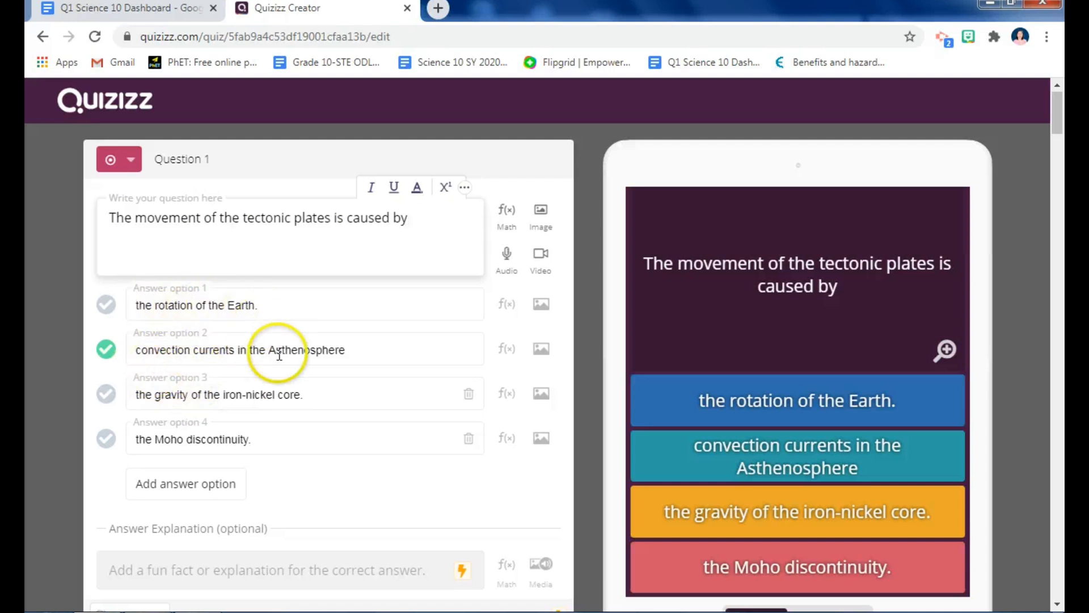
scroll("down", 3)
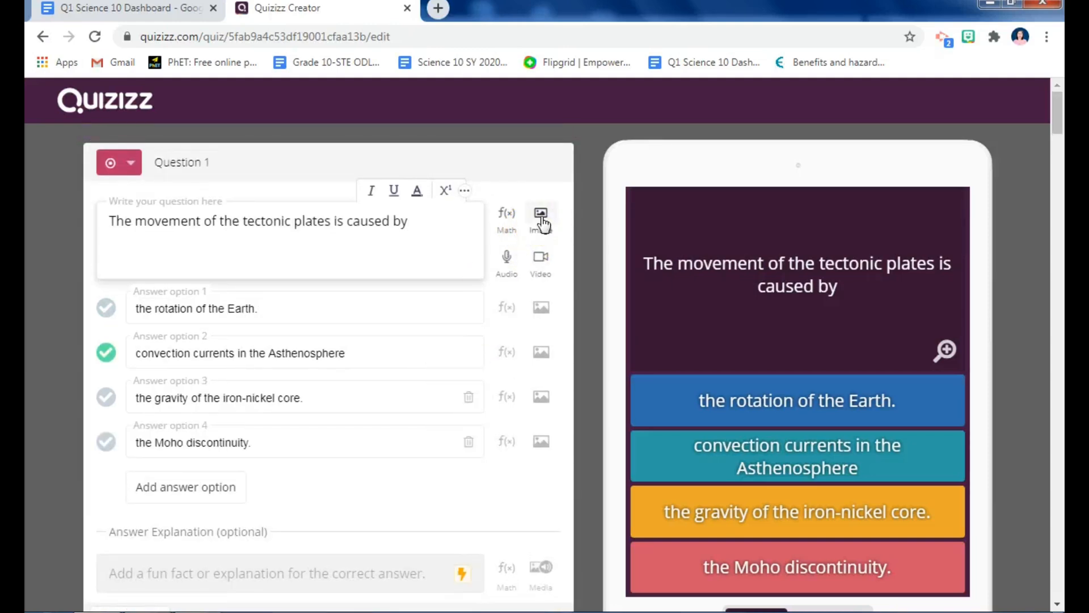
scroll("down", 3)
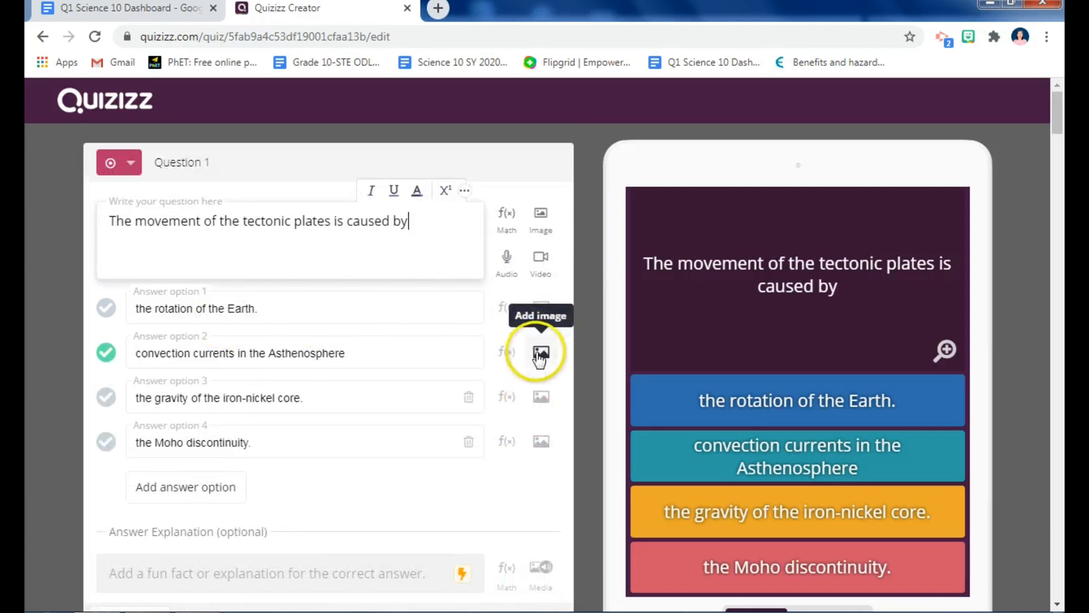
scroll("down", 3)
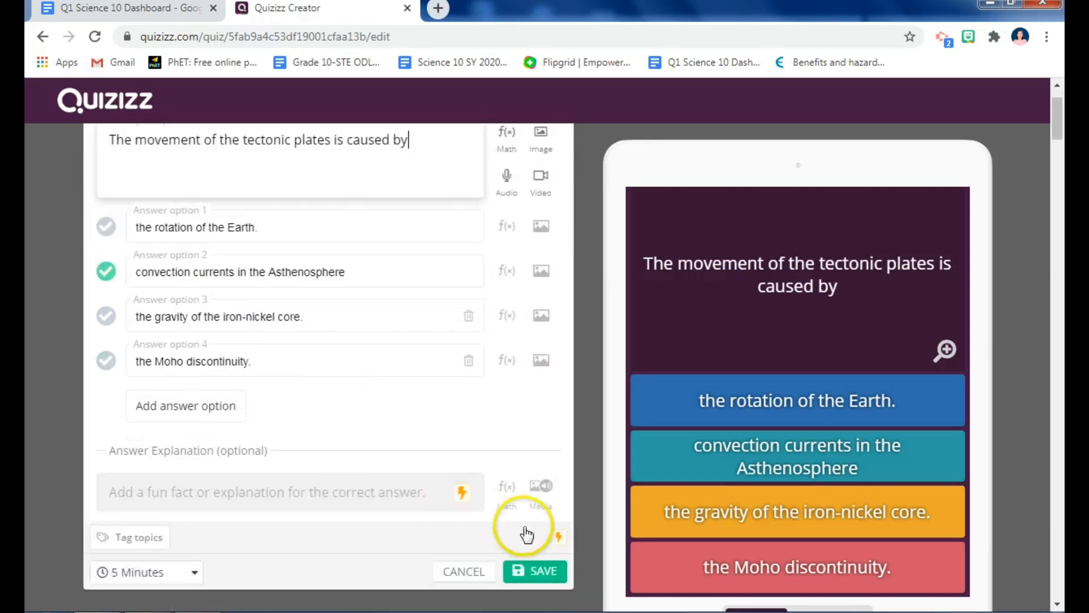
mouse_move(146, 572)
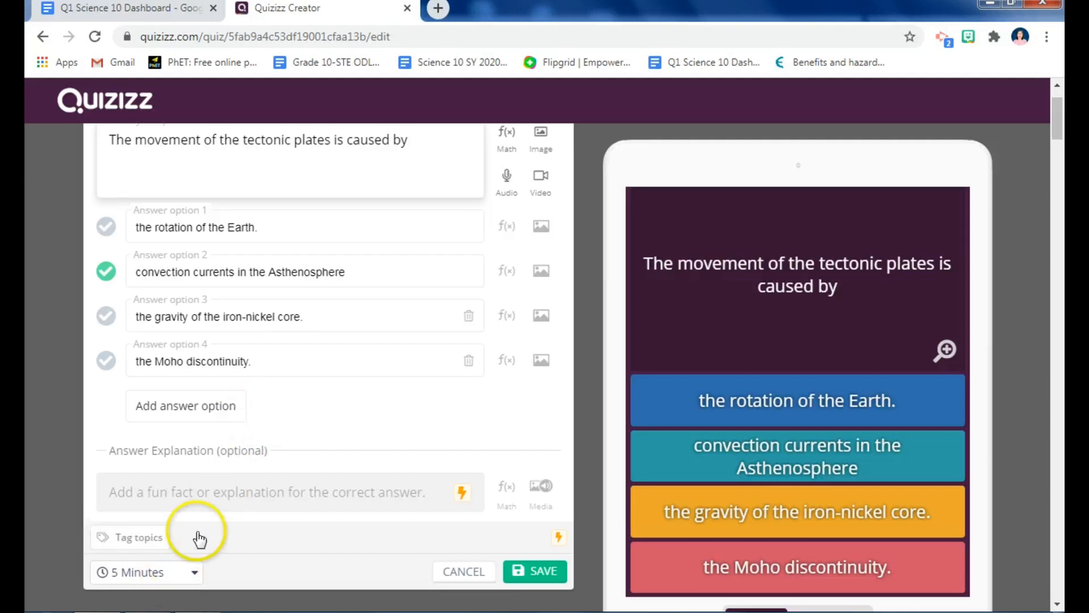
Set Question 1's time limit to 45 seconds and save the question.
left_click(146, 571)
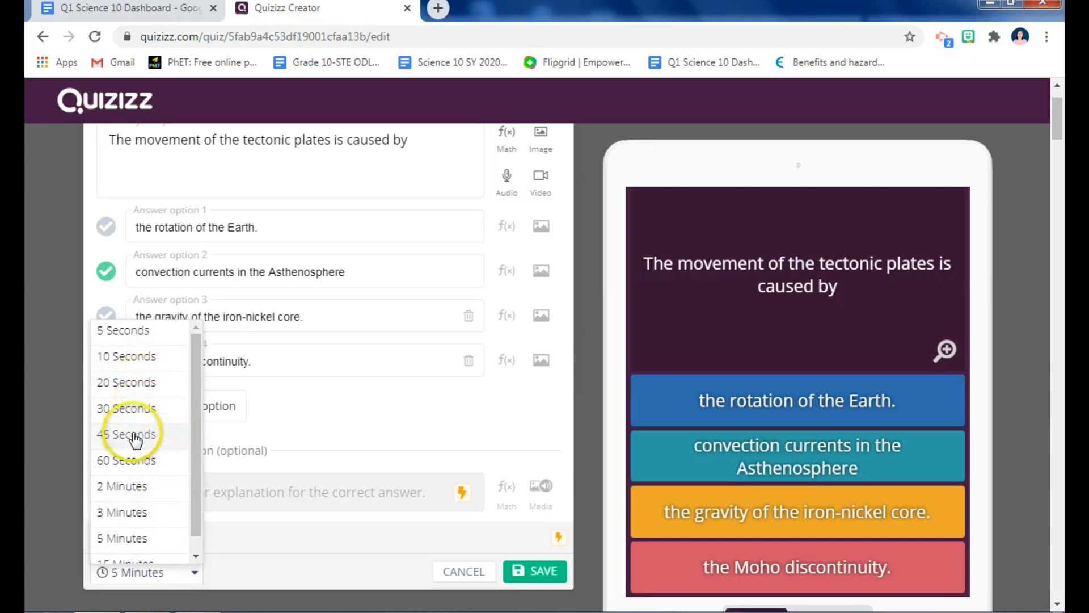
left_click(127, 433)
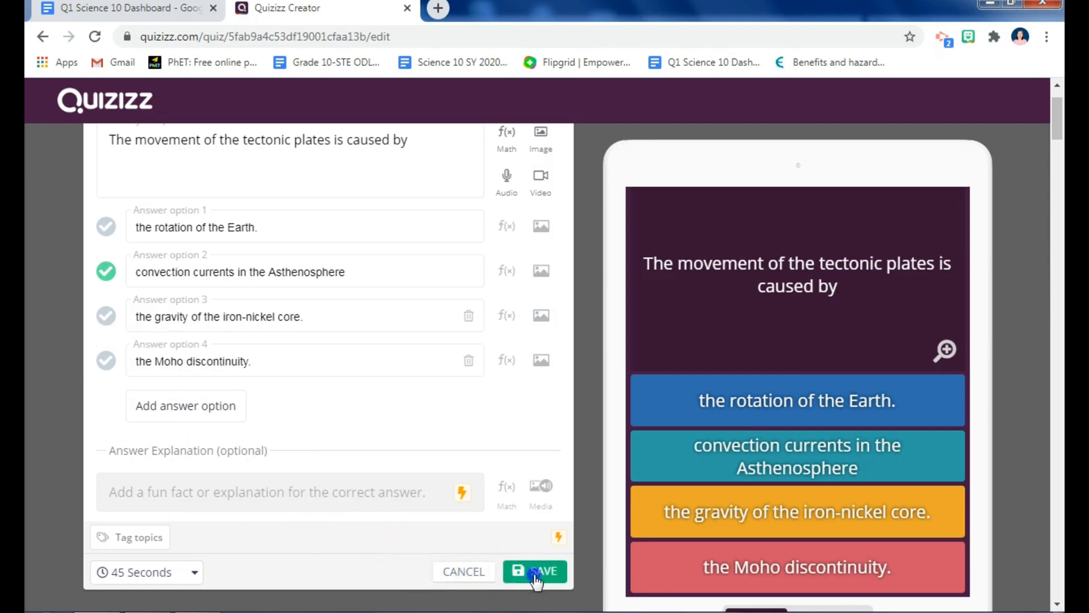
left_click(536, 571)
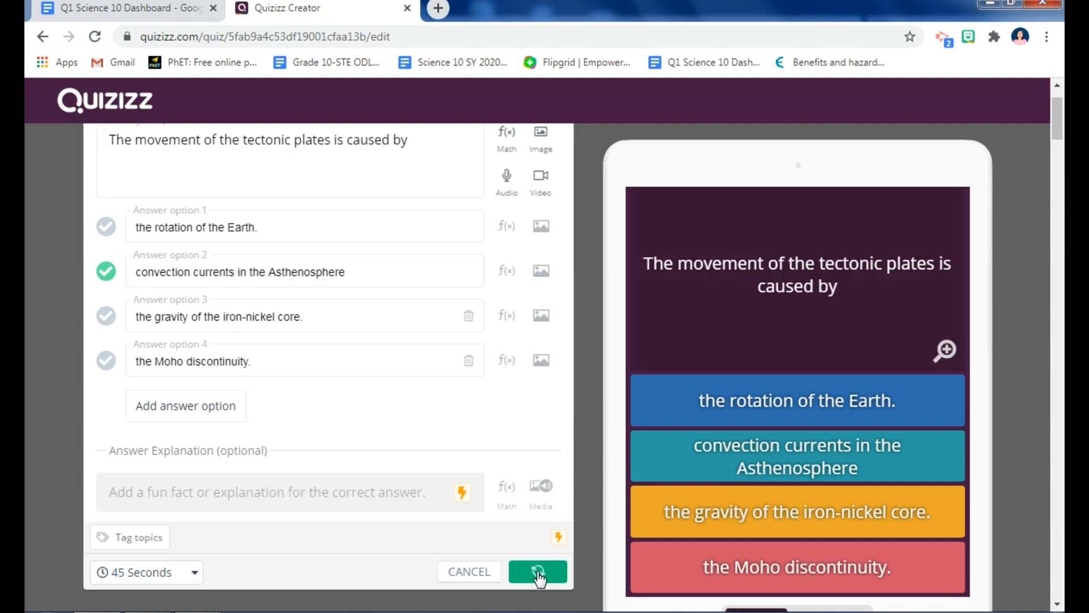
left_click(538, 571)
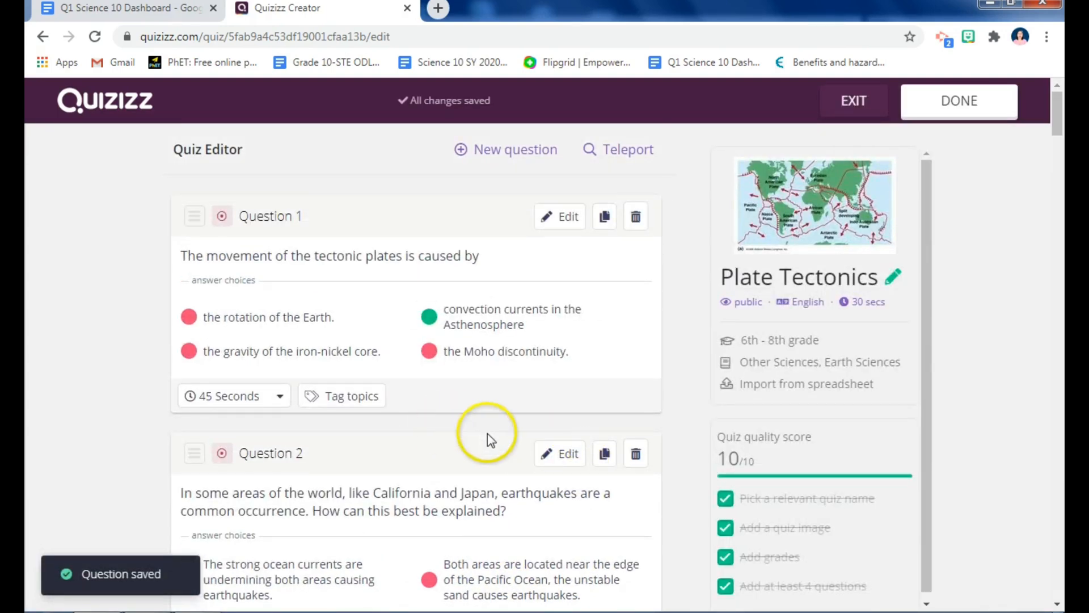
mouse_move(587, 239)
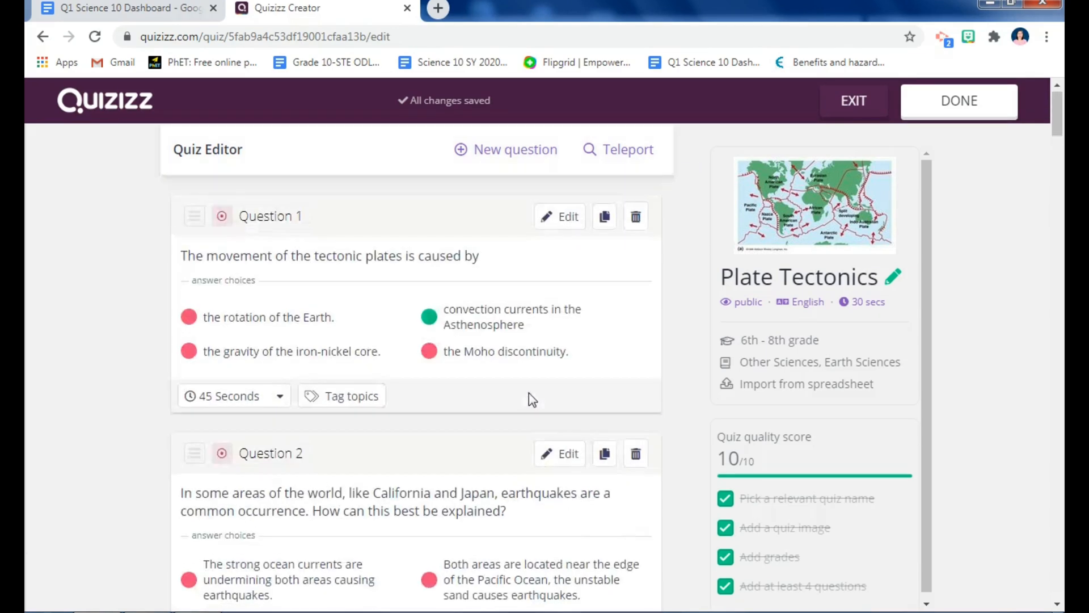
Delete the California–Japan earthquake question (Question 2) and confirm.
scroll("down", 3)
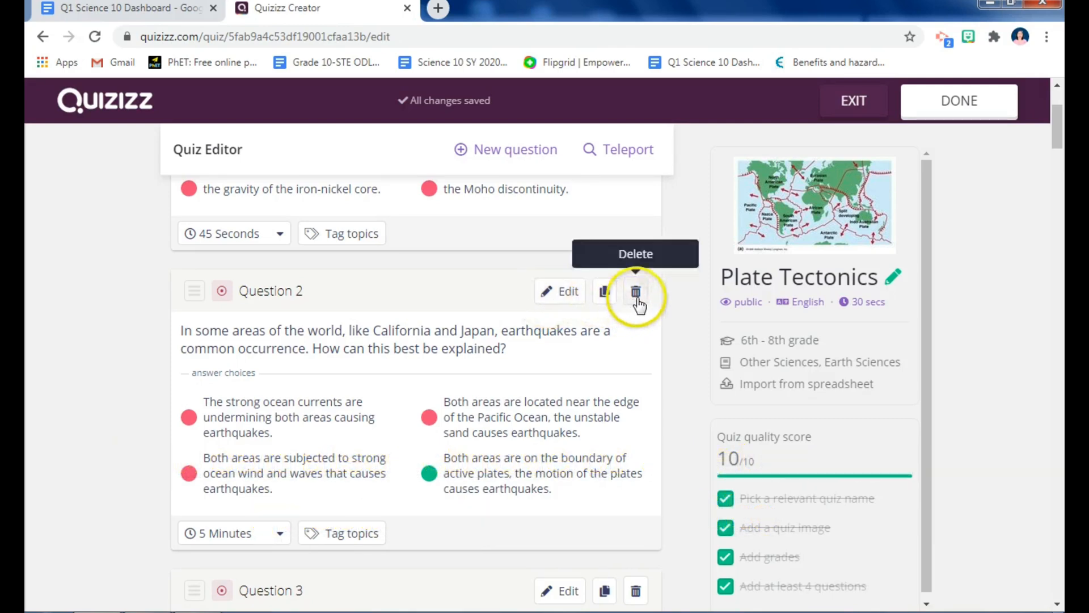
left_click(635, 291)
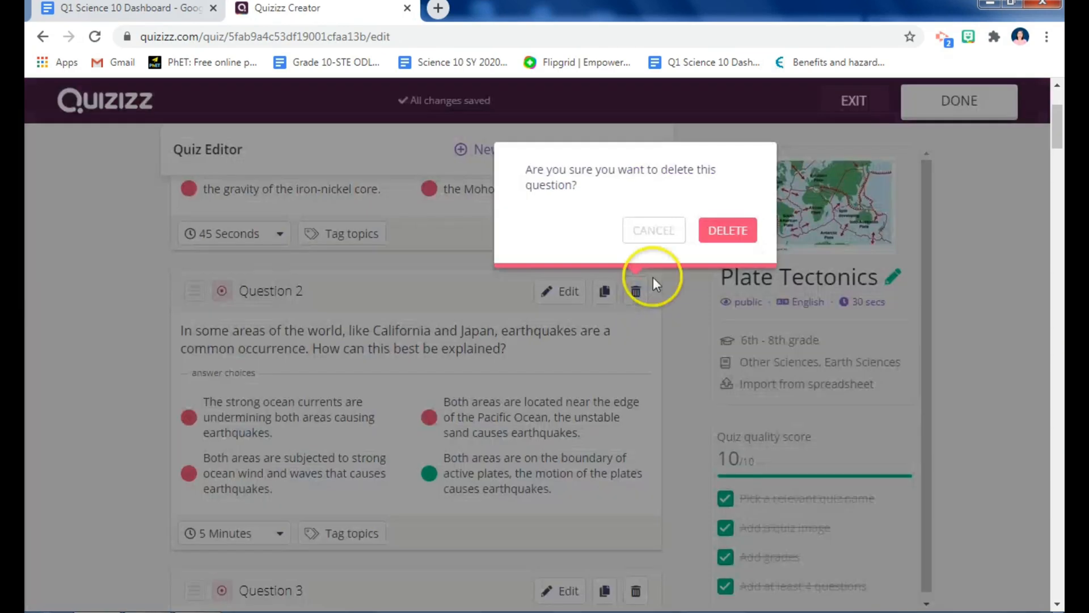
left_click(653, 231)
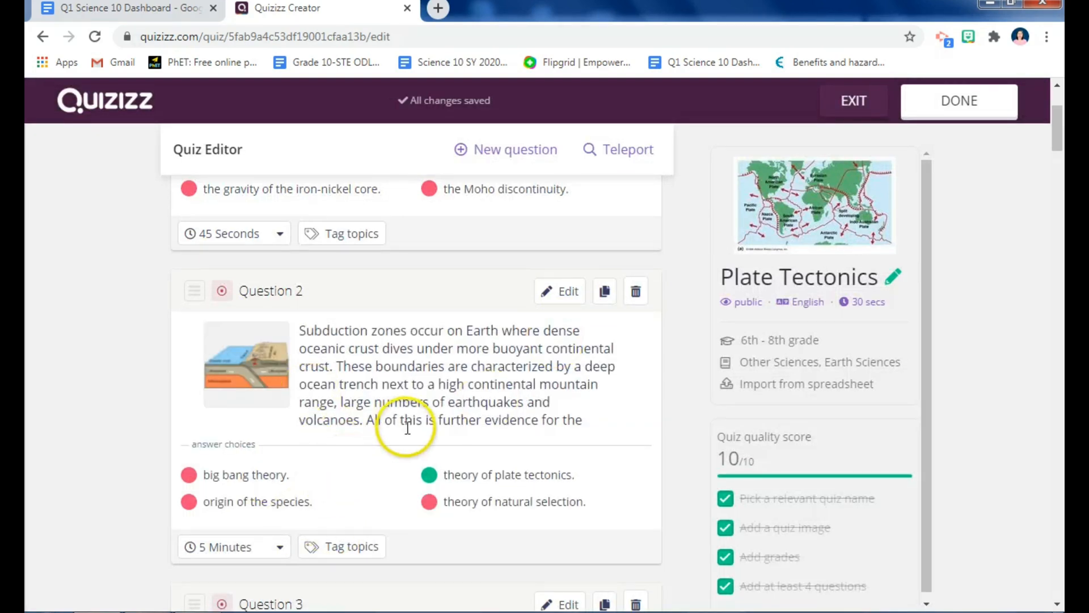
mouse_move(604, 290)
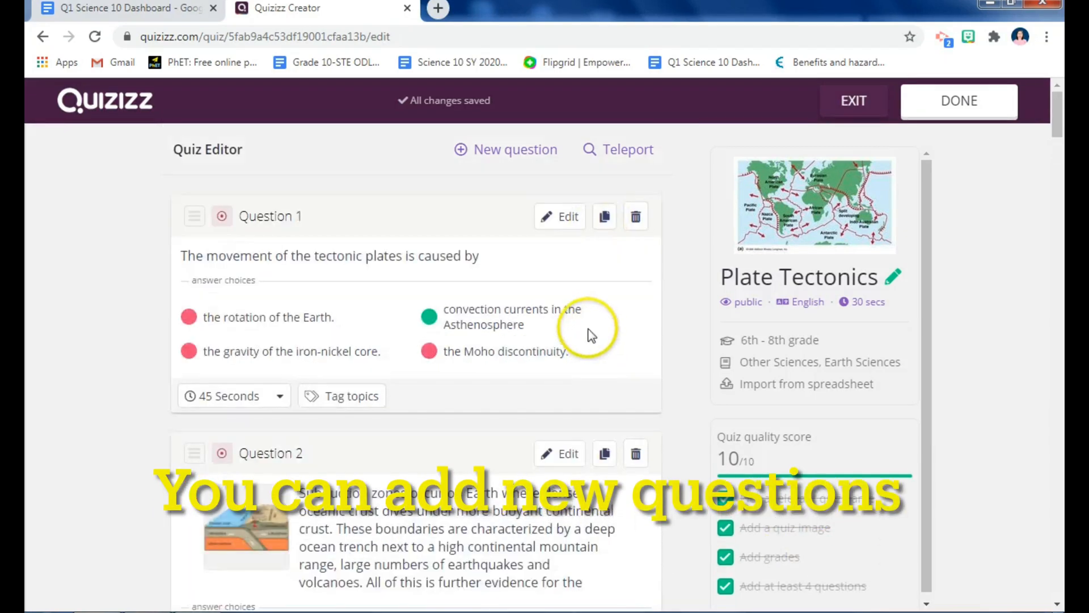
Bring up the New question type menu from the top of the editor.
scroll("down", 3)
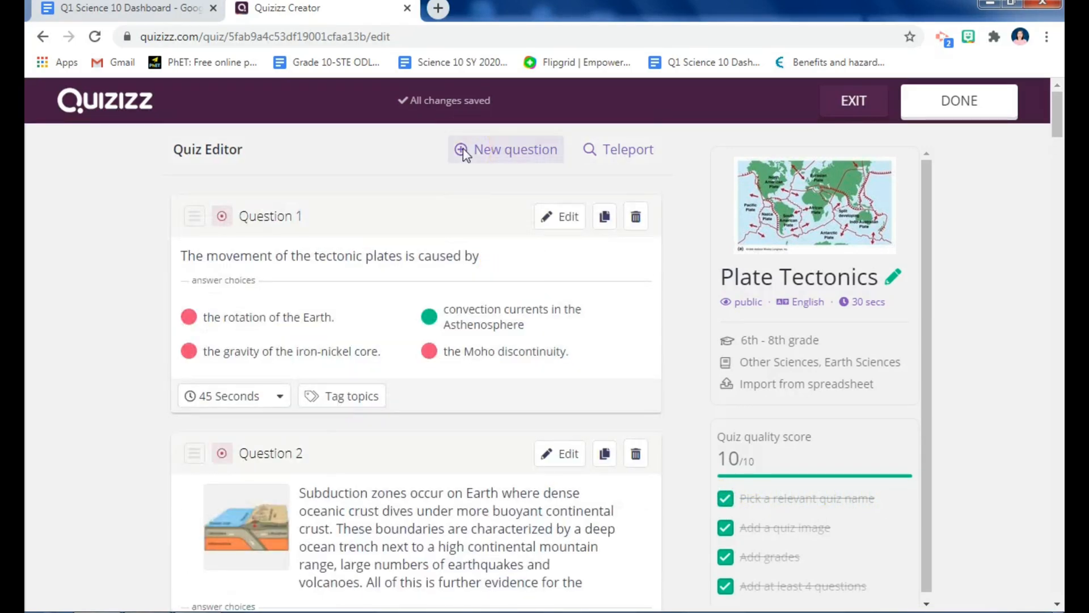
mouse_move(495, 399)
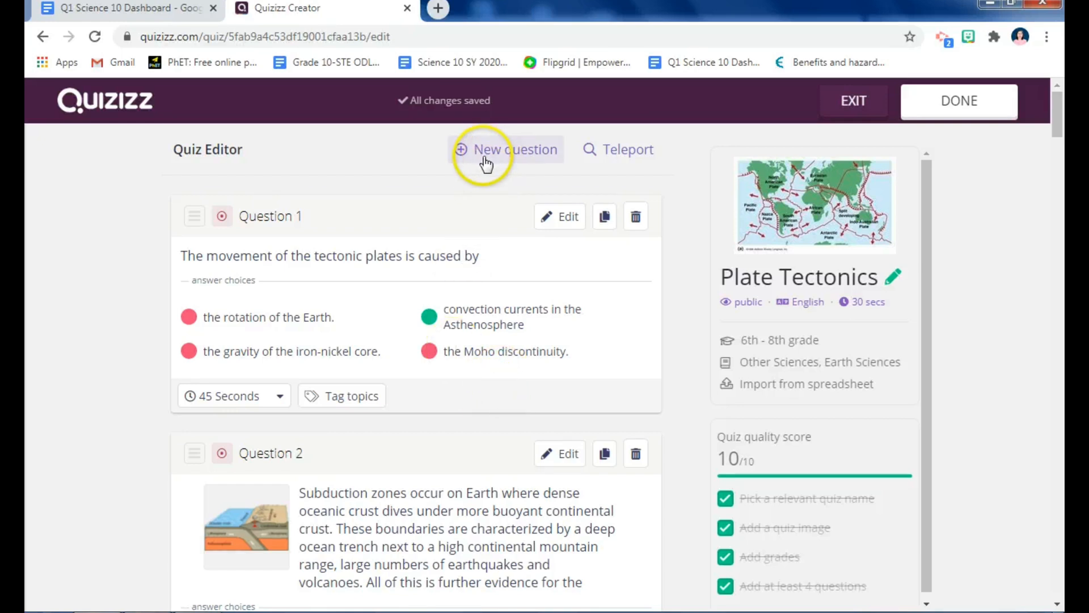
left_click(506, 148)
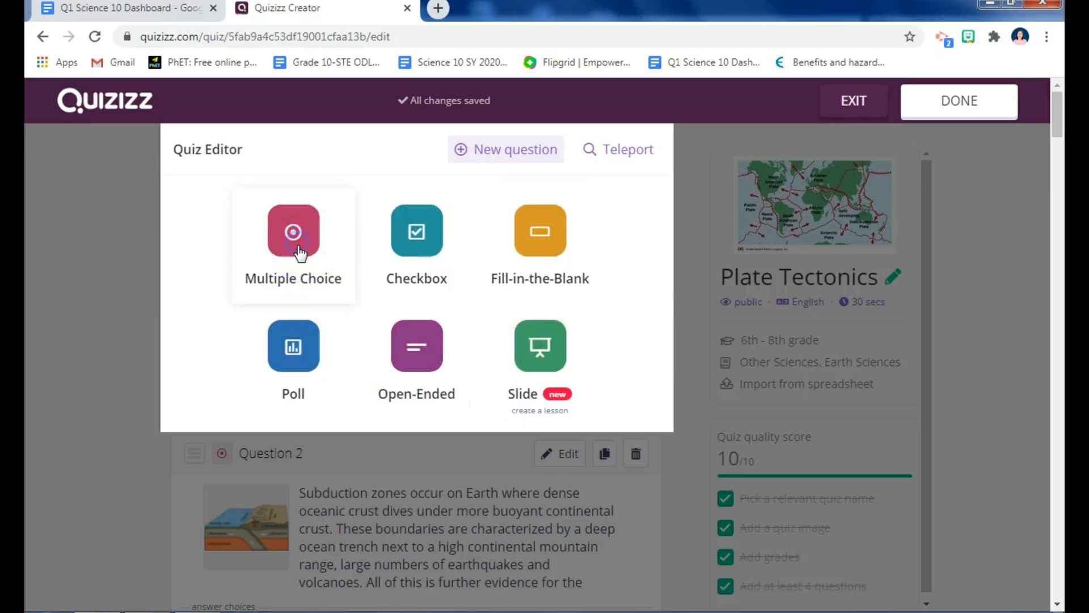
Add a multiple-choice question "What is the thinnest layer of the Earth?".
left_click(293, 243)
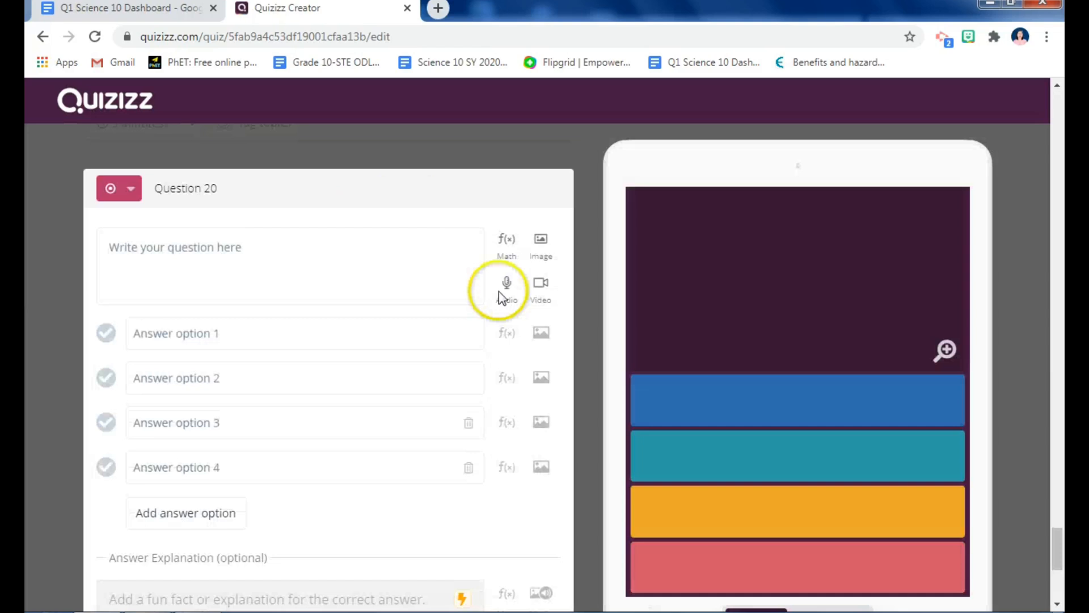
left_click(243, 246)
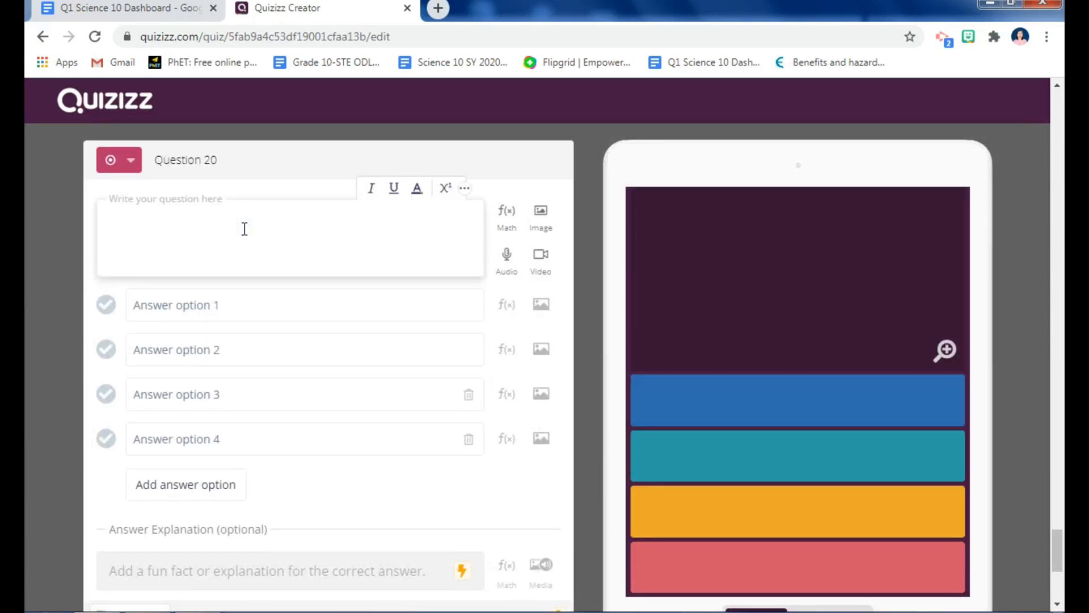
type("W")
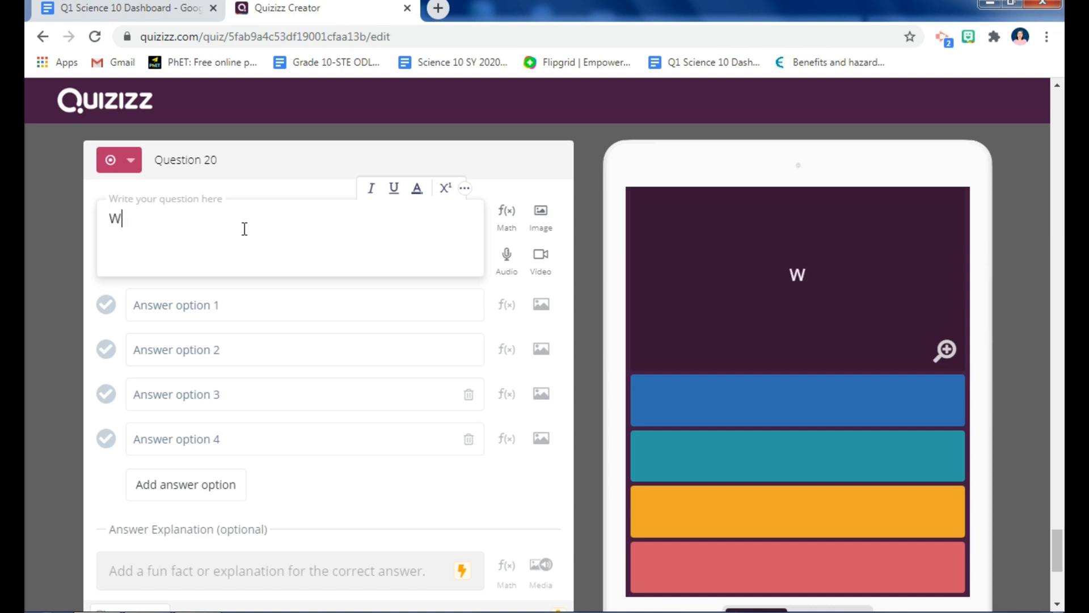
type("hat")
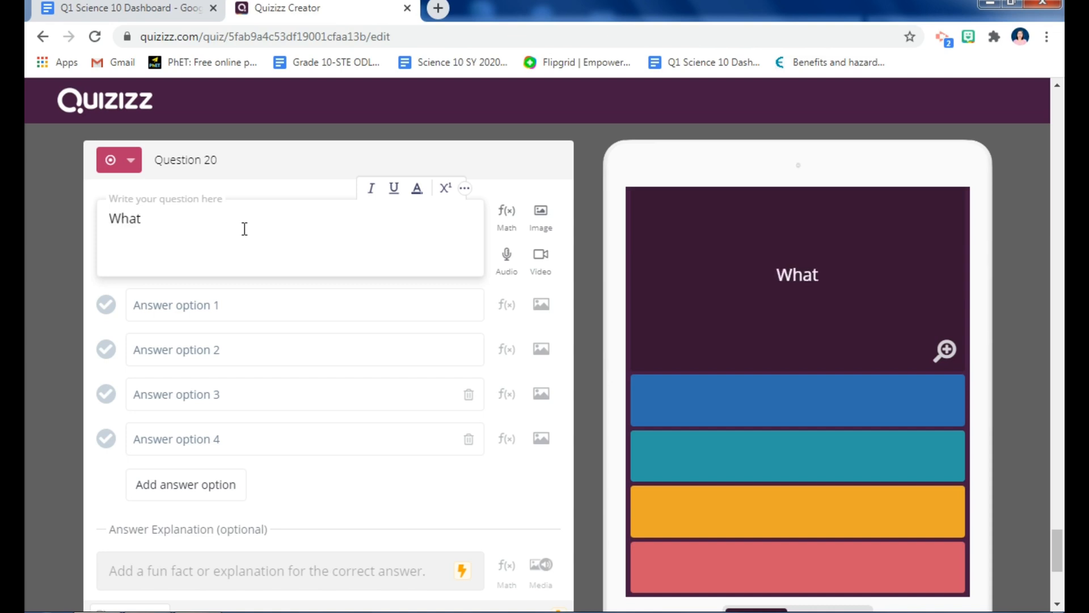
type("is the")
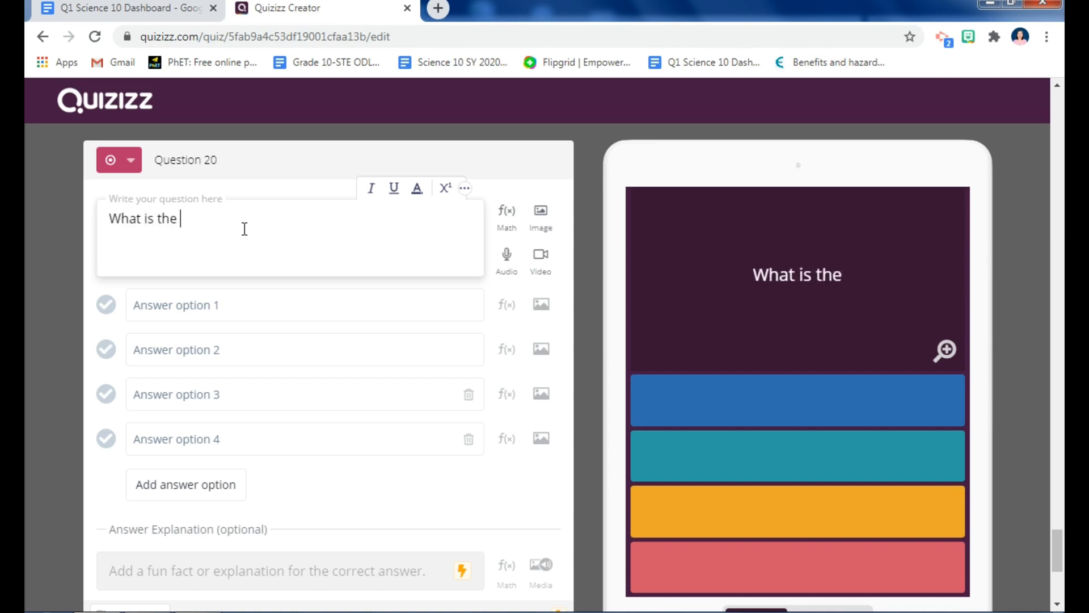
type("thinnest layer of the E")
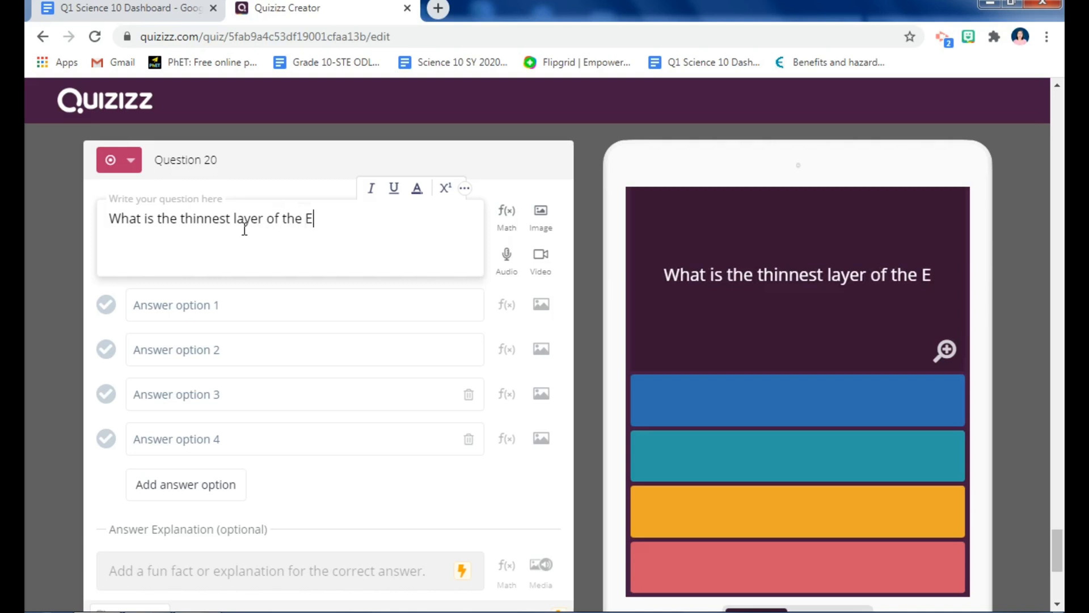
type("arth?")
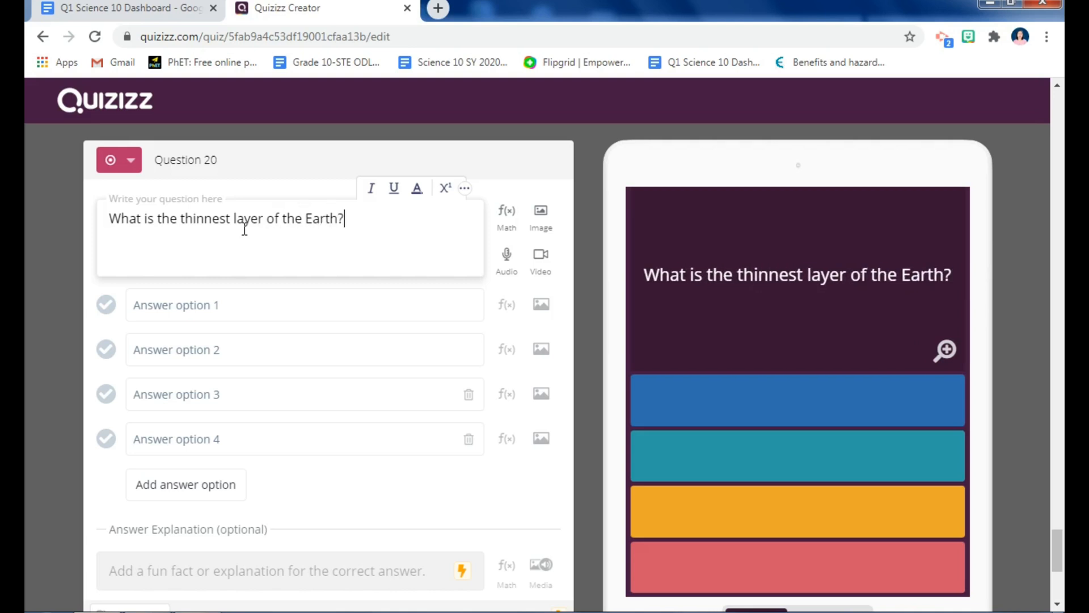
Fill the answer choices Crust, Mantle, Outer Core and Inner Core.
left_click(278, 304)
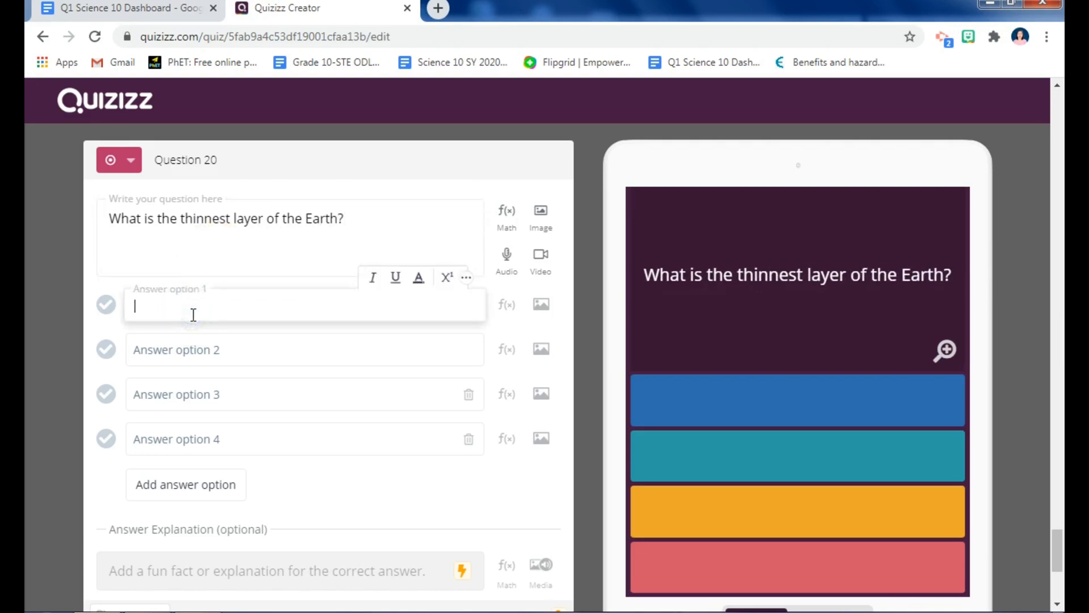
type("Crust")
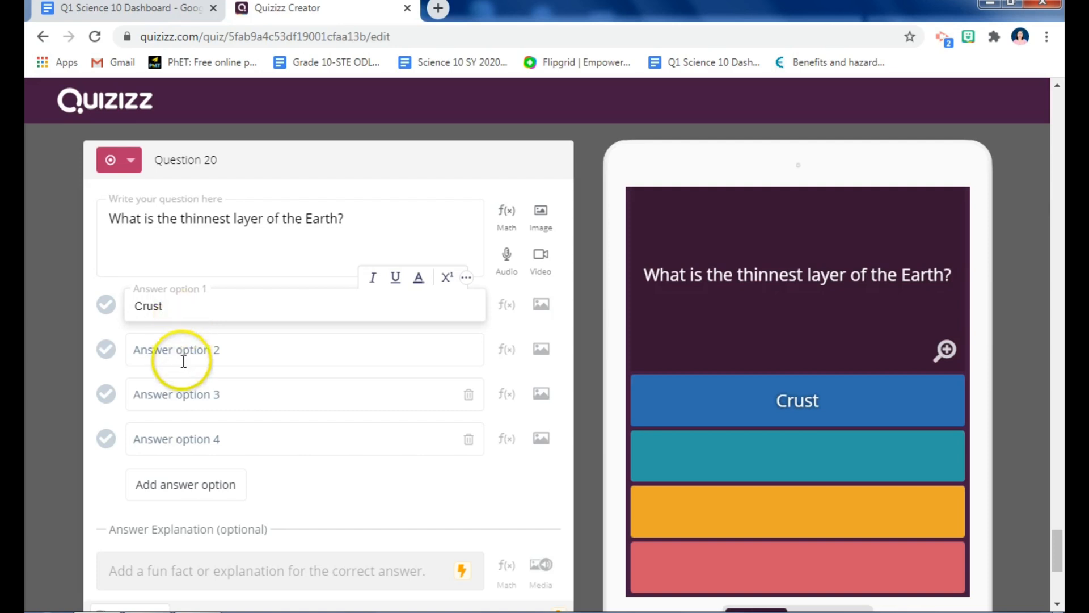
type("Mantle")
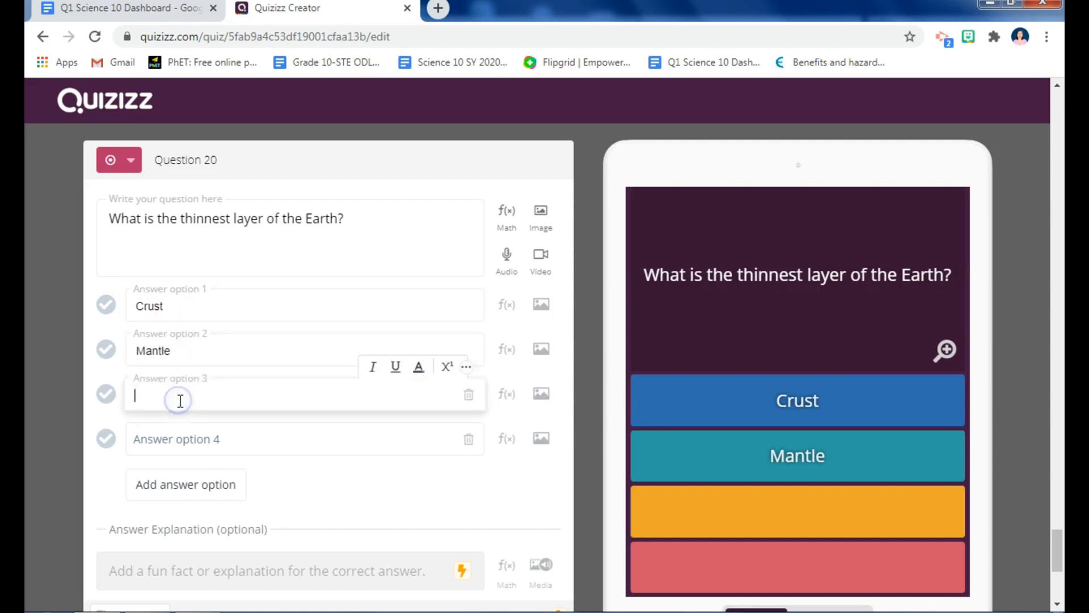
type("Outer Core")
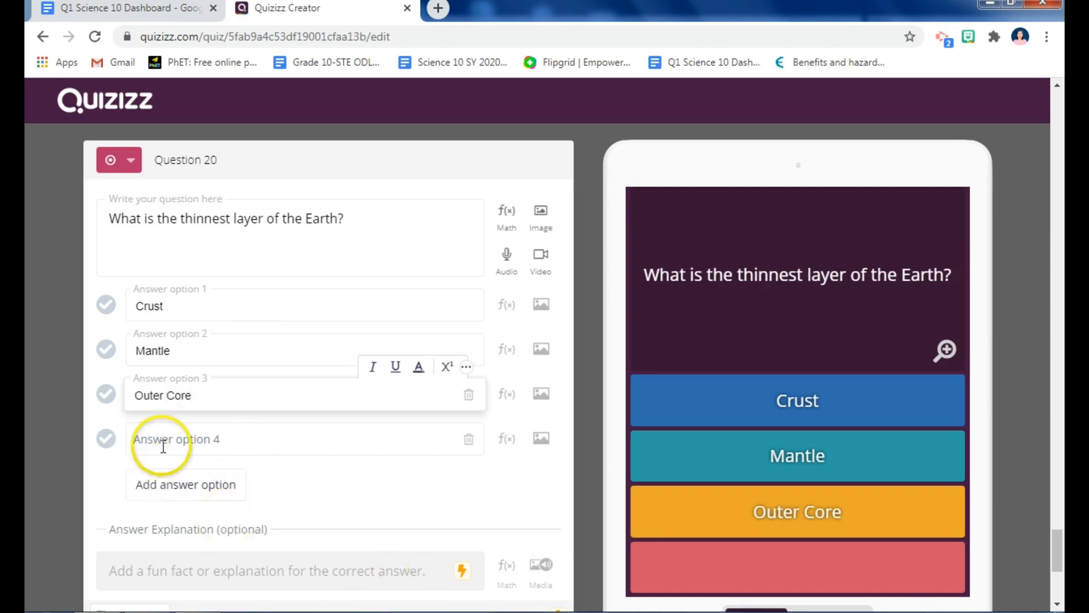
type("Inner")
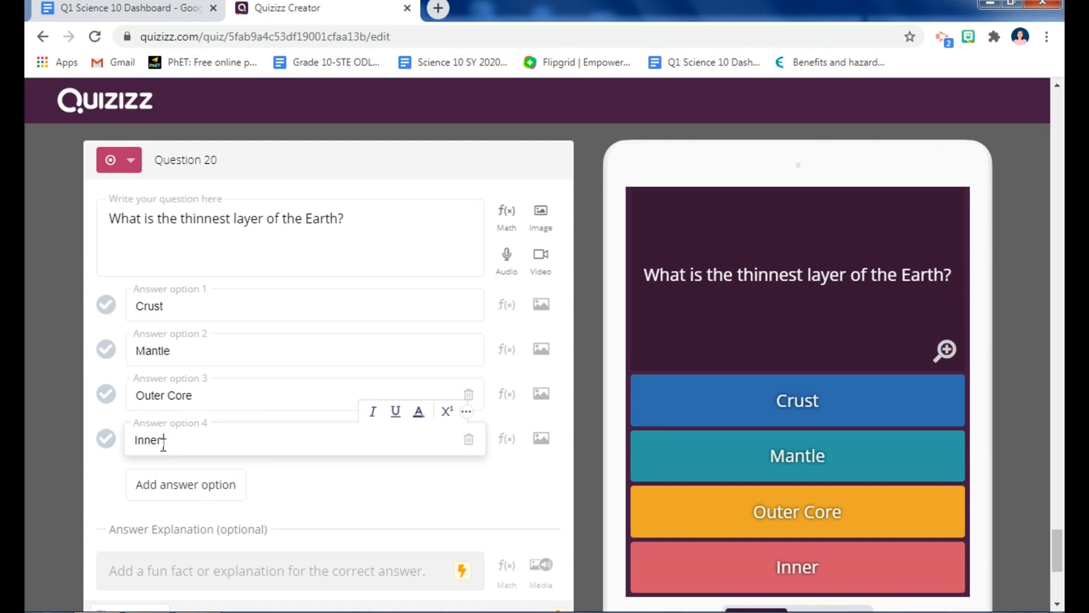
type("Core")
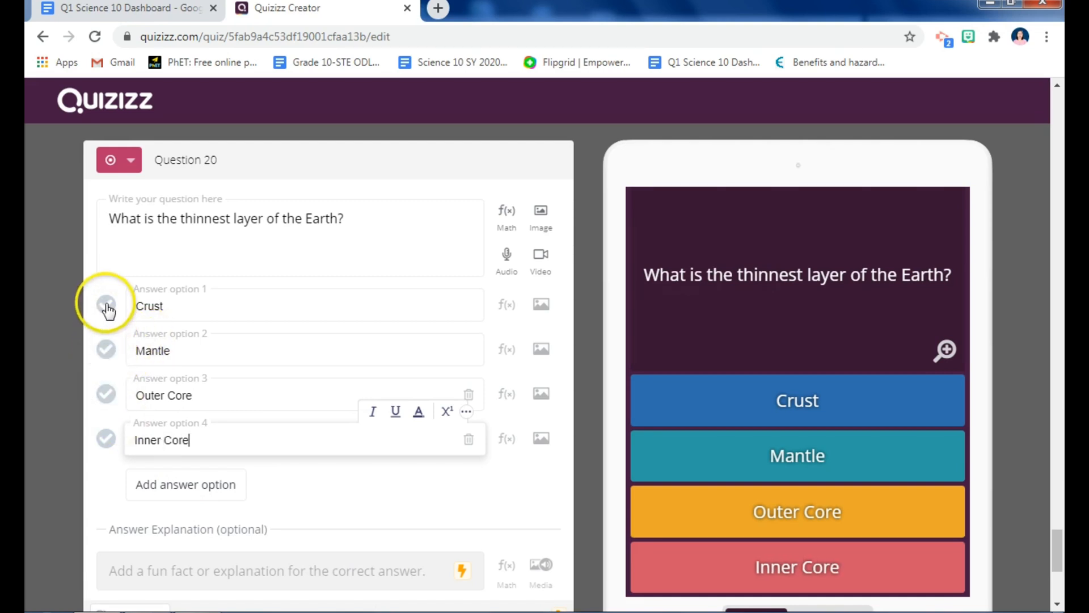
Mark Crust as correct and save the new question to the quiz.
left_click(105, 304)
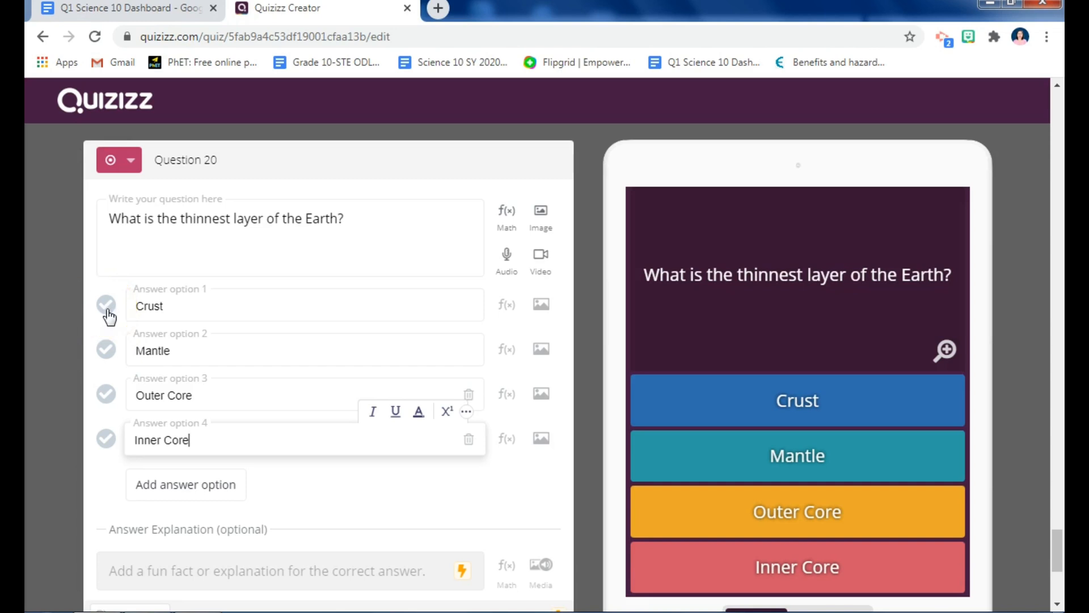
left_click(106, 305)
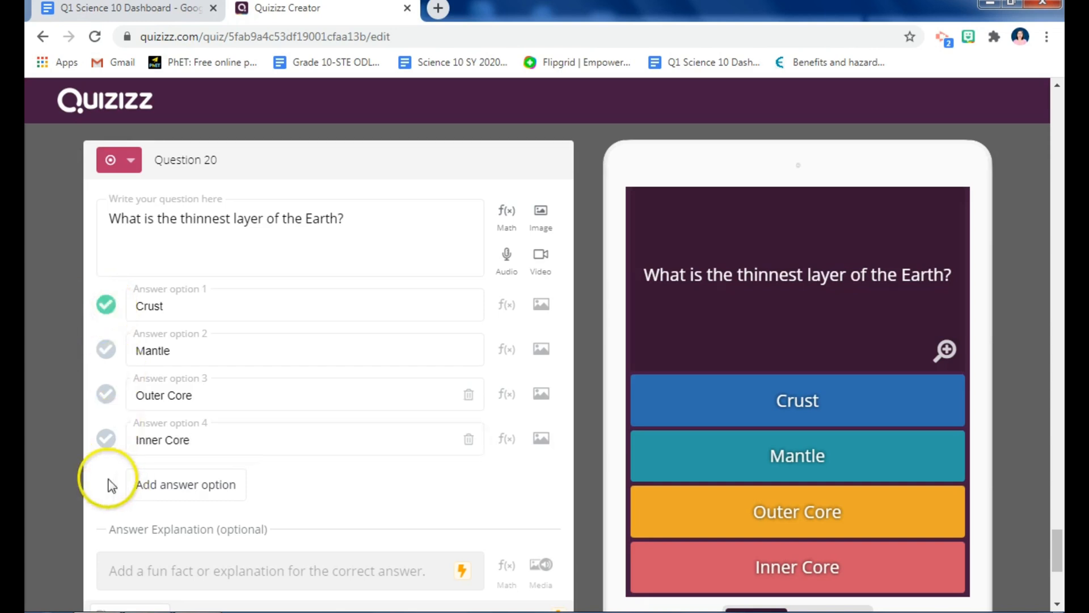
scroll("down", 3)
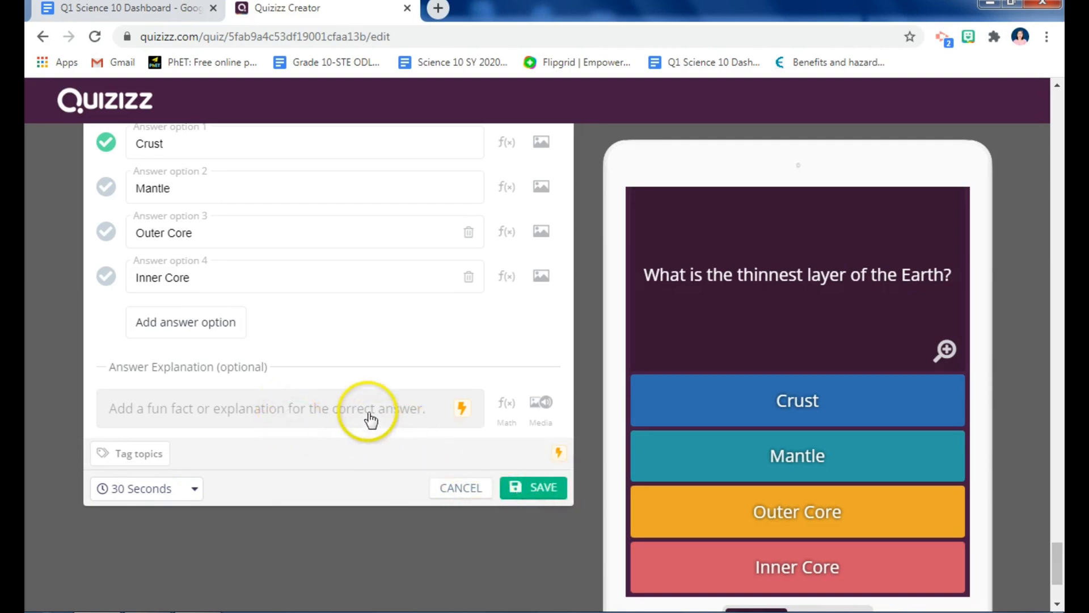
mouse_move(507, 465)
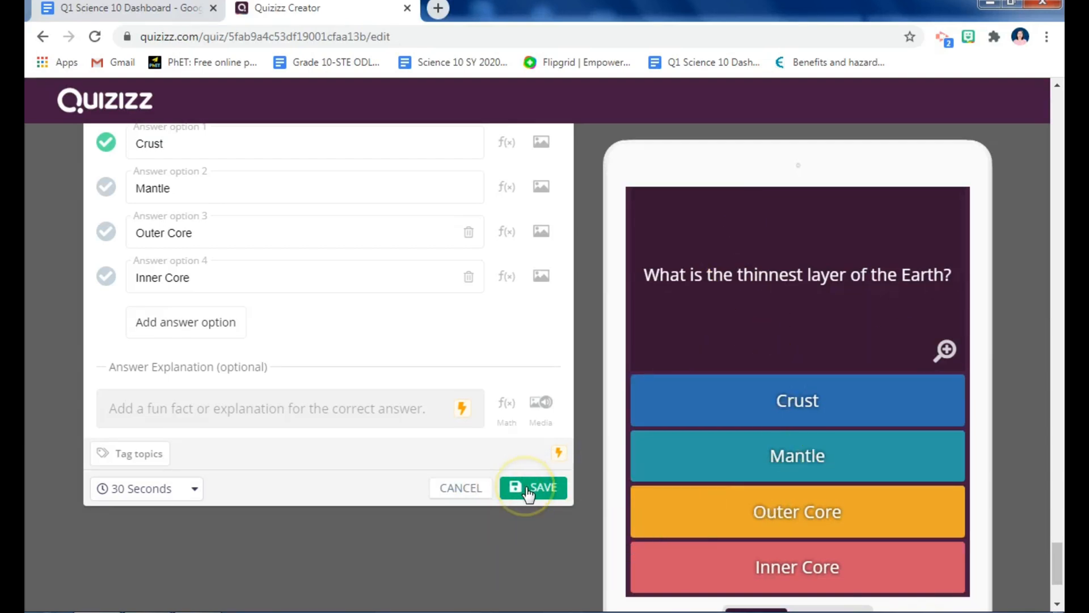
left_click(538, 488)
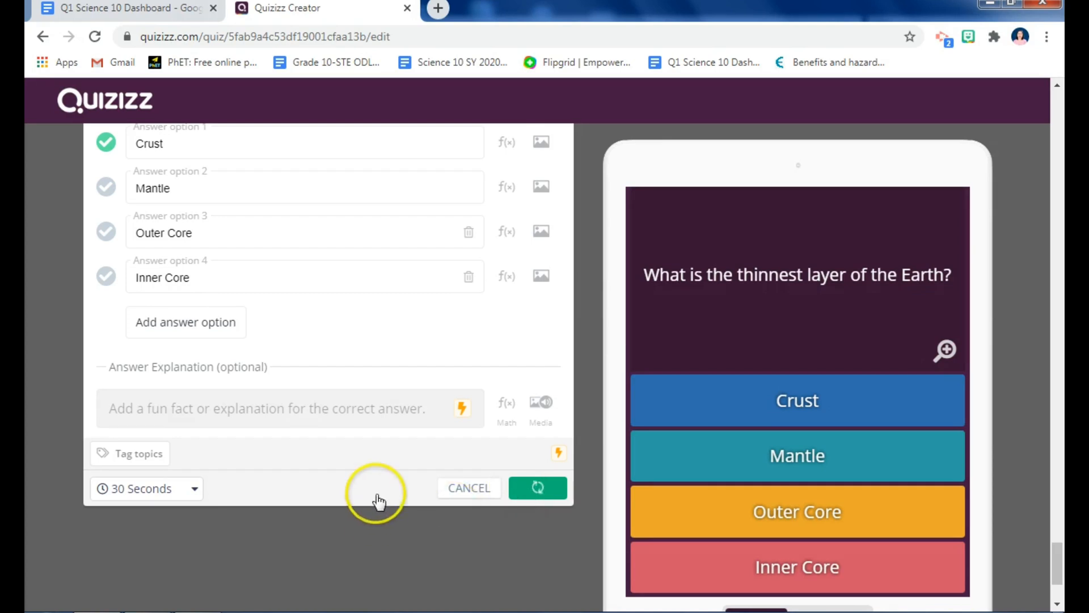
left_click(538, 487)
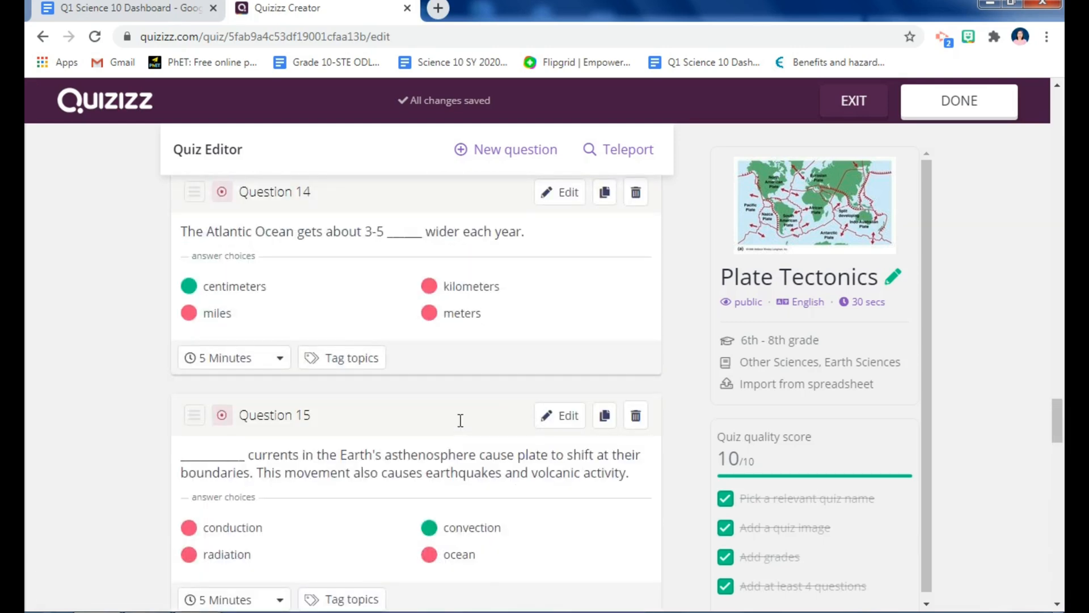
mouse_move(524, 367)
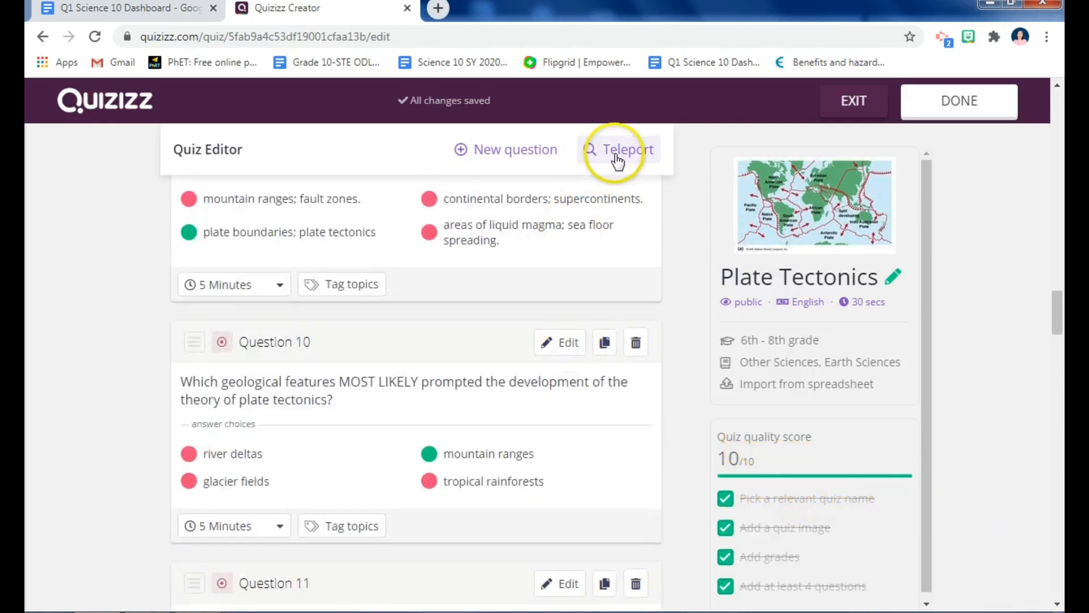
scroll("down", 3)
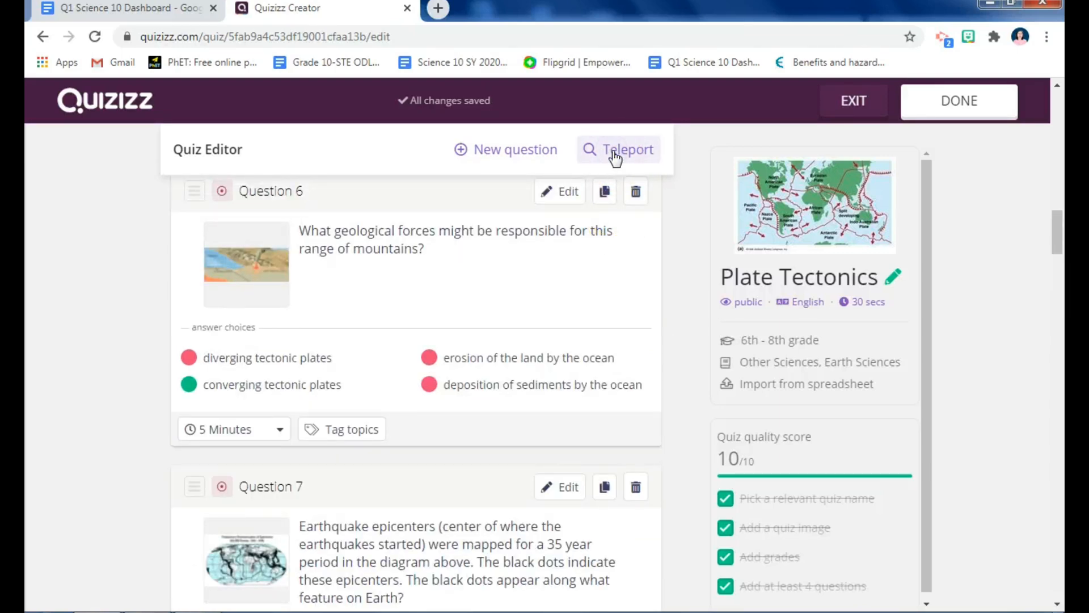
left_click(618, 149)
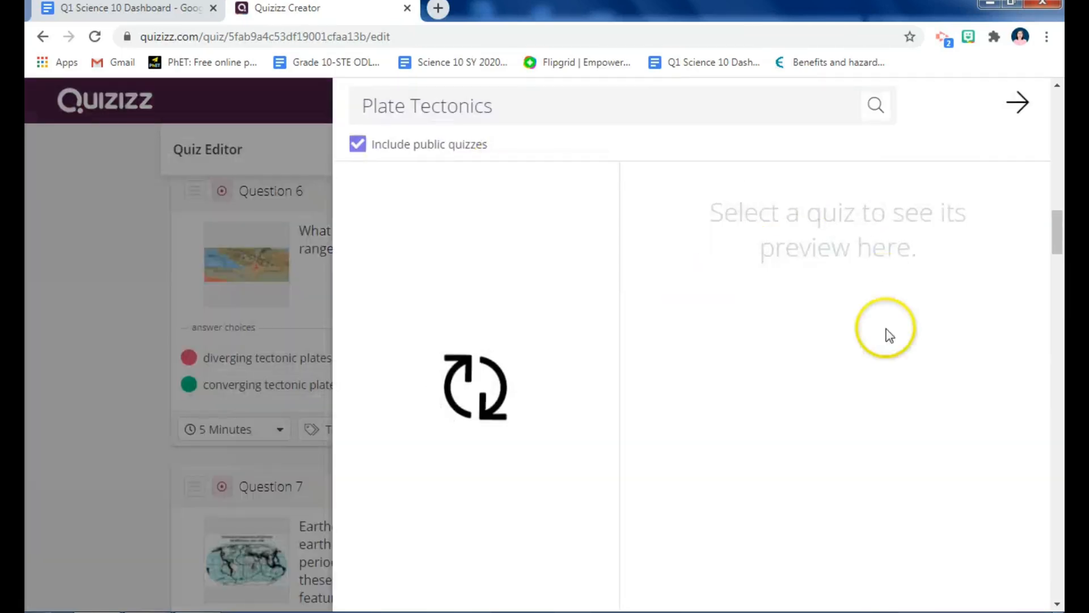
Run the Teleport Plate Tectonics search and add the Pangaea single-landmass question.
left_click(875, 104)
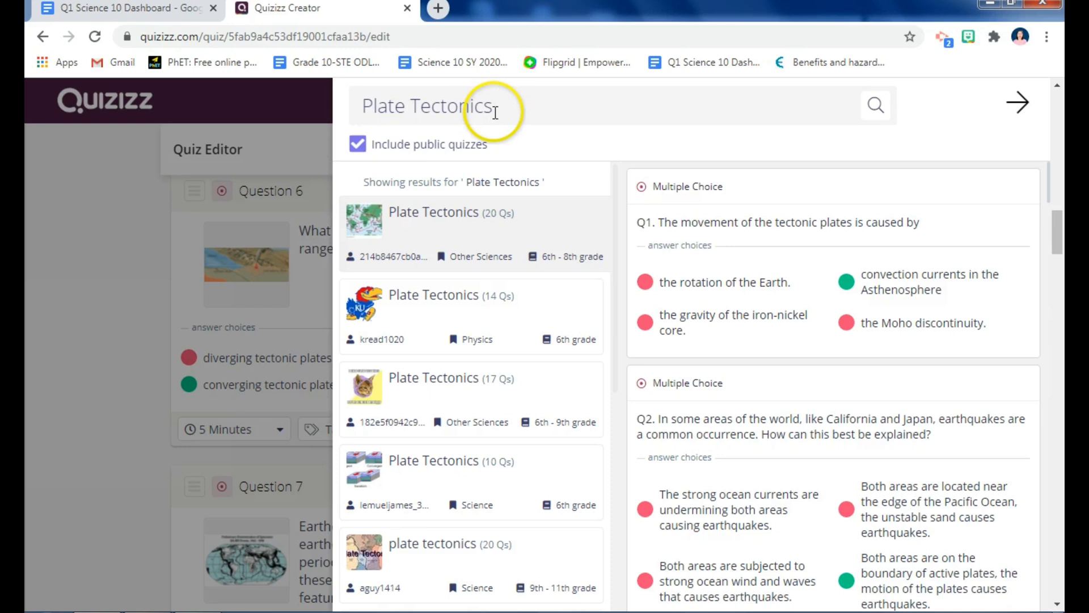
mouse_move(441, 320)
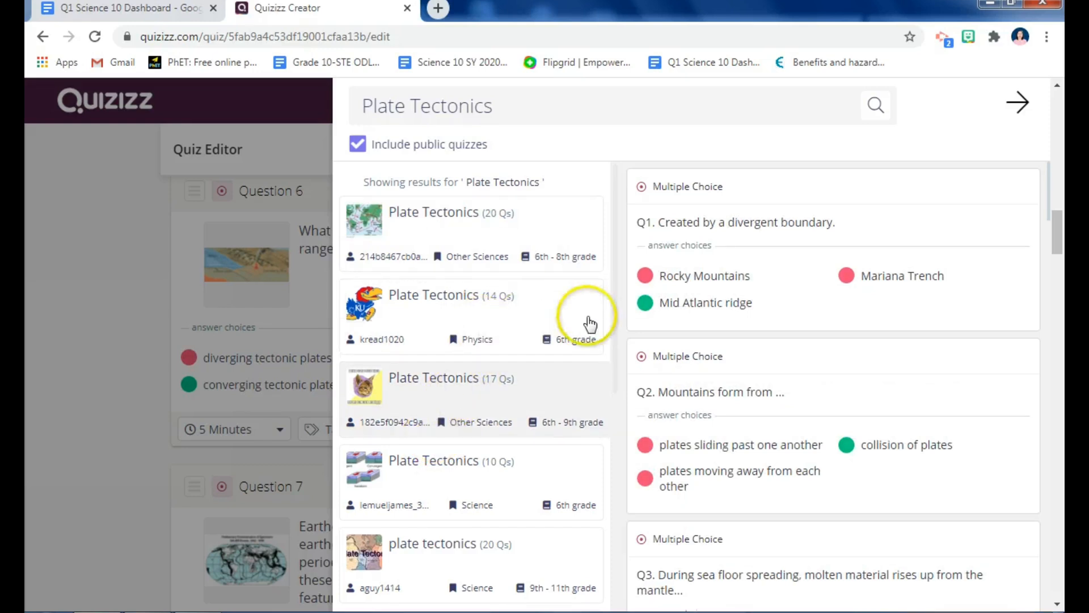
mouse_move(704, 309)
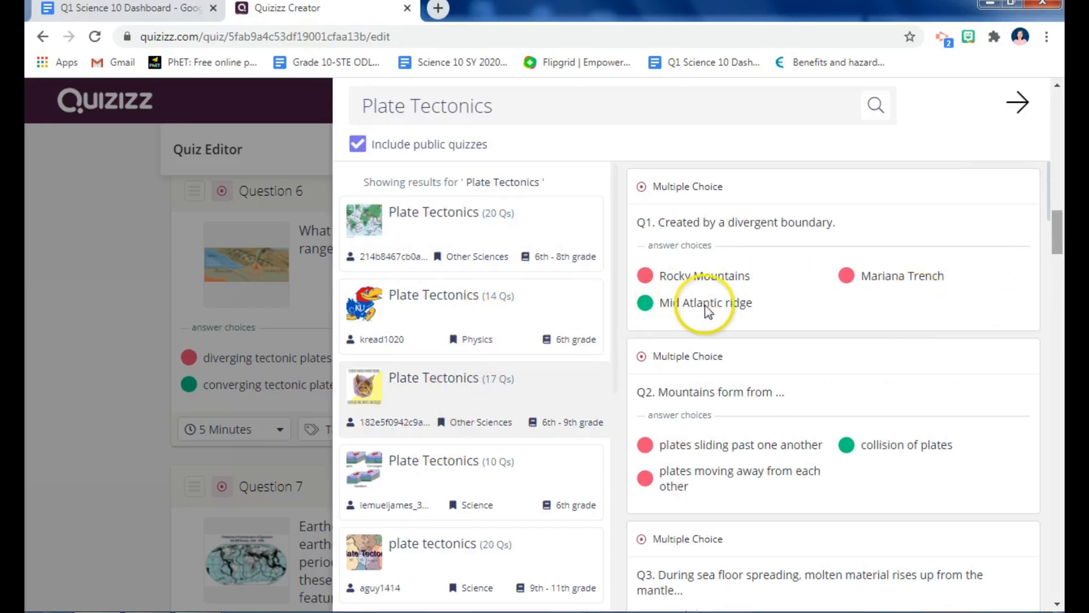
mouse_move(924, 291)
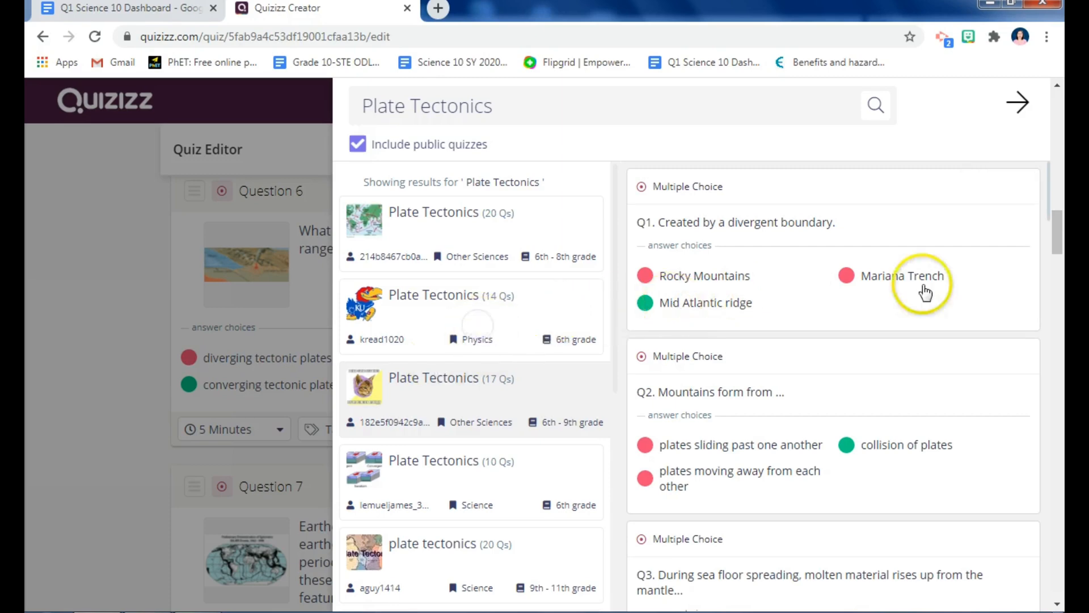
scroll("down", 3)
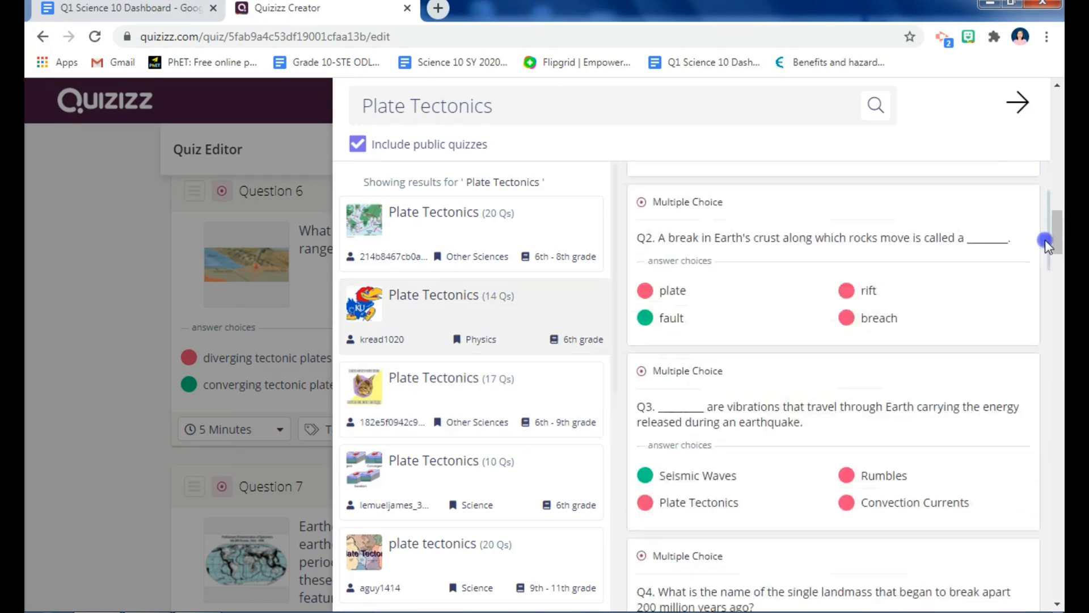
scroll("down", 3)
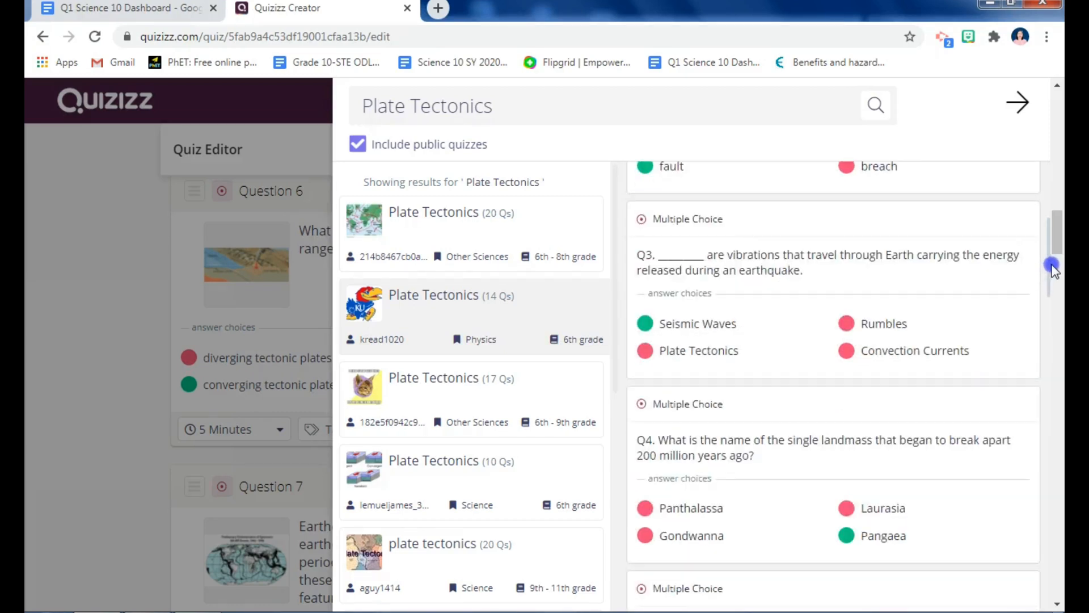
scroll("down", 3)
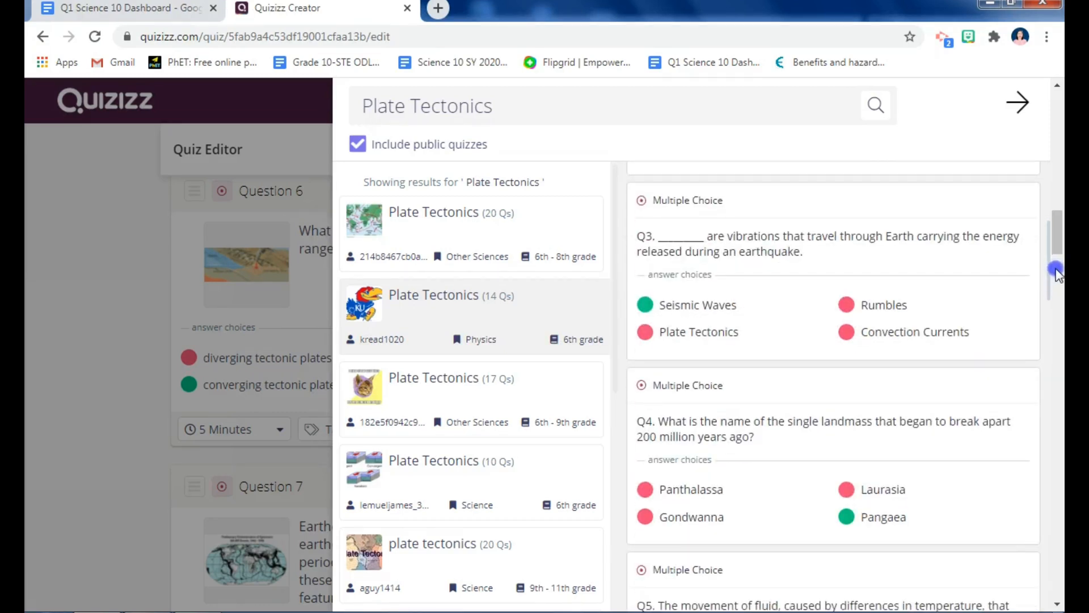
scroll("down", 3)
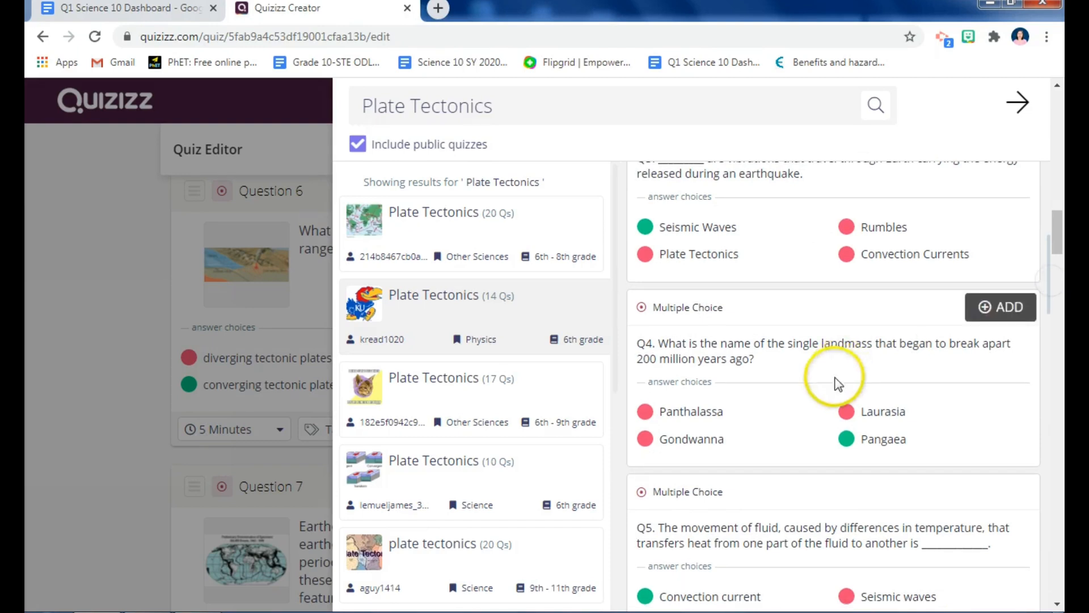
mouse_move(883, 360)
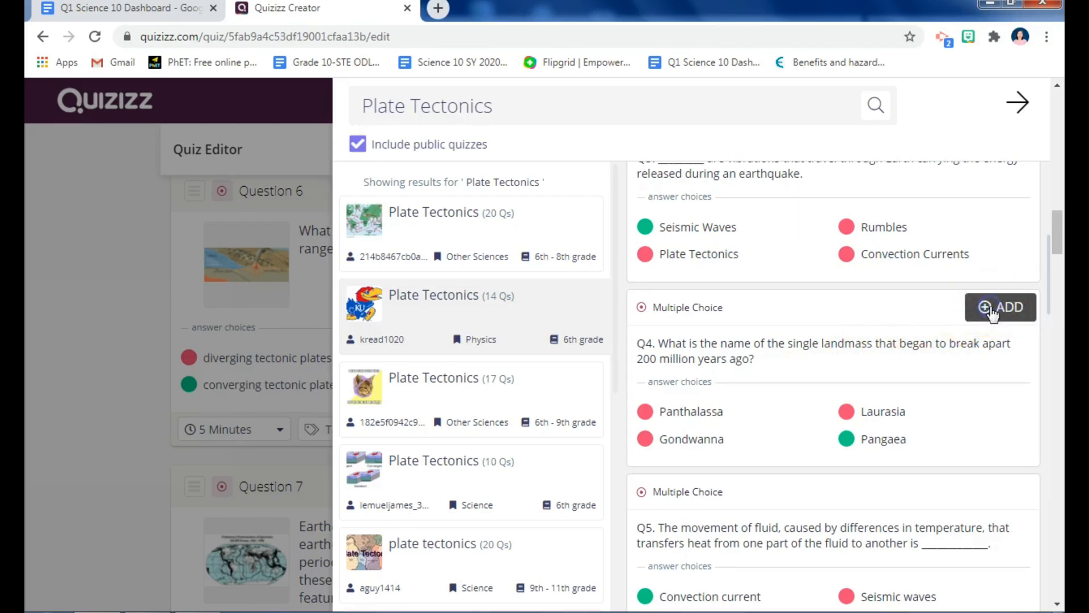
left_click(1000, 308)
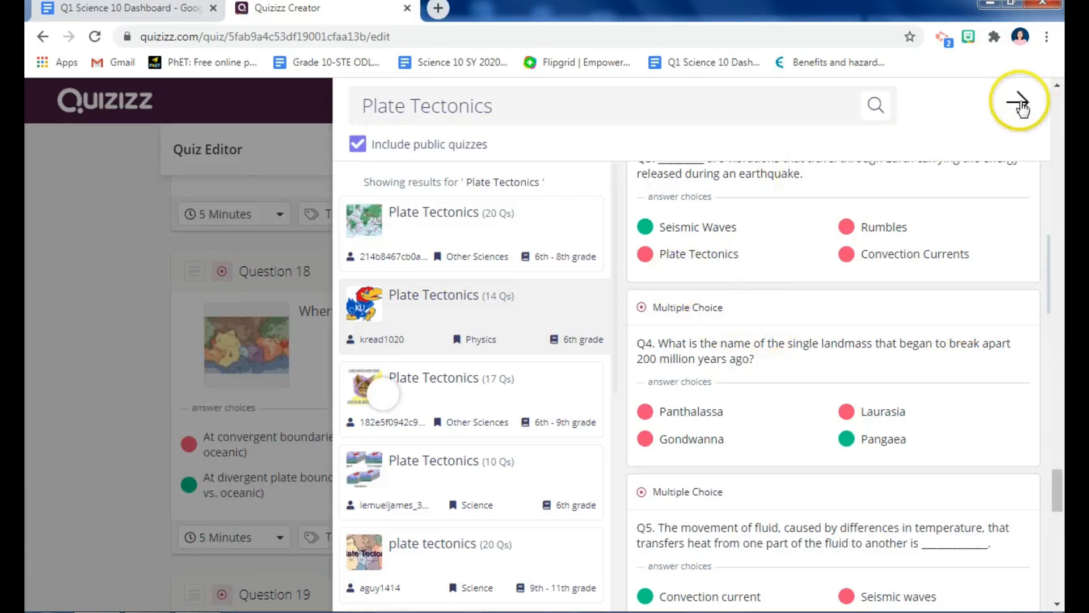
Close the Teleport panel and return to the quiz's question list.
left_click(1018, 101)
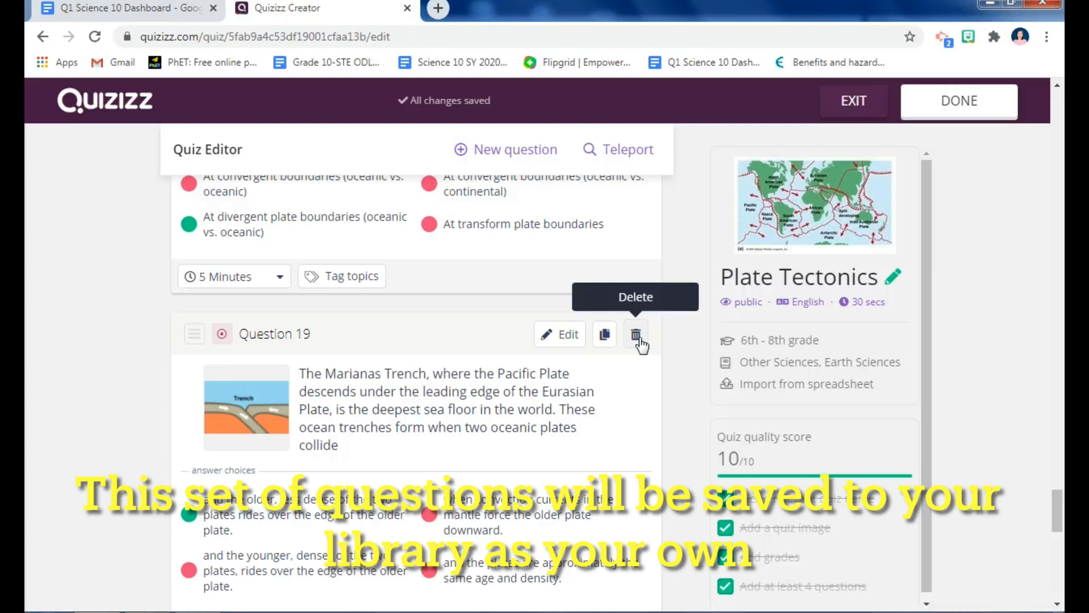
Delete the Marianas Trench and other surplus questions so the quiz ends at Question 15, Pangaea.
left_click(635, 333)
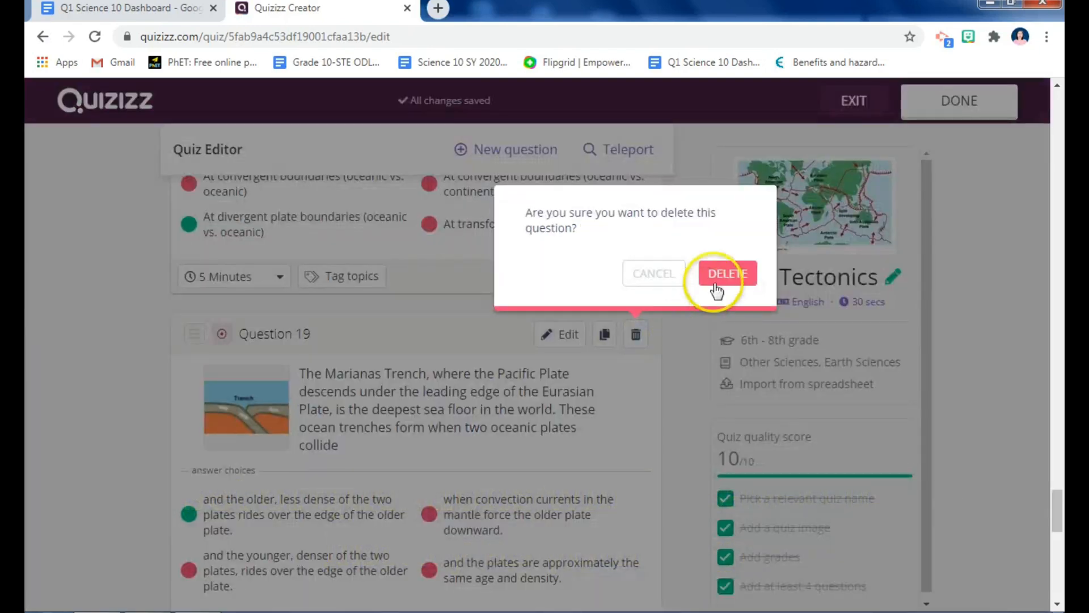
left_click(726, 274)
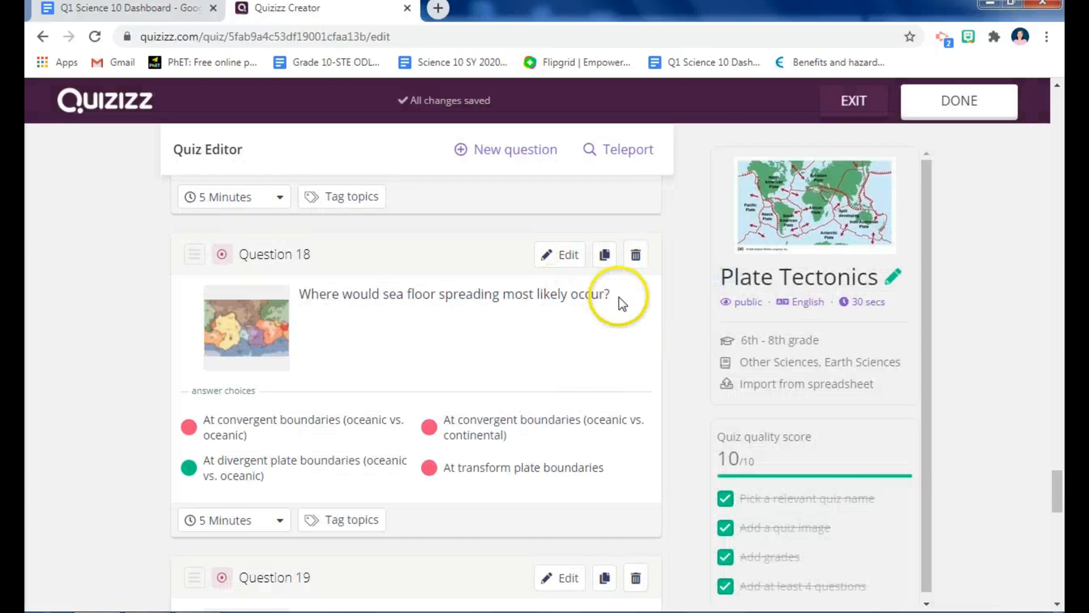
mouse_move(635, 255)
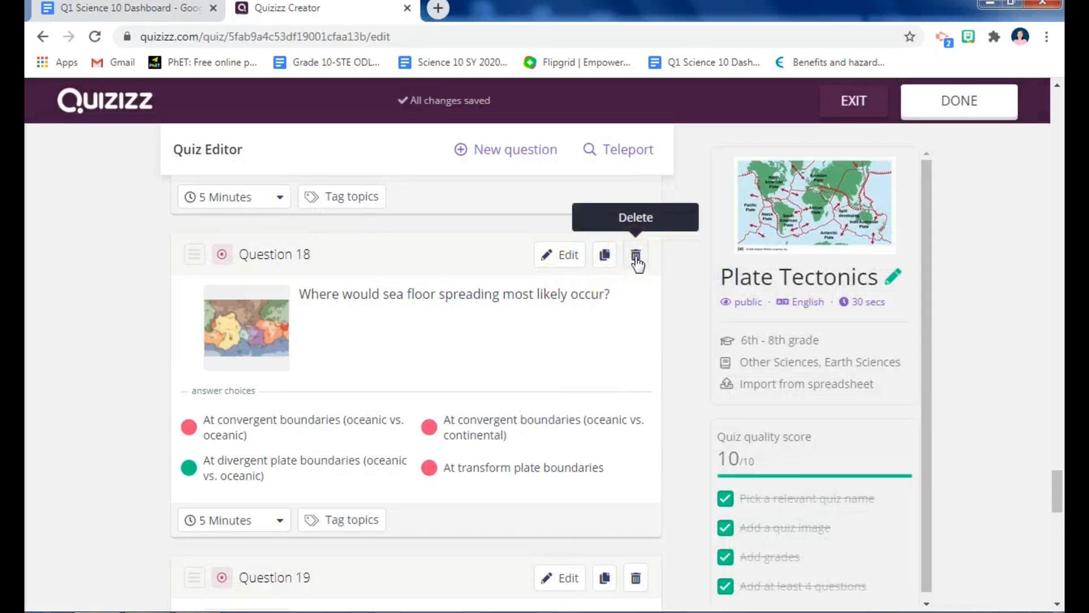
mouse_move(716, 197)
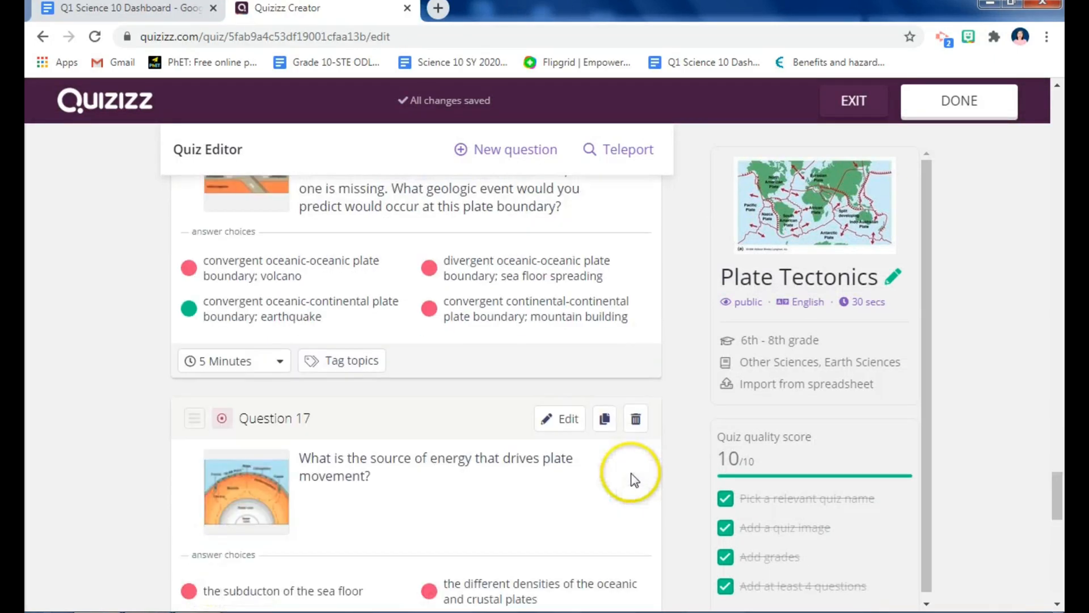
left_click(634, 419)
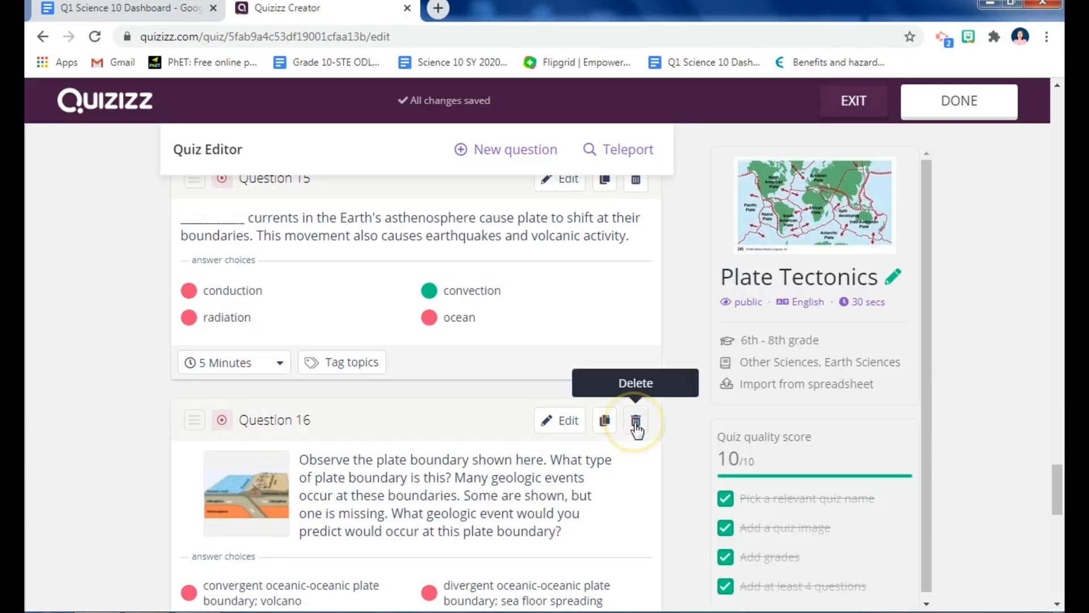
mouse_move(612, 399)
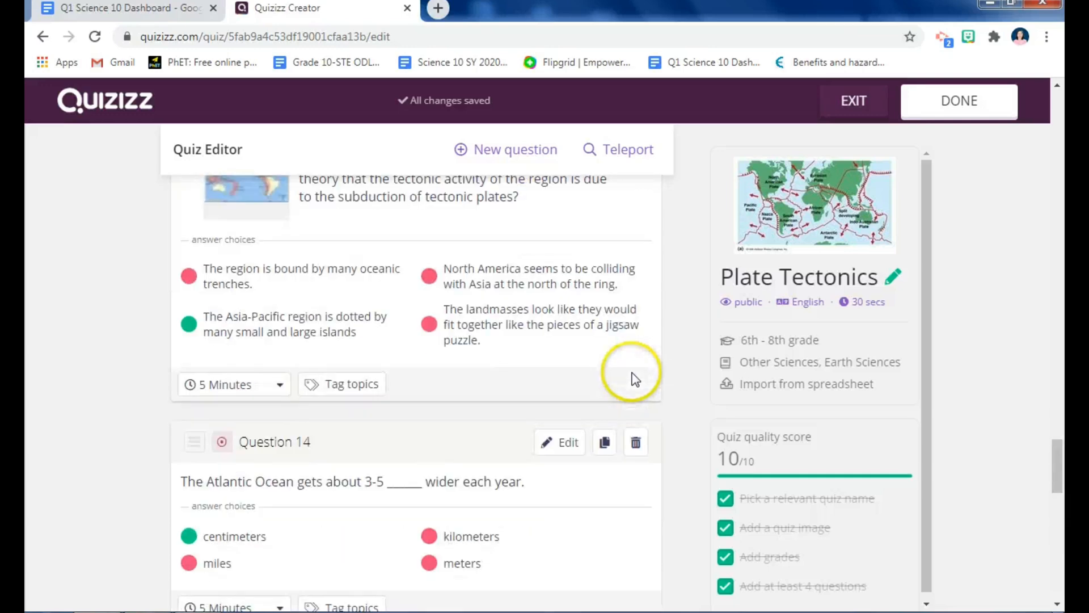
scroll("down", 3)
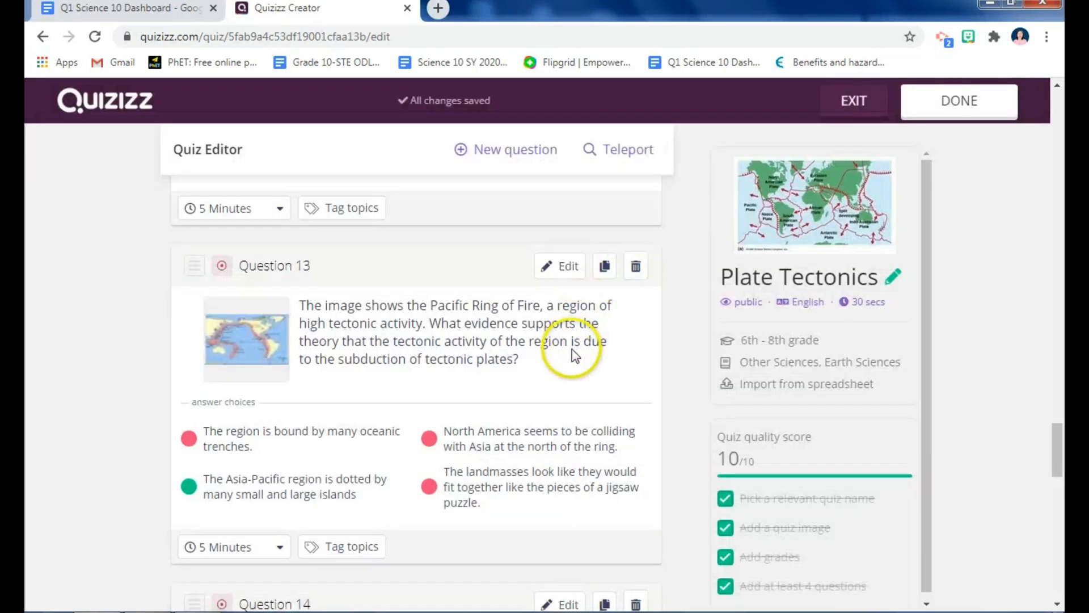
scroll("down", 3)
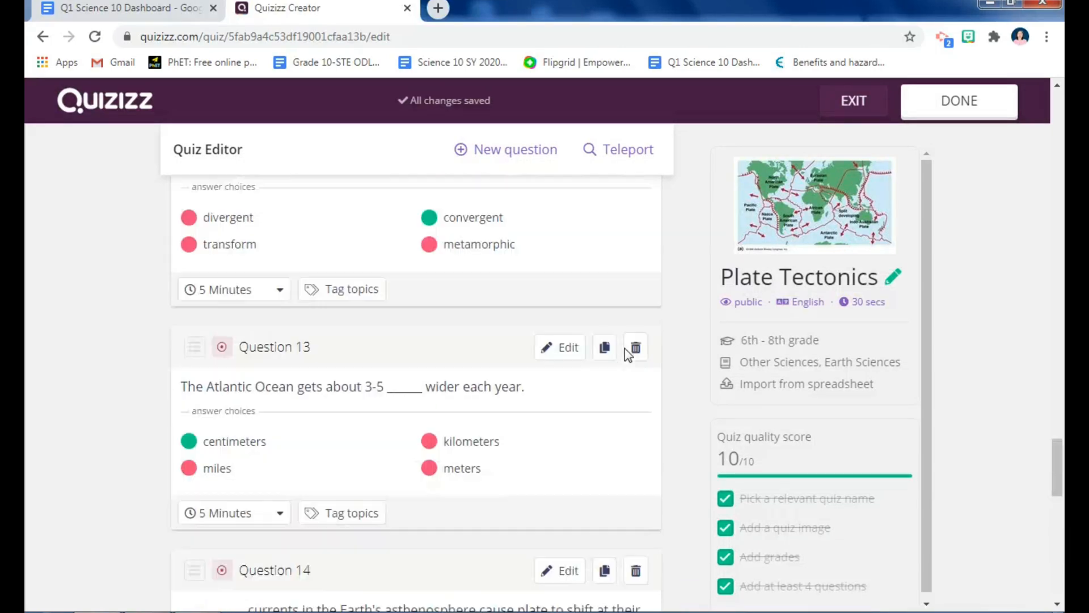
scroll("down", 3)
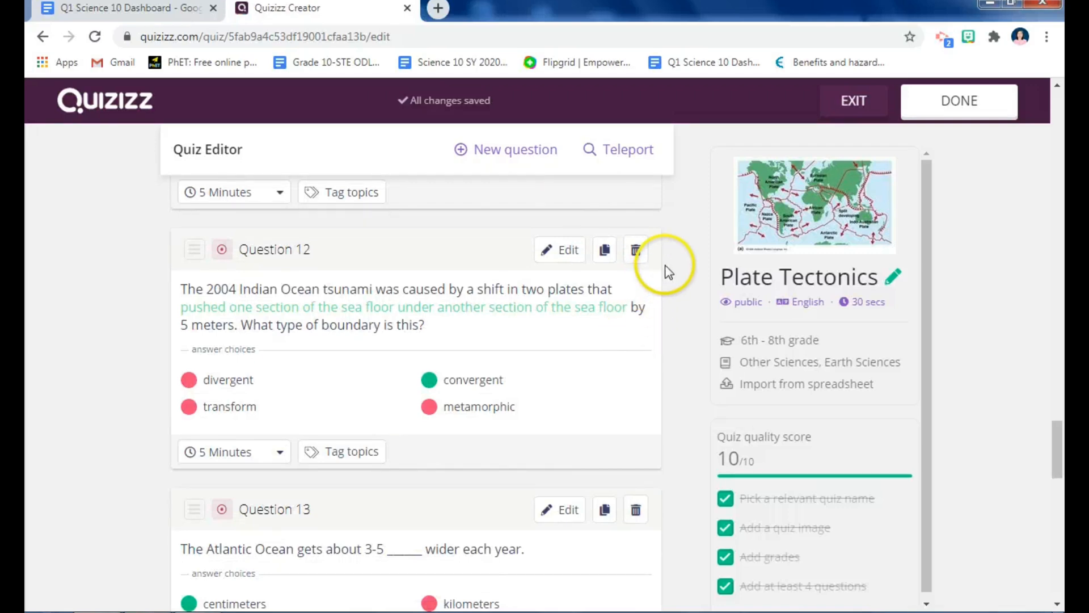
mouse_move(701, 212)
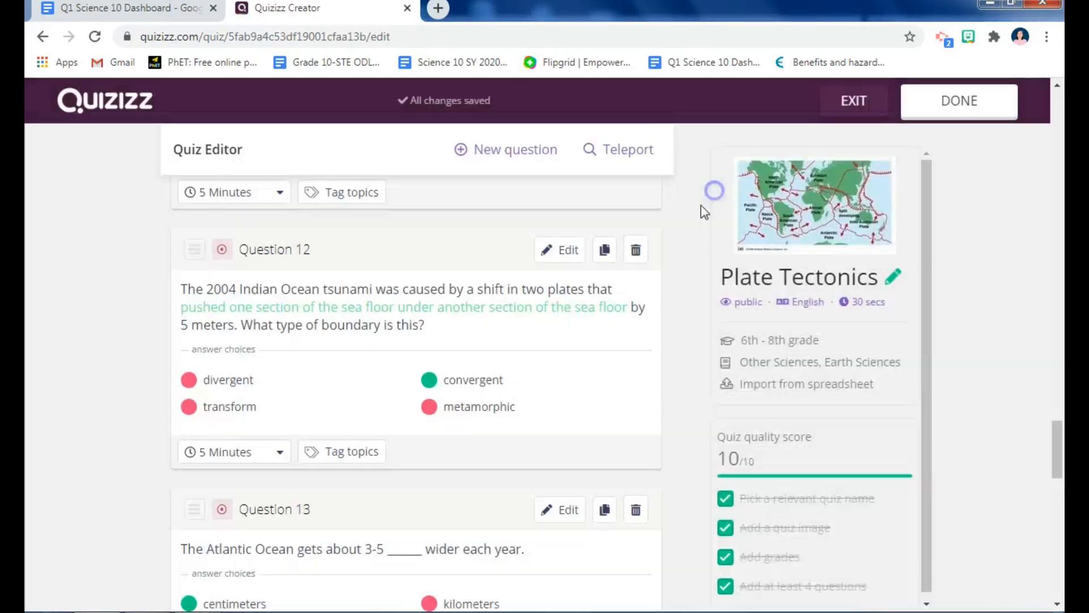
scroll("down", 3)
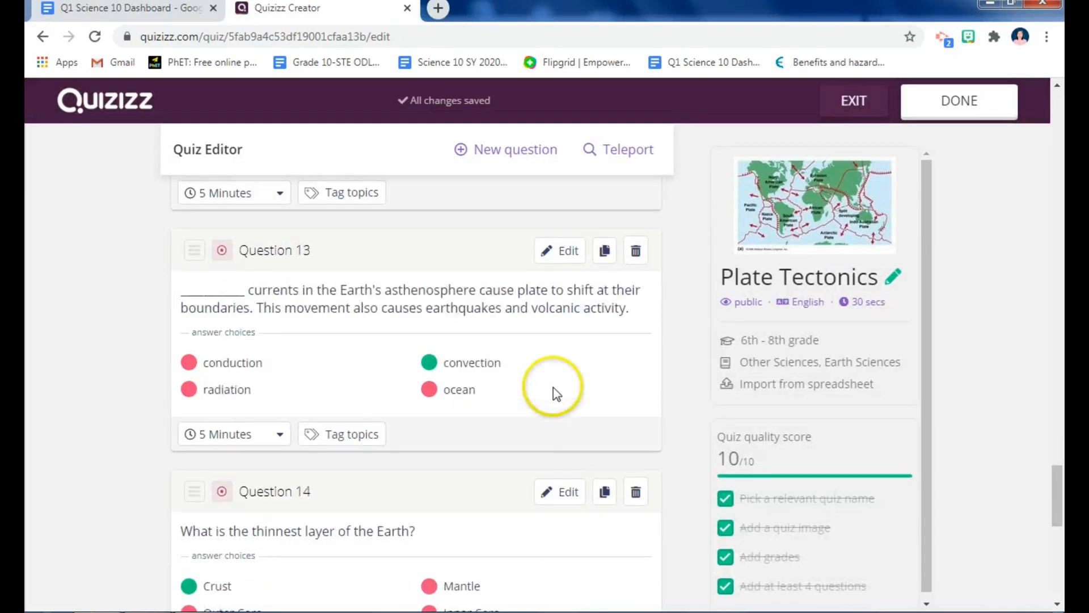
scroll("down", 3)
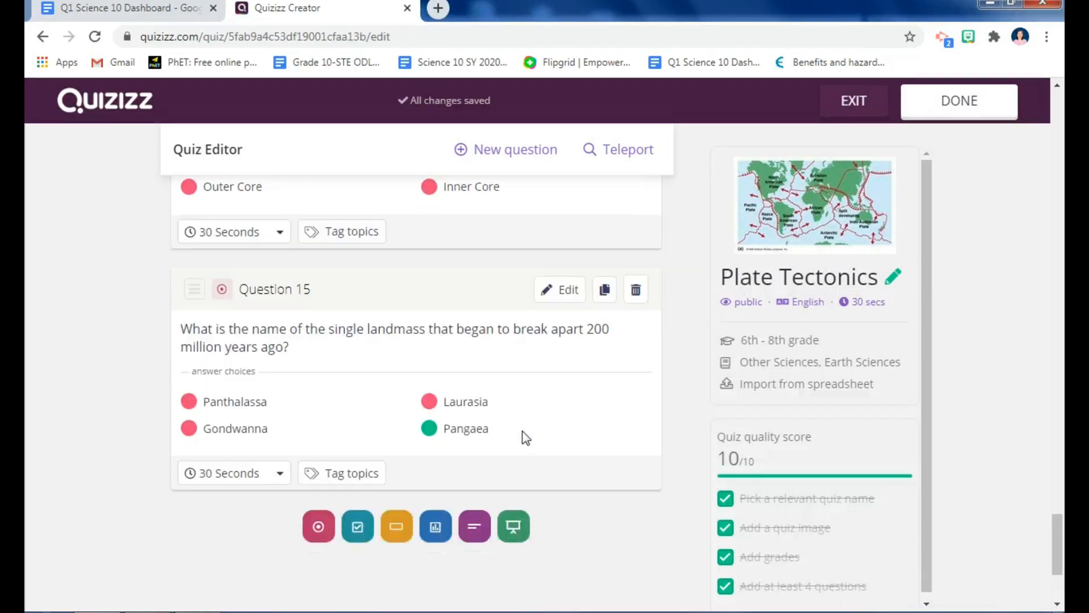
scroll("down", 3)
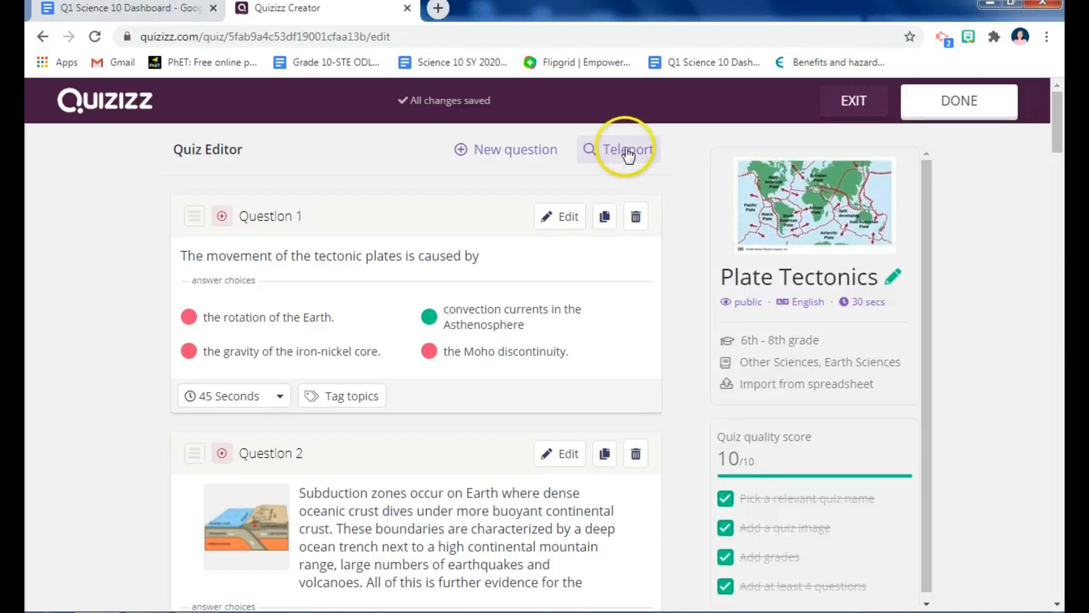
mouse_move(562, 225)
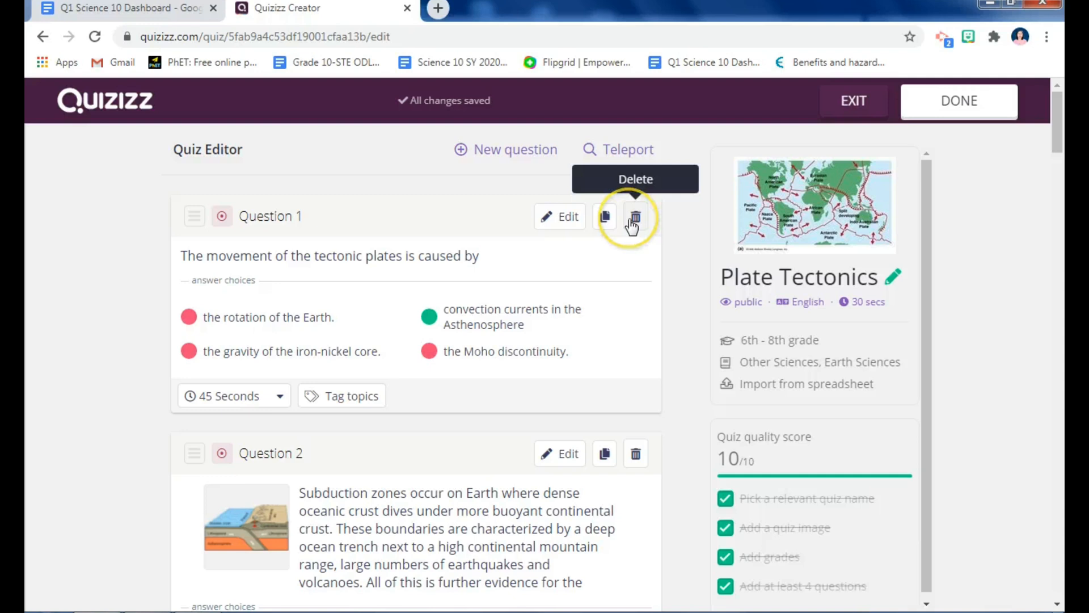
mouse_move(277, 405)
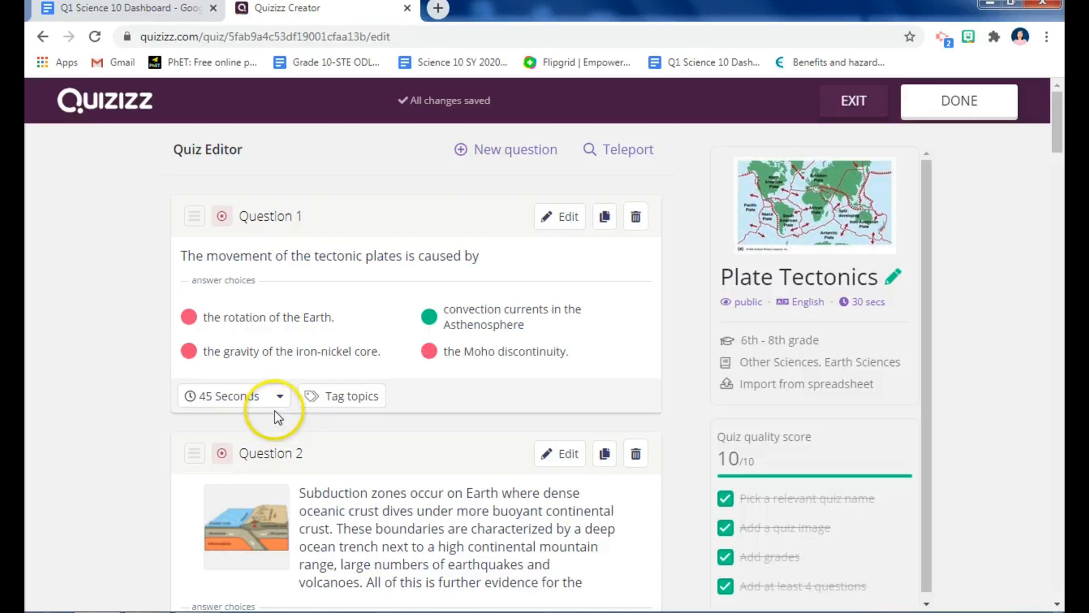
mouse_move(958, 103)
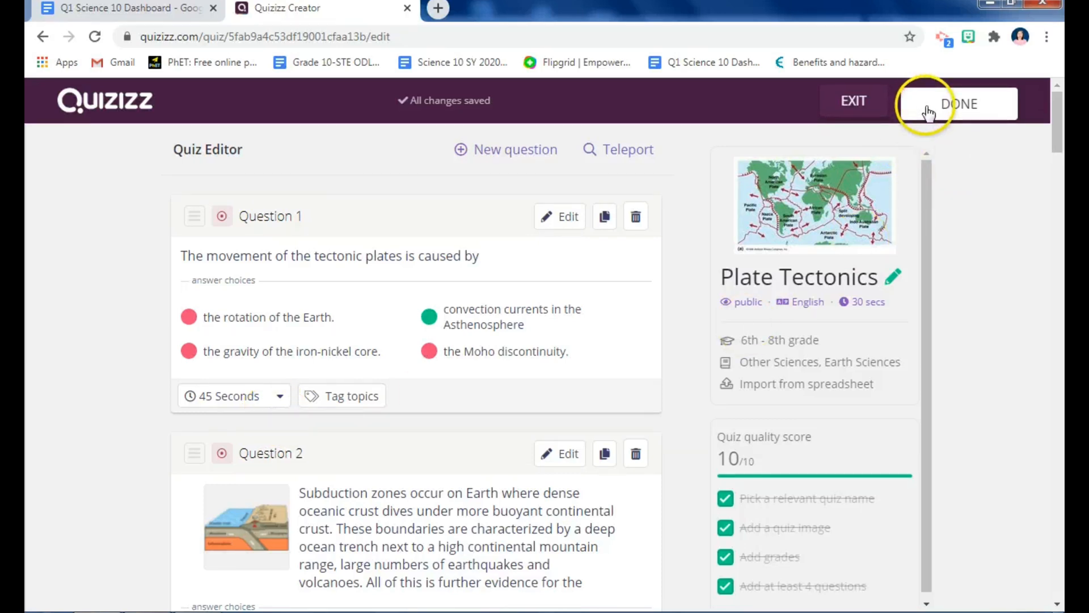
Save the quiz, then reopen the Plate Tectonics (15 Qs) quiz from My library.
left_click(960, 103)
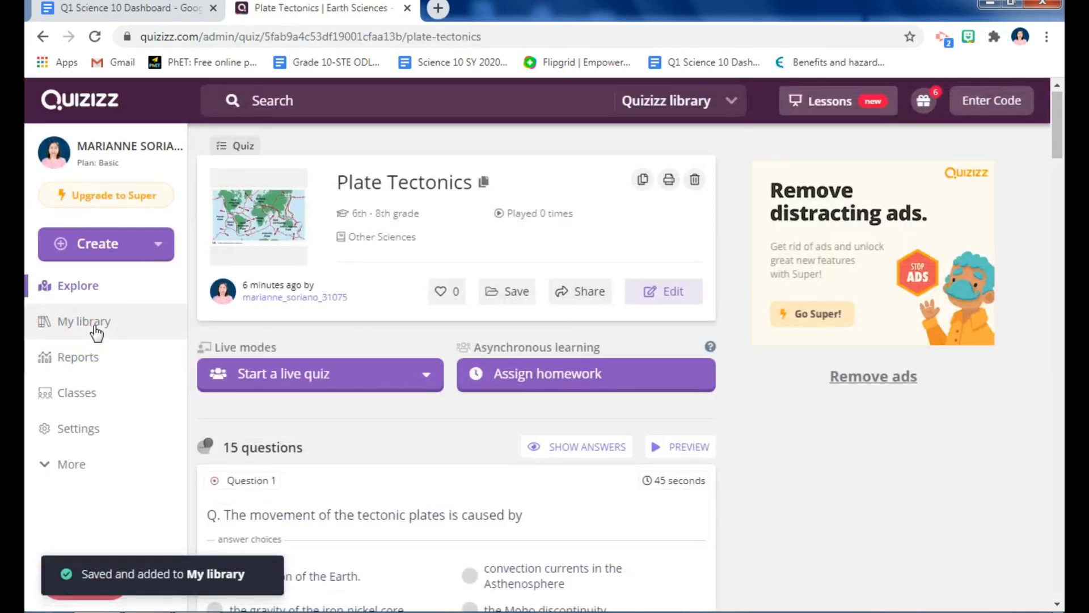
left_click(83, 321)
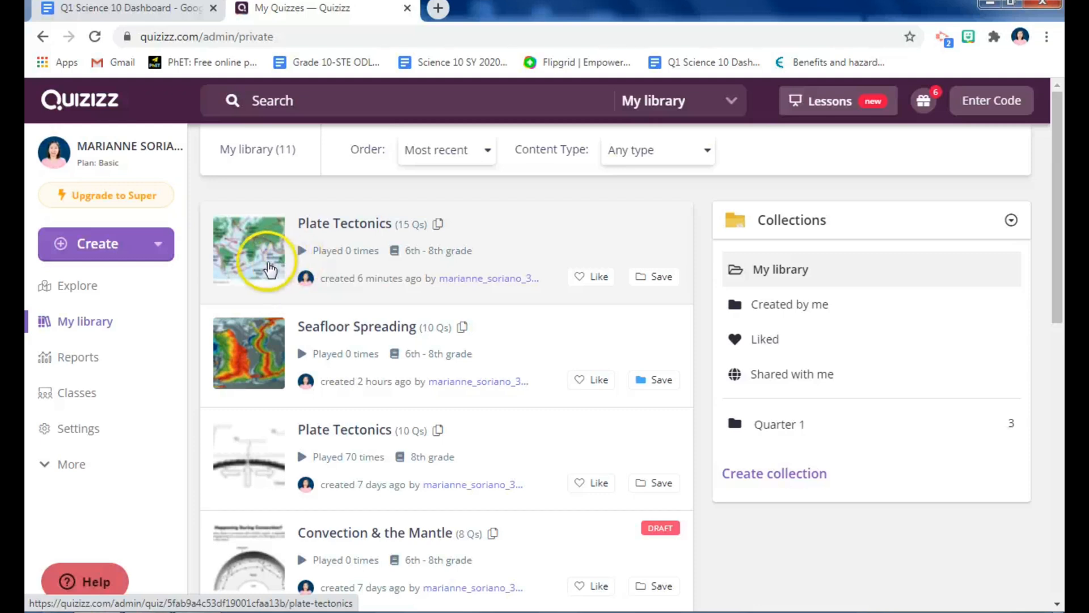
left_click(270, 270)
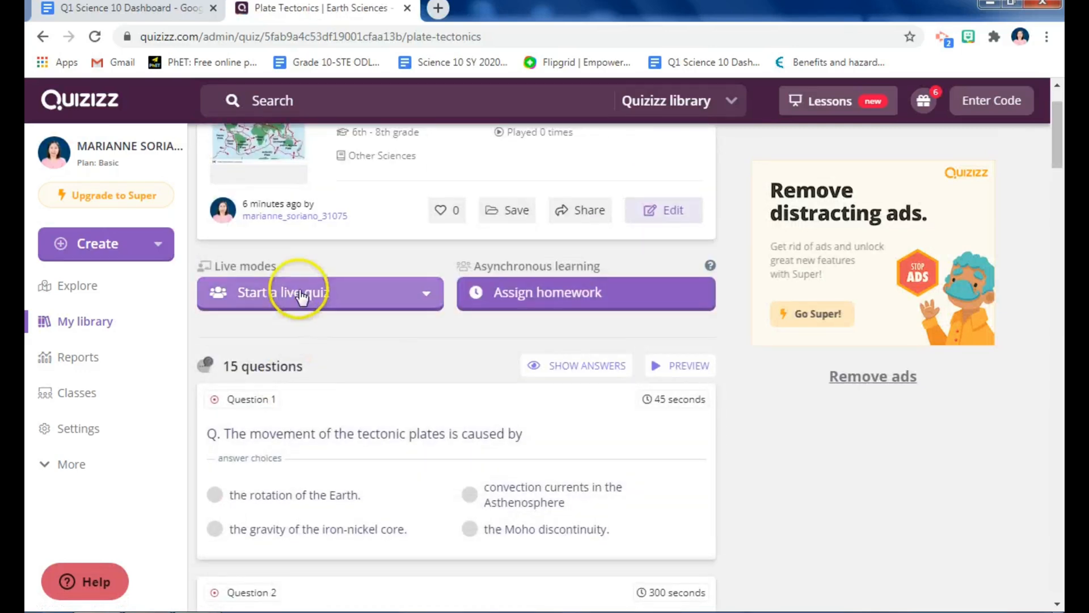
mouse_move(351, 313)
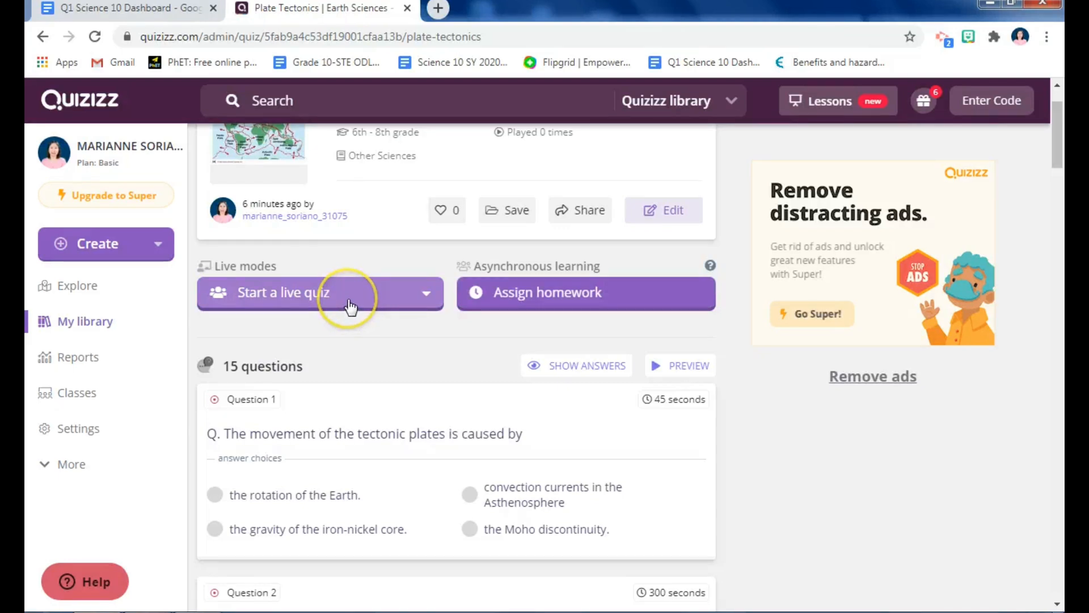
mouse_move(540, 309)
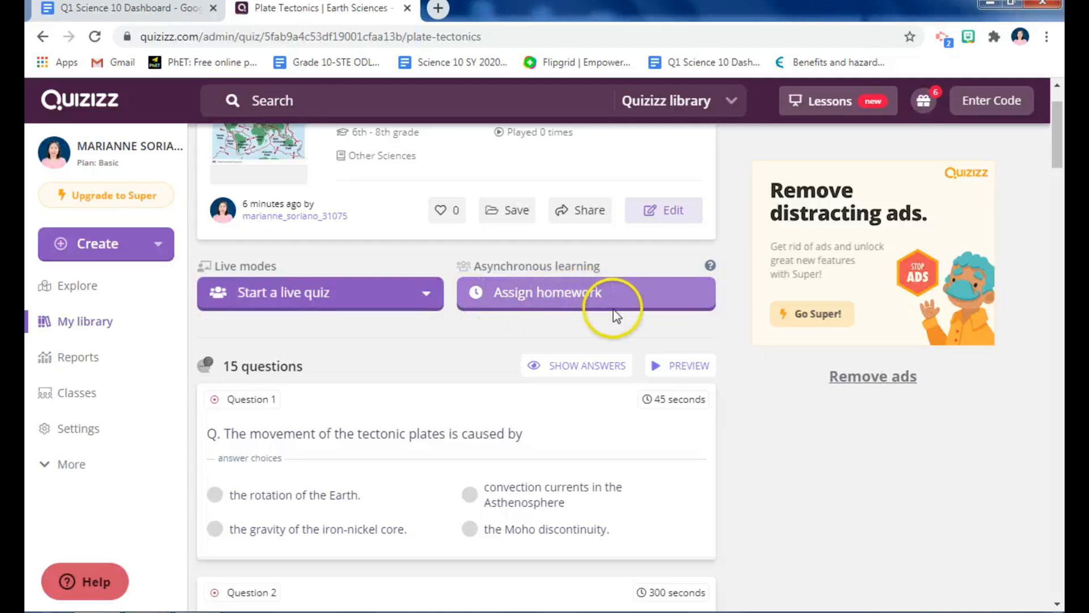
mouse_move(392, 309)
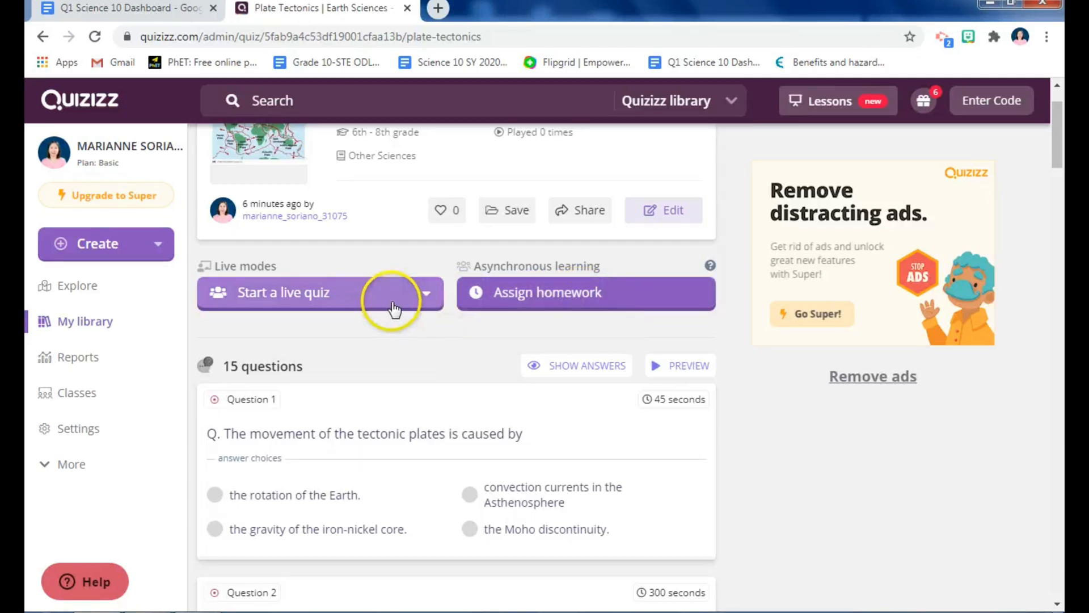
mouse_move(327, 308)
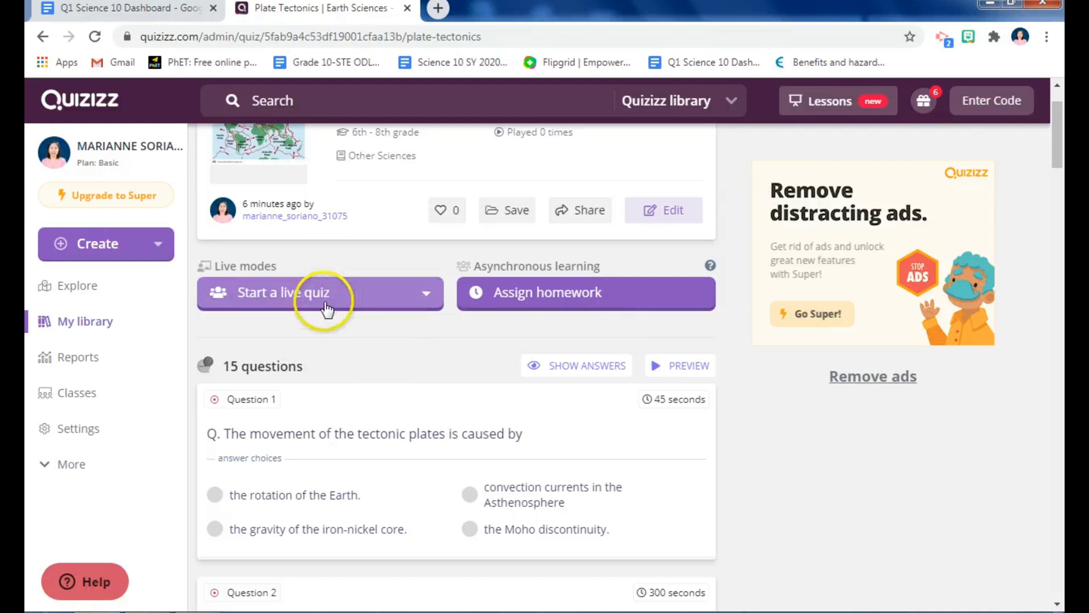
Host the quiz live in Classic mode, review Advanced Settings and continue to launch it.
left_click(319, 291)
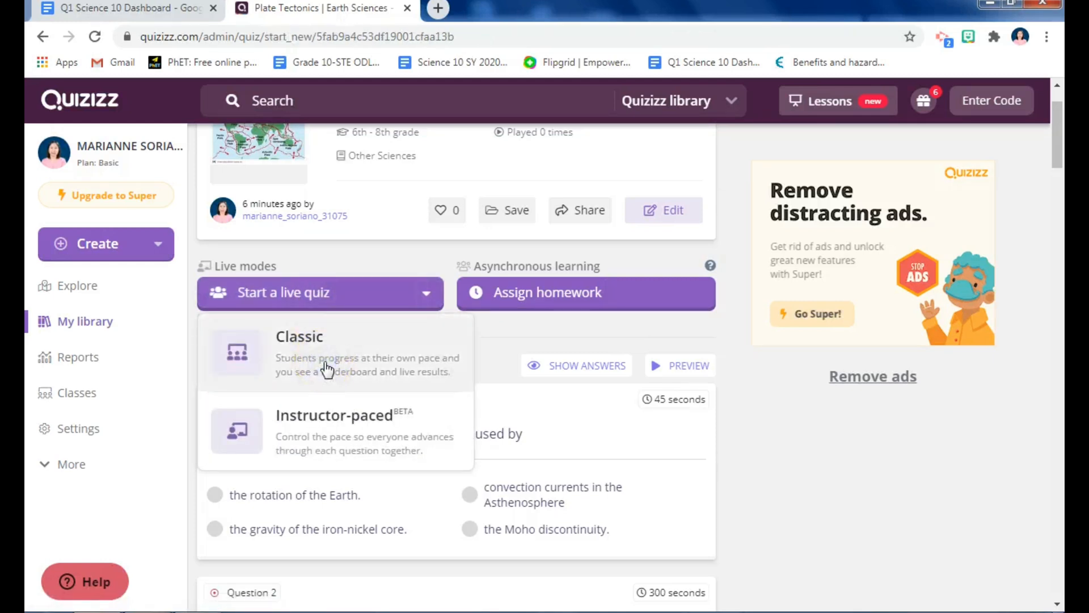
left_click(327, 352)
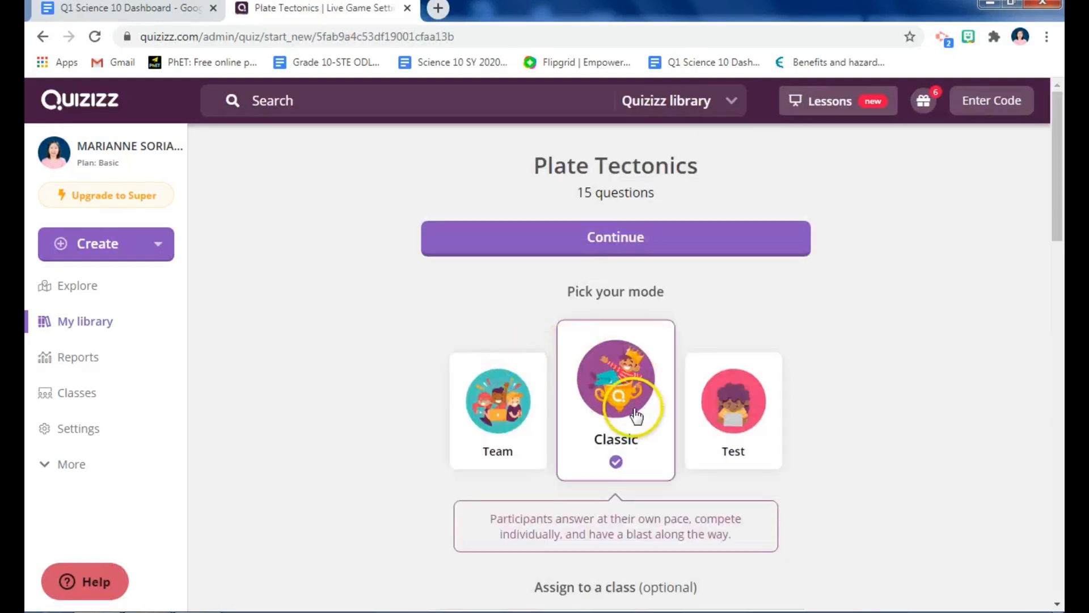
scroll("down", 3)
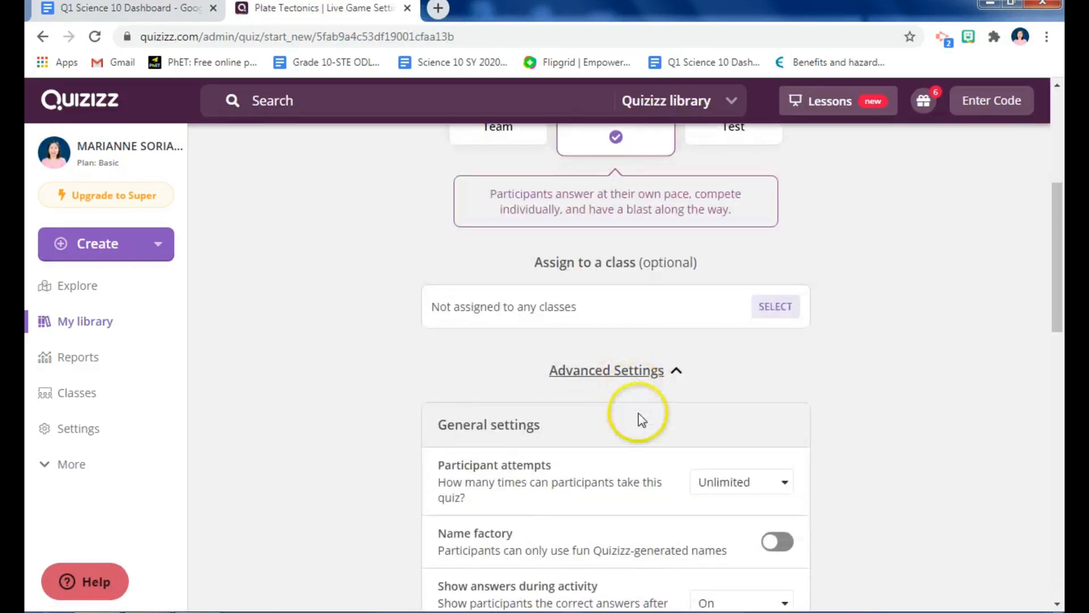
scroll("down", 3)
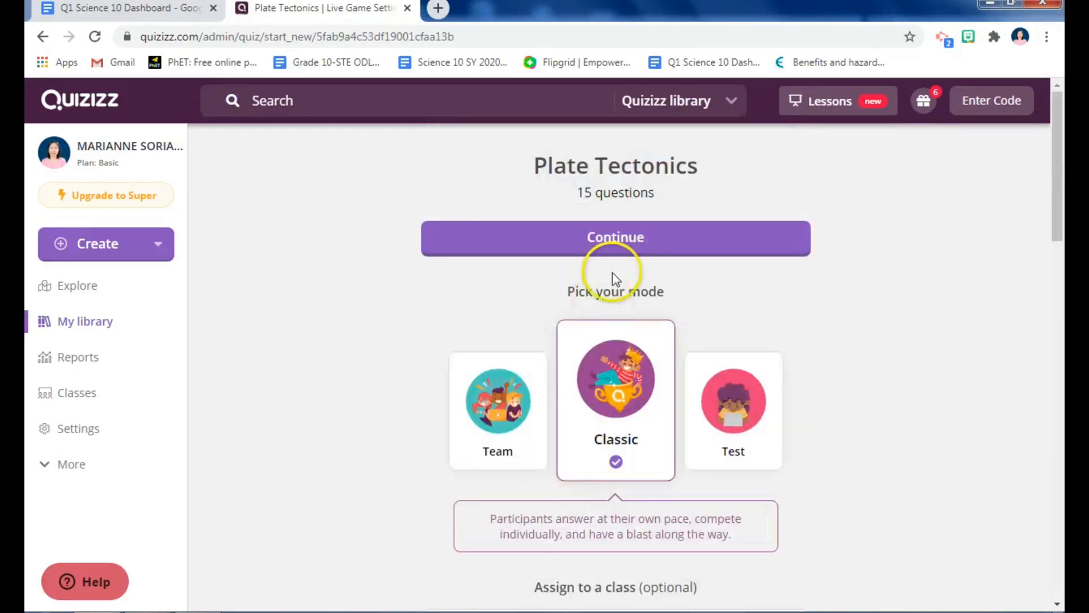
left_click(615, 238)
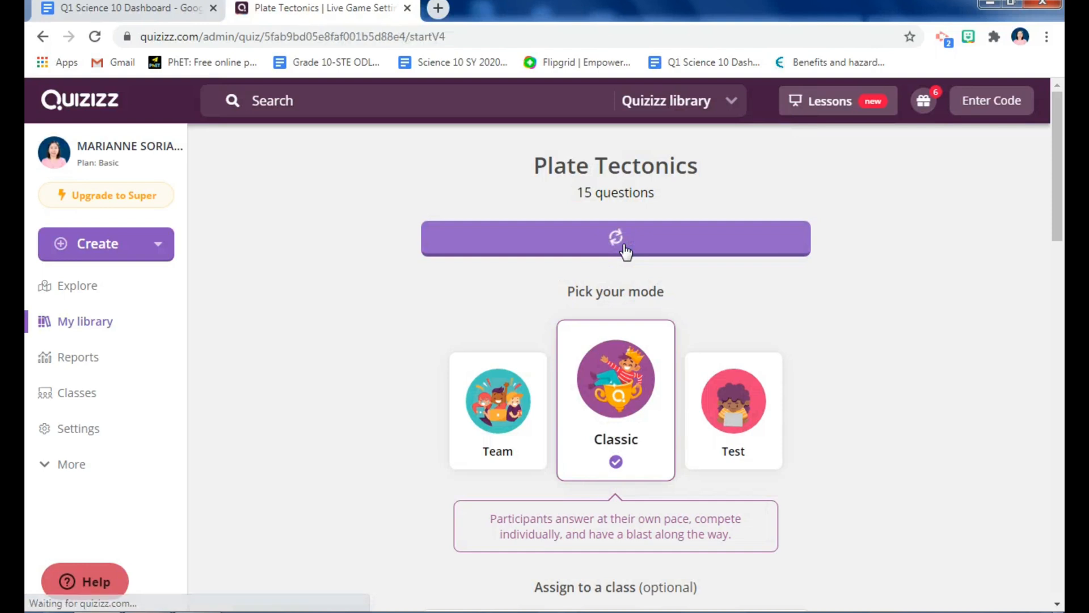
Start hosting so the waiting room shows joinmyquiz.com with join code 592200.
left_click(615, 238)
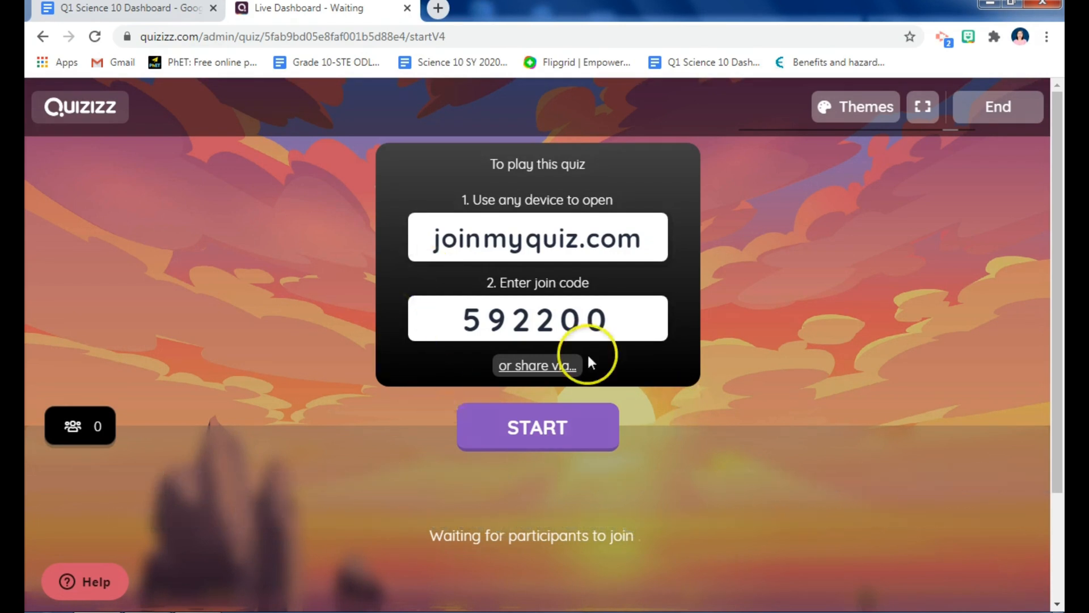
mouse_move(458, 268)
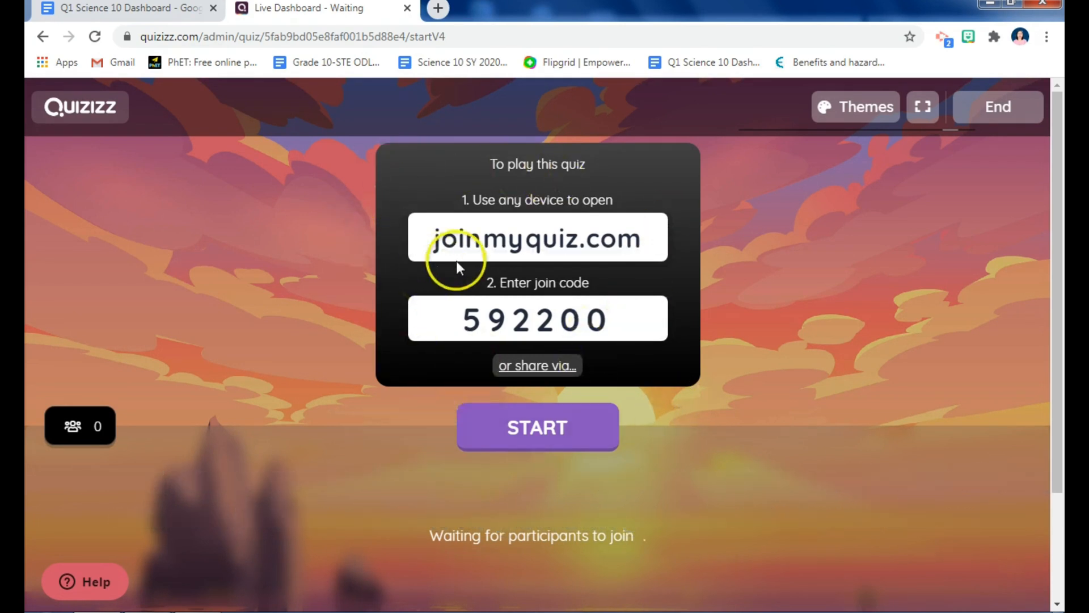
mouse_move(434, 265)
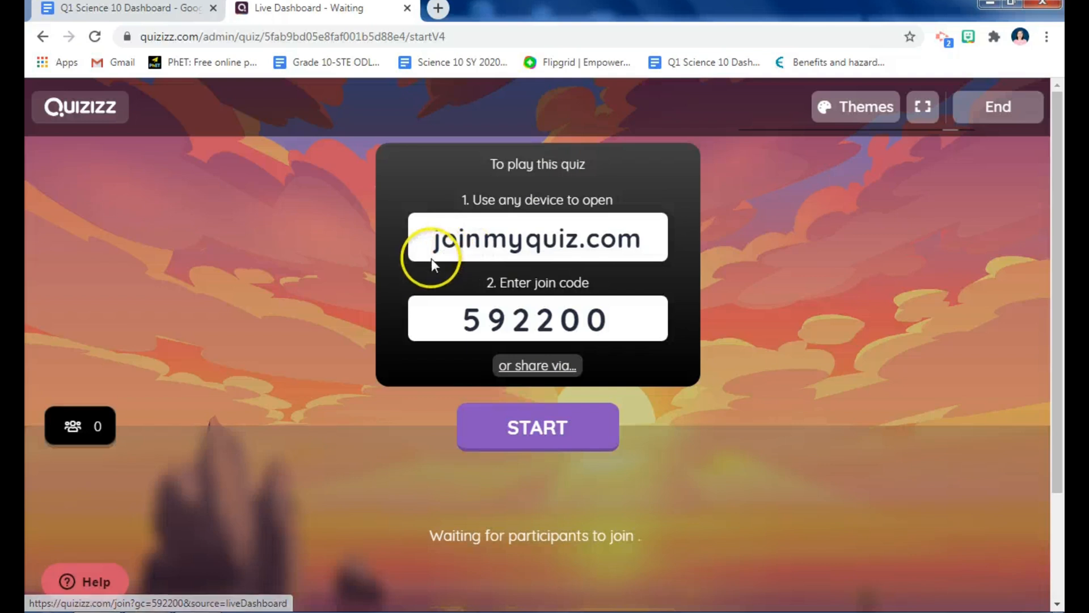
mouse_move(631, 270)
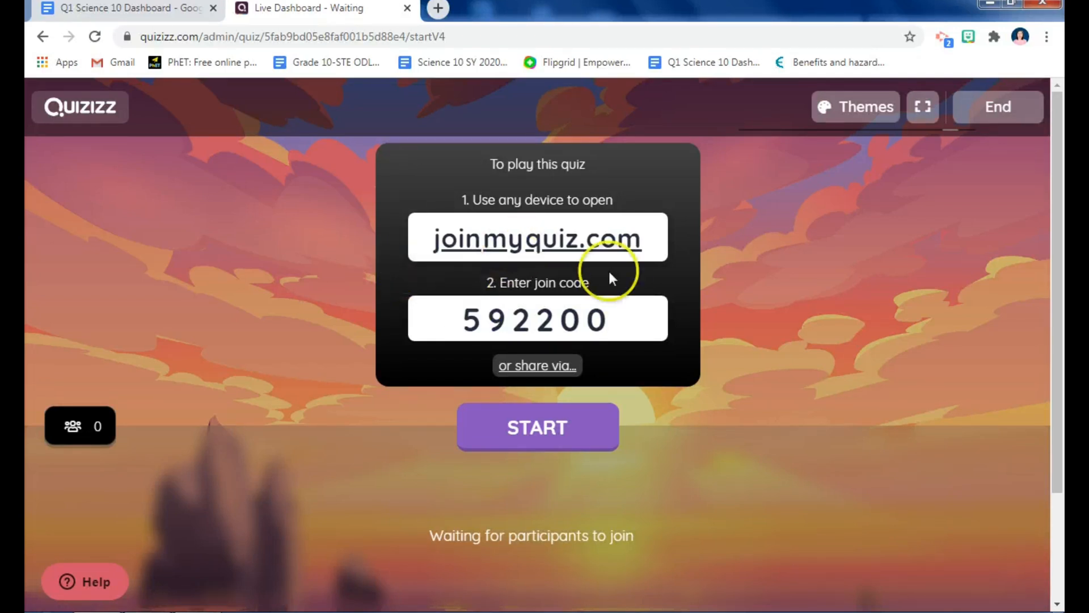
mouse_move(528, 337)
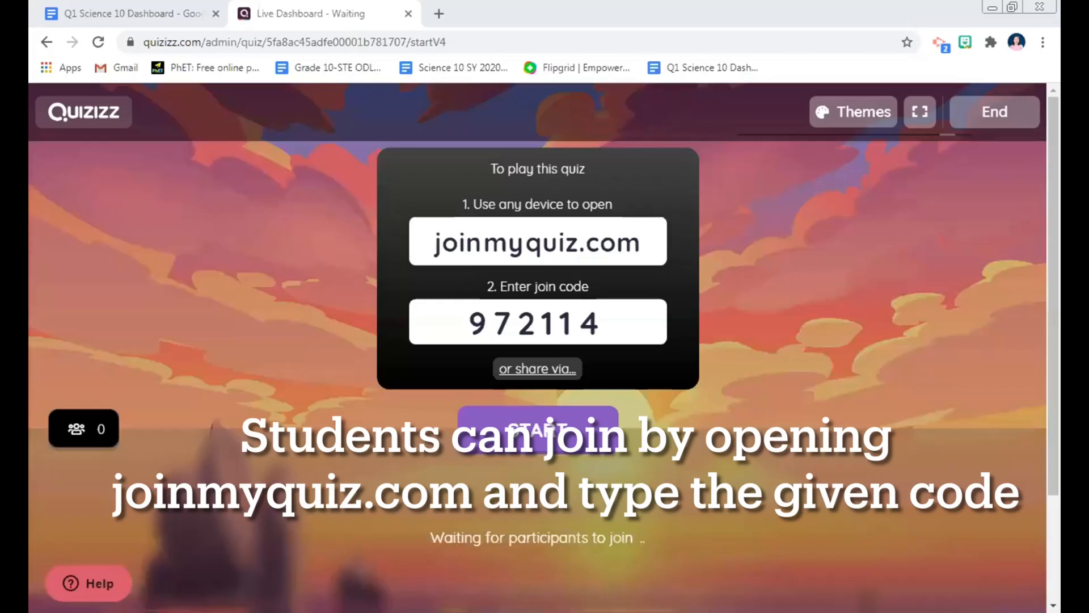
mouse_move(619, 579)
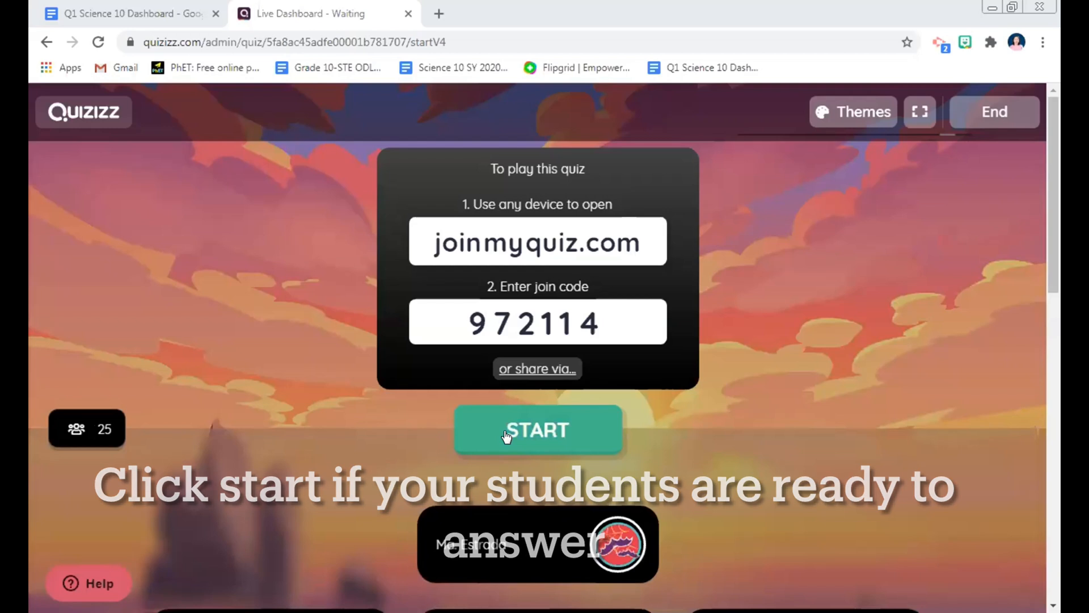
Start the live game for the 25 joined students and let it run to the summary.
left_click(537, 429)
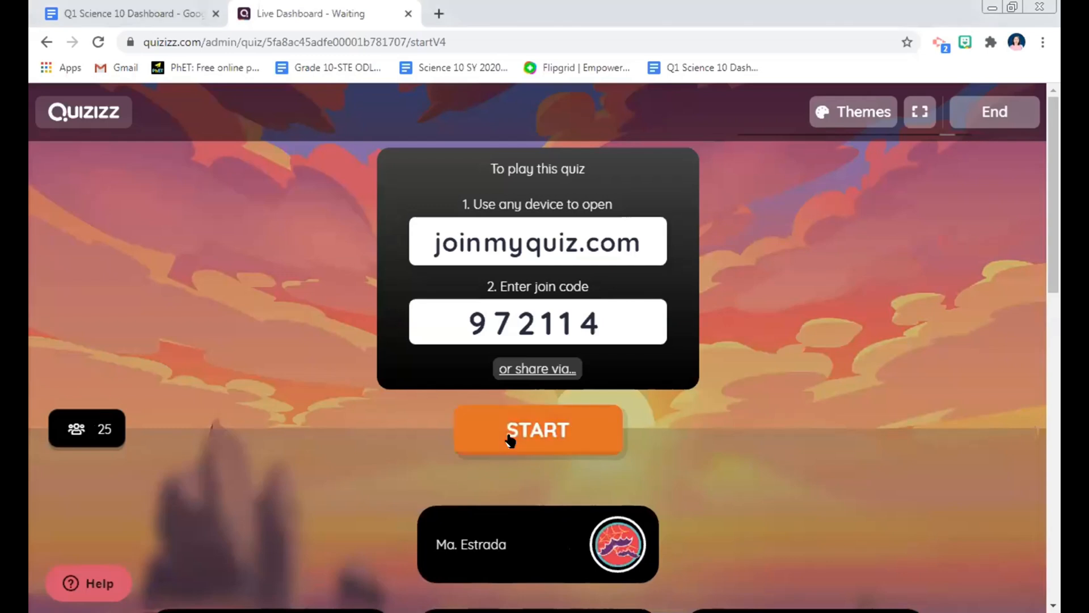
left_click(537, 428)
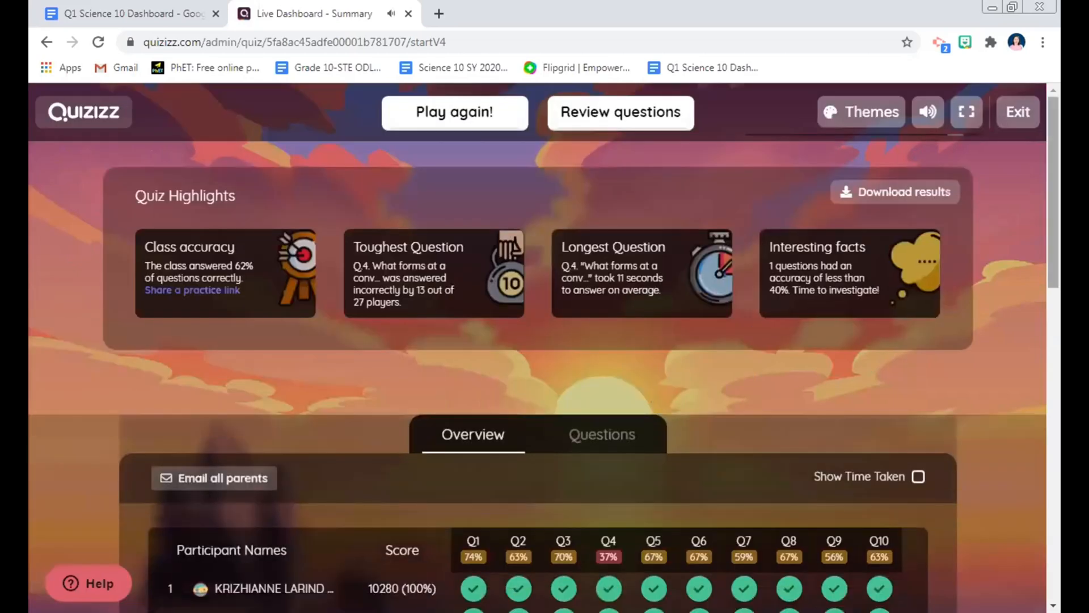
Review the Overview scores and download the game results as an .xlsx spreadsheet.
scroll("down", 3)
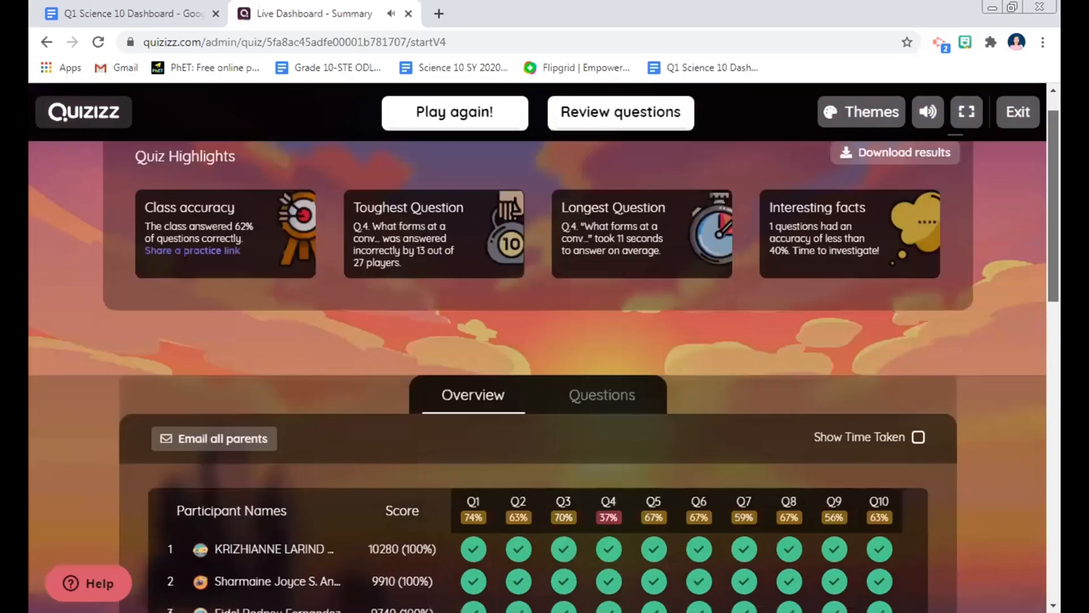
scroll("down", 3)
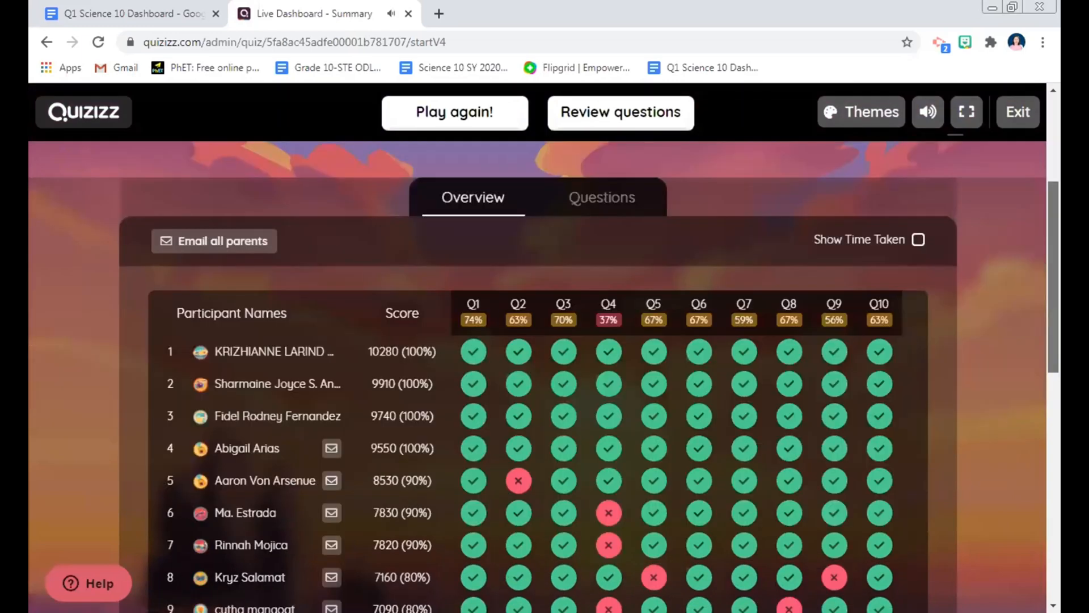
scroll("down", 3)
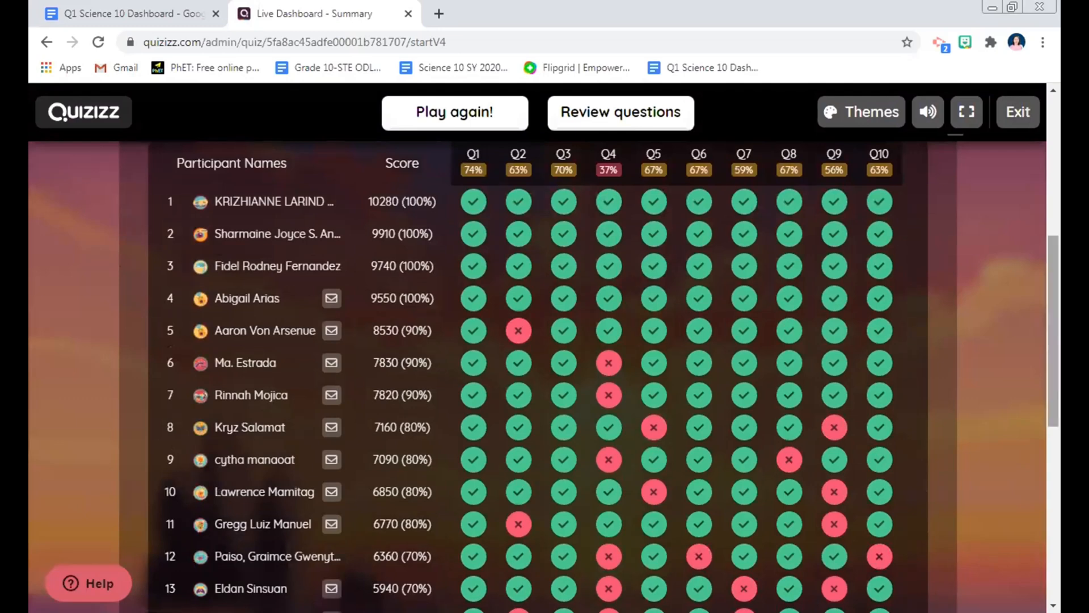
scroll("down", 3)
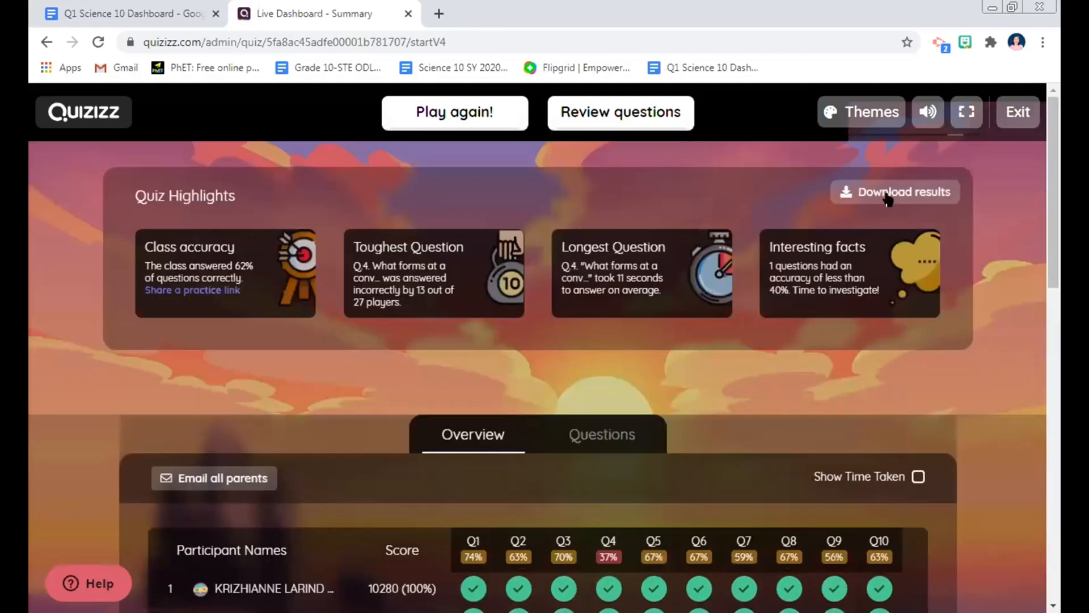
left_click(895, 191)
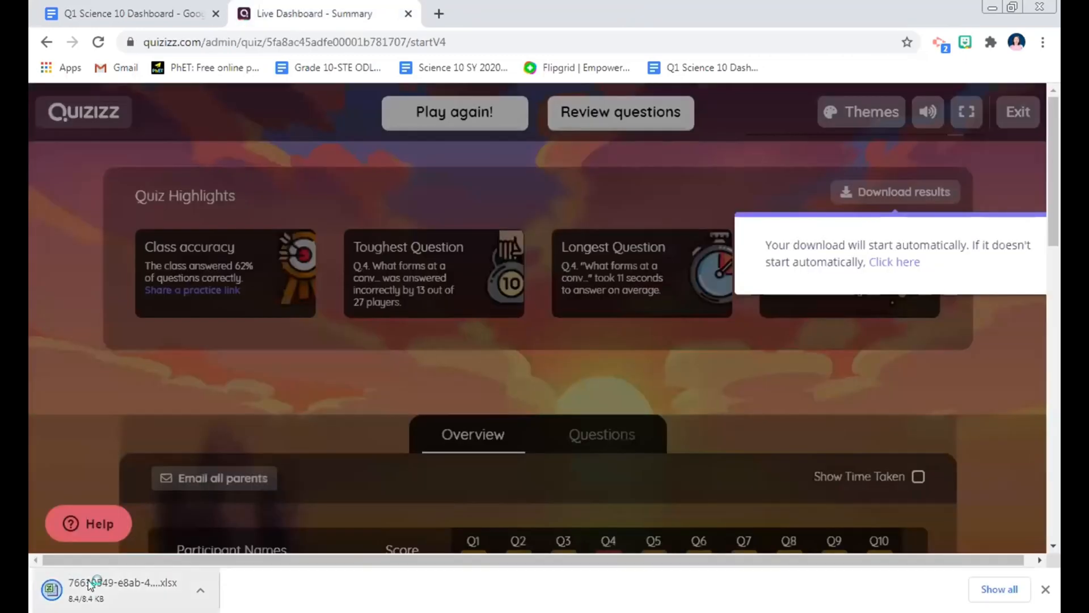